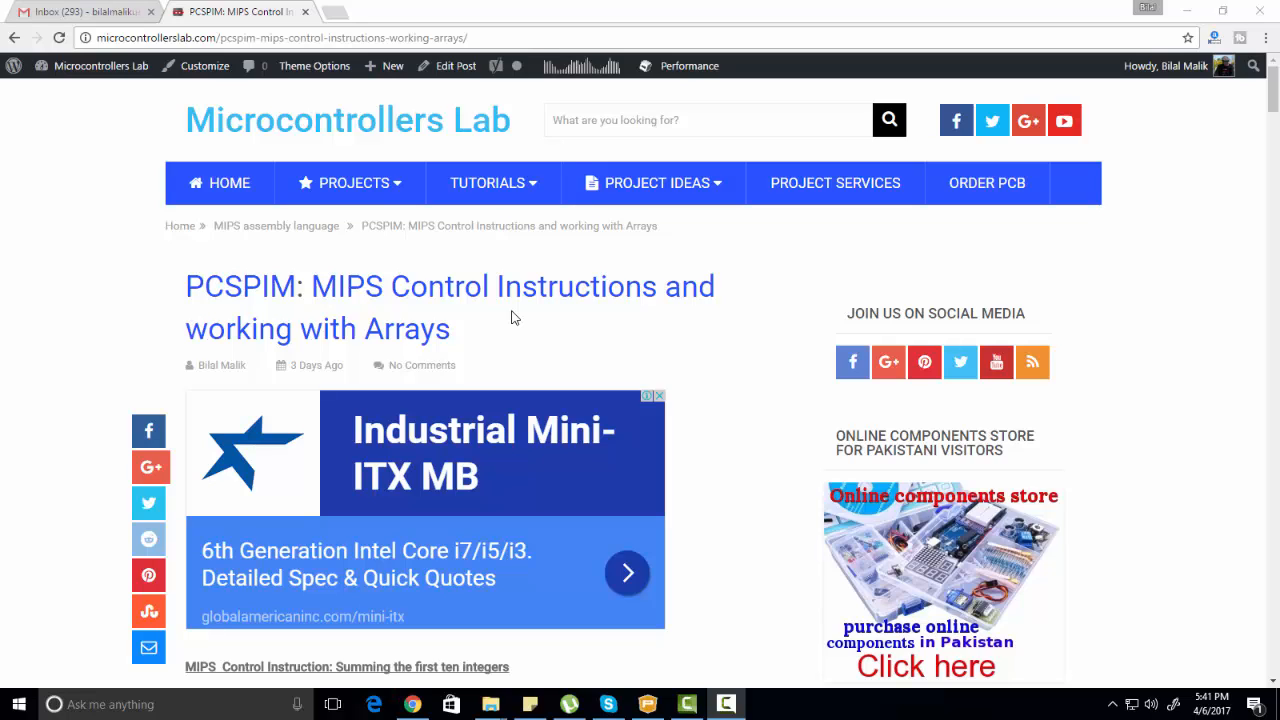
pyautogui.moveTo(566, 348)
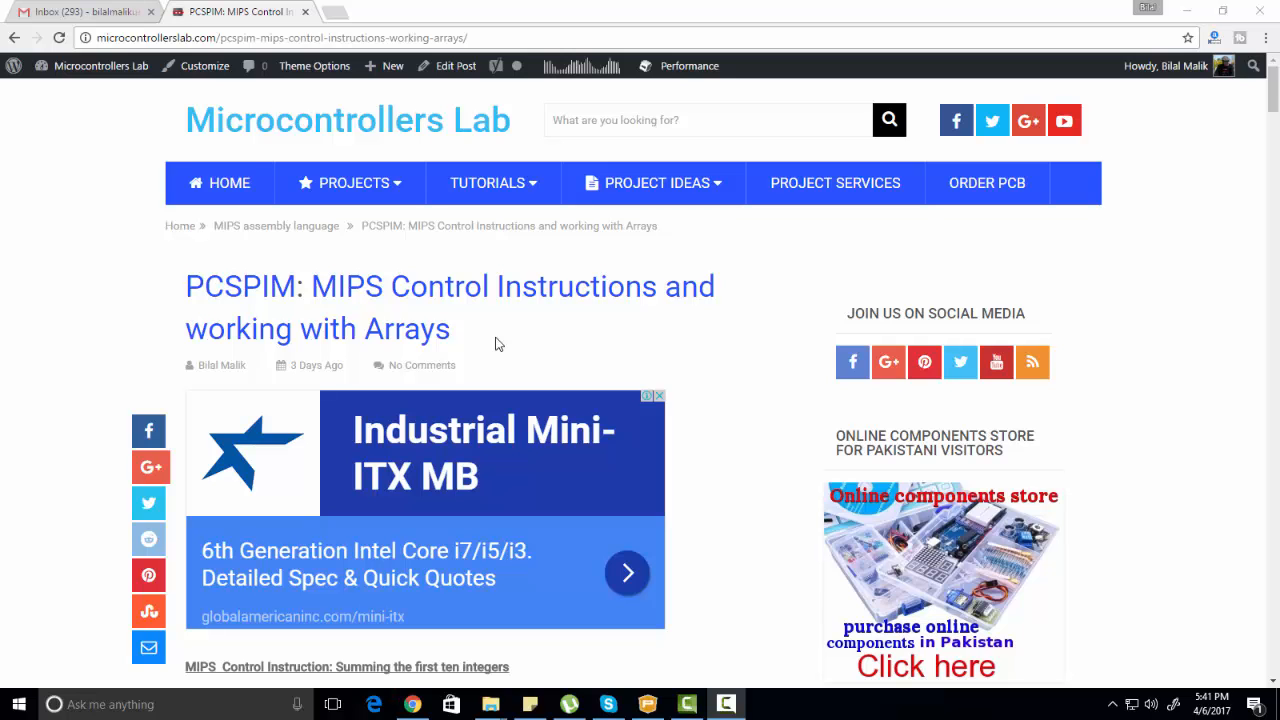
# Scroll to the branch/jump explanation, highlighting 'Jump instructions', with Exercise 1's code appearing below.
pyautogui.scroll(-3)
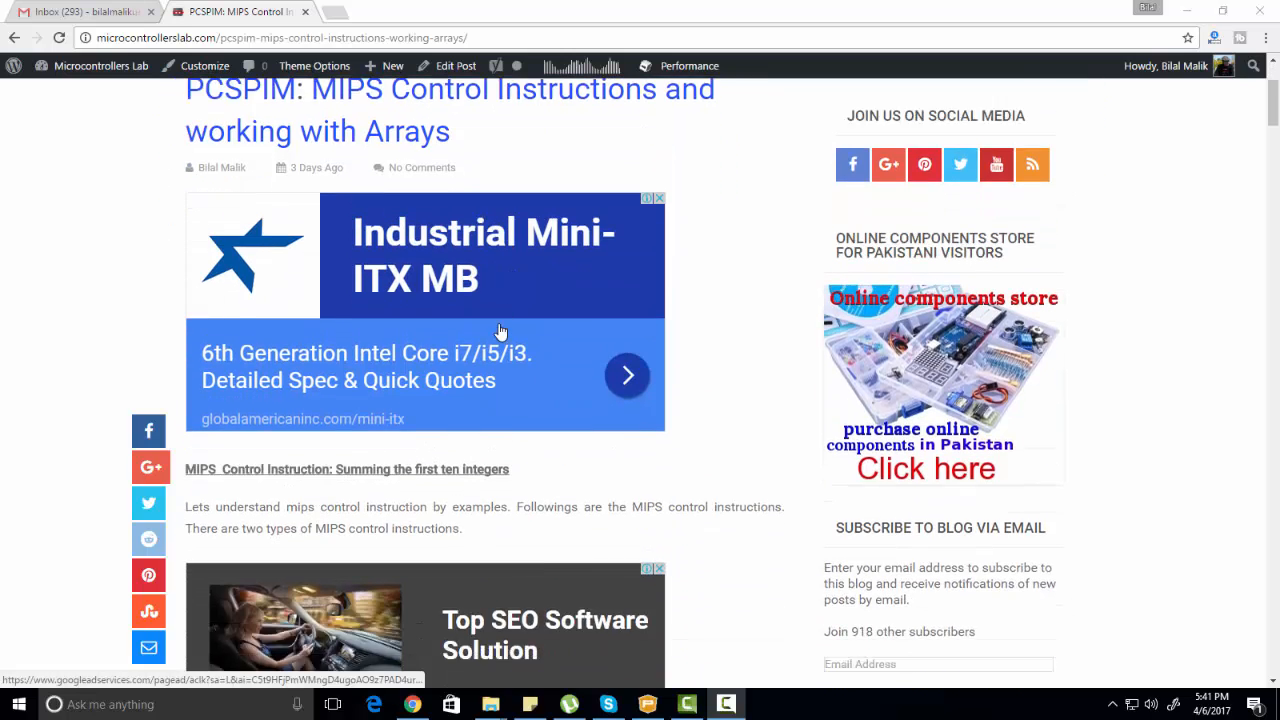
pyautogui.scroll(-3)
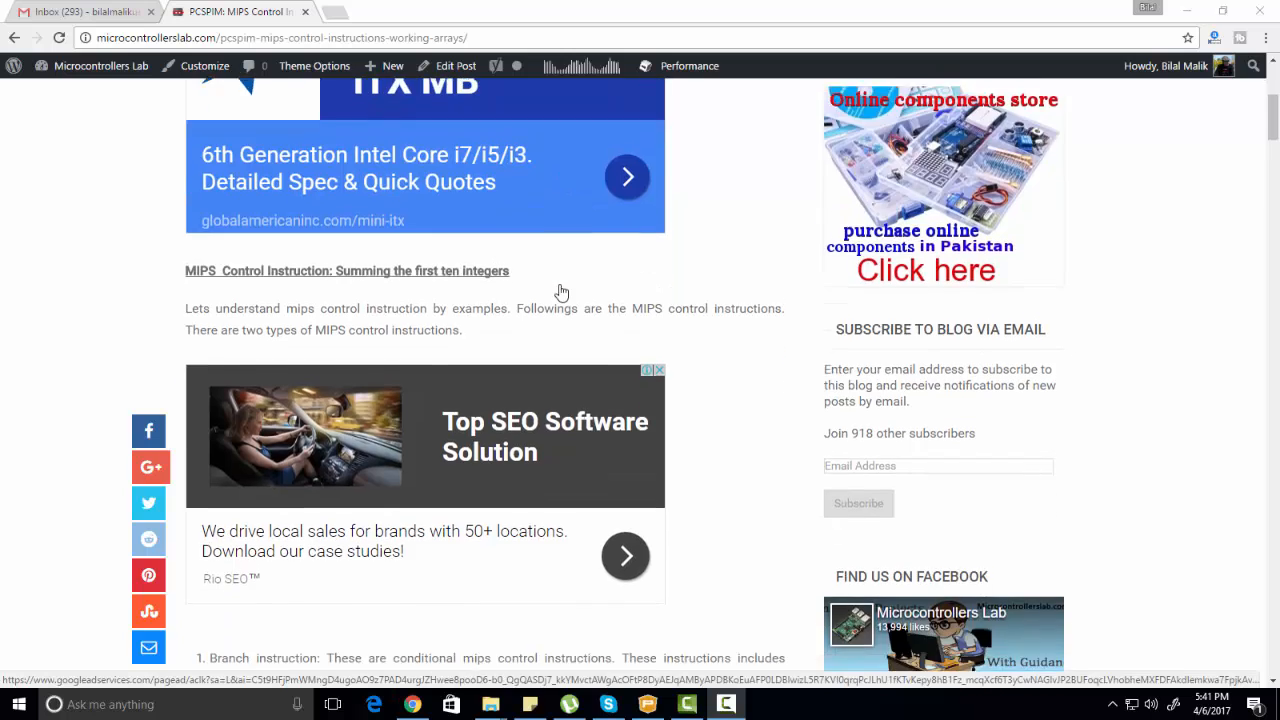
pyautogui.scroll(-3)
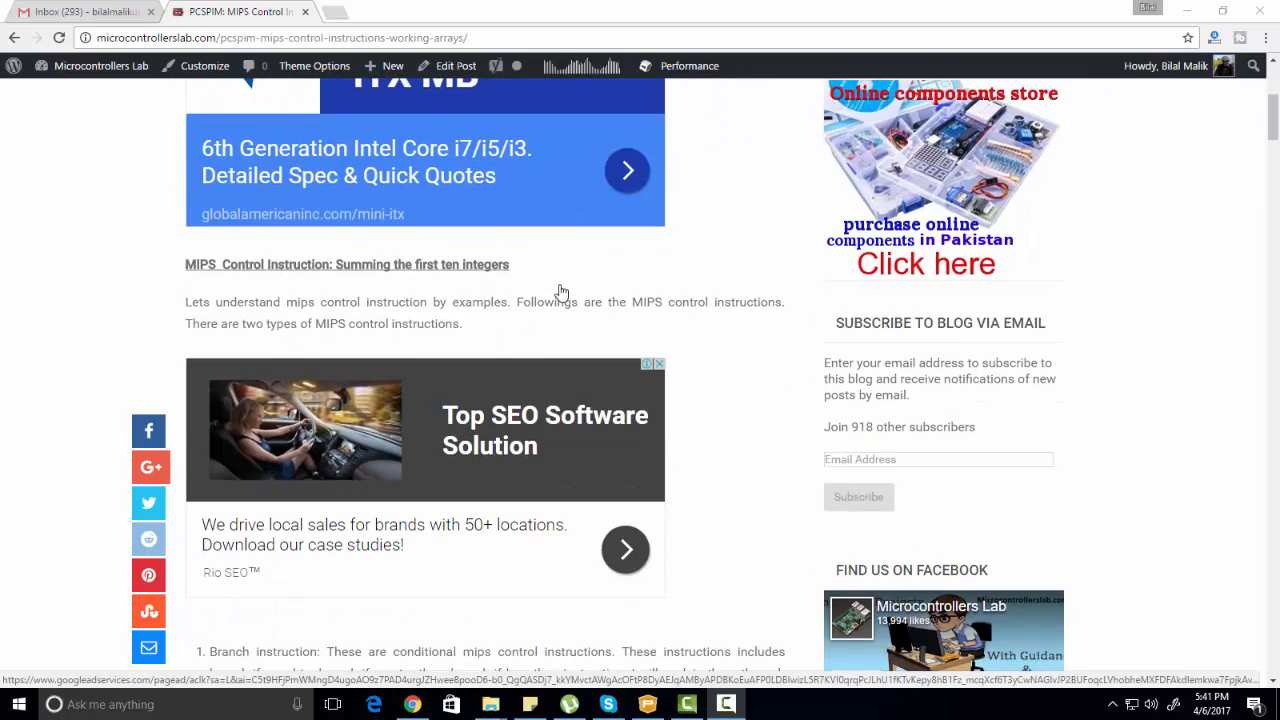
pyautogui.scroll(-3)
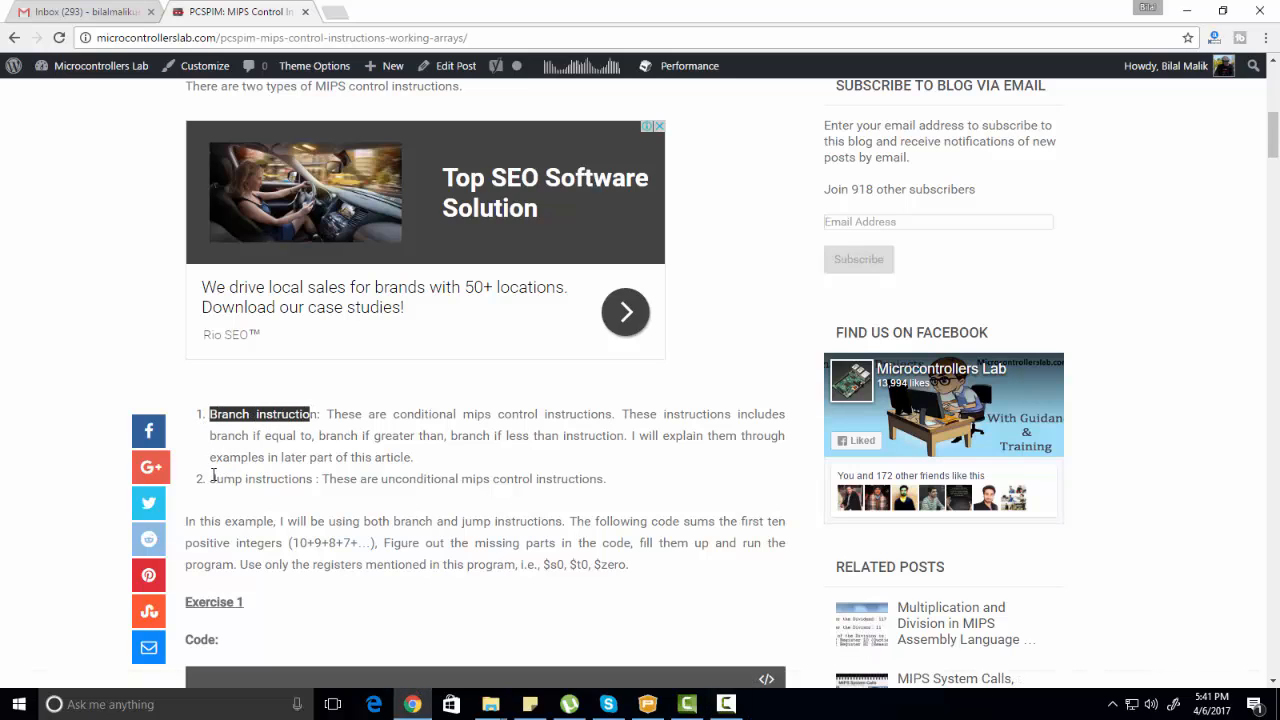
pyautogui.doubleClick(260, 480)
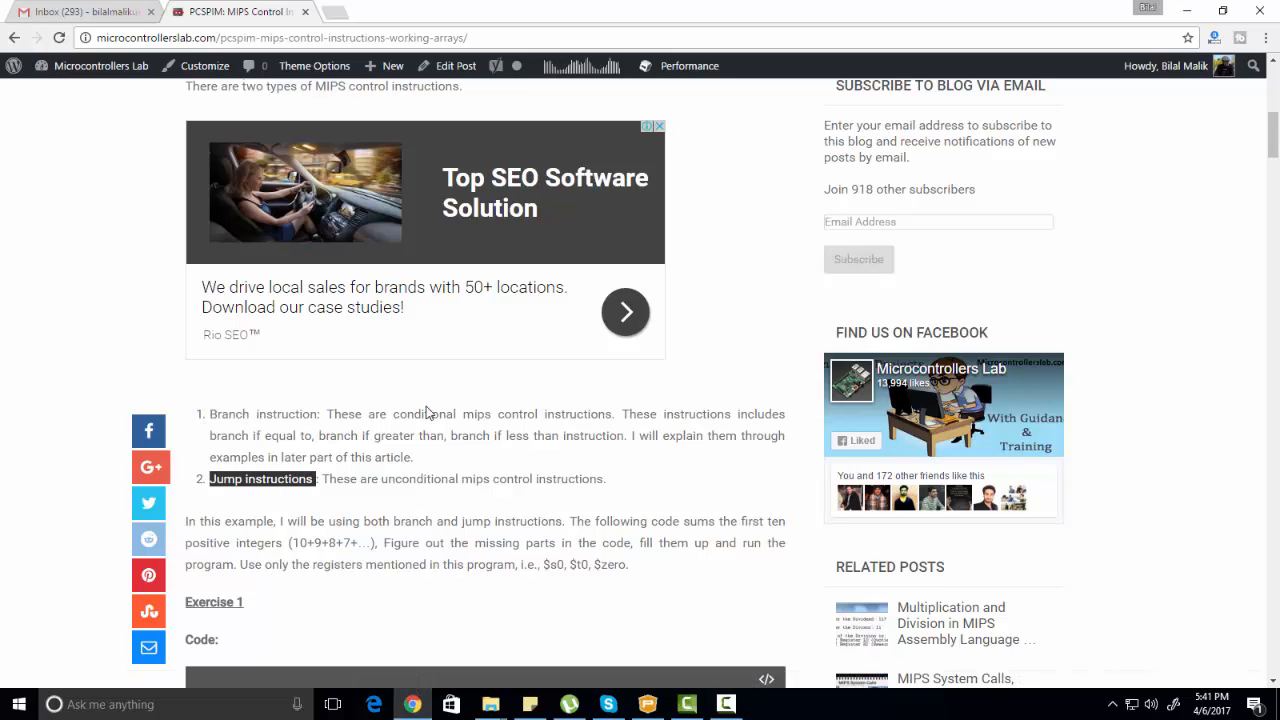
pyautogui.scroll(-3)
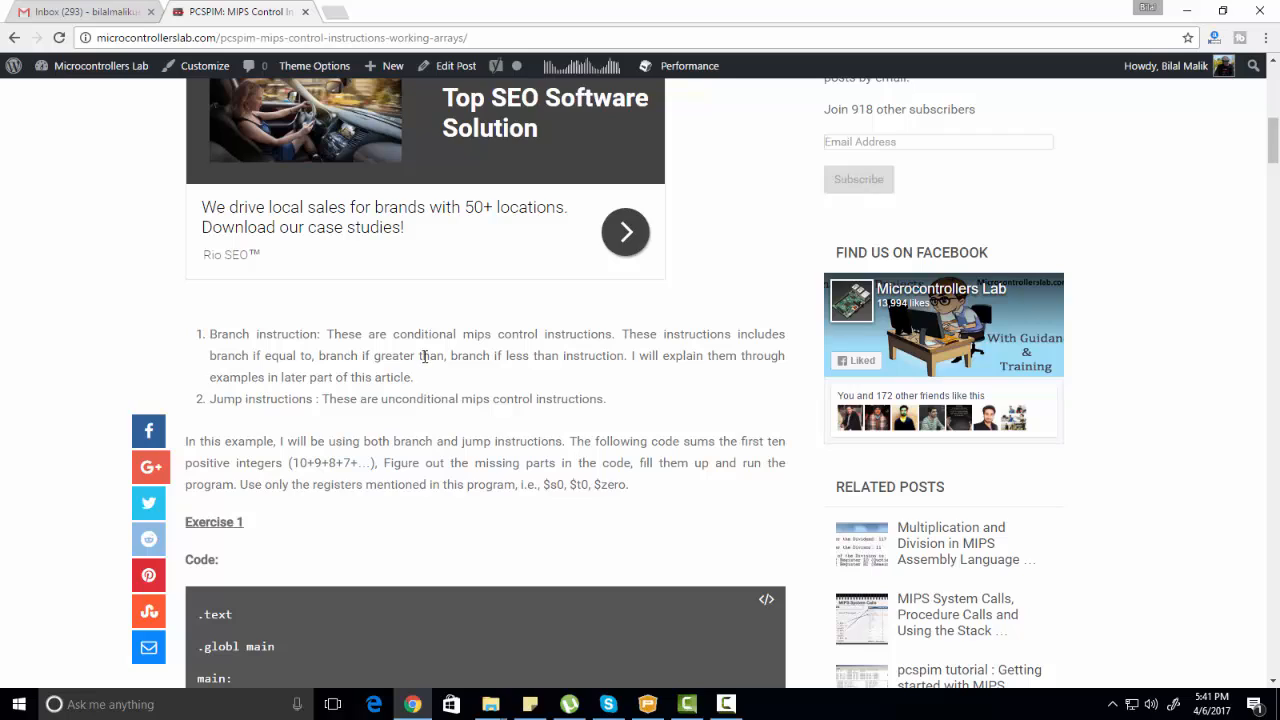
pyautogui.moveTo(476, 372)
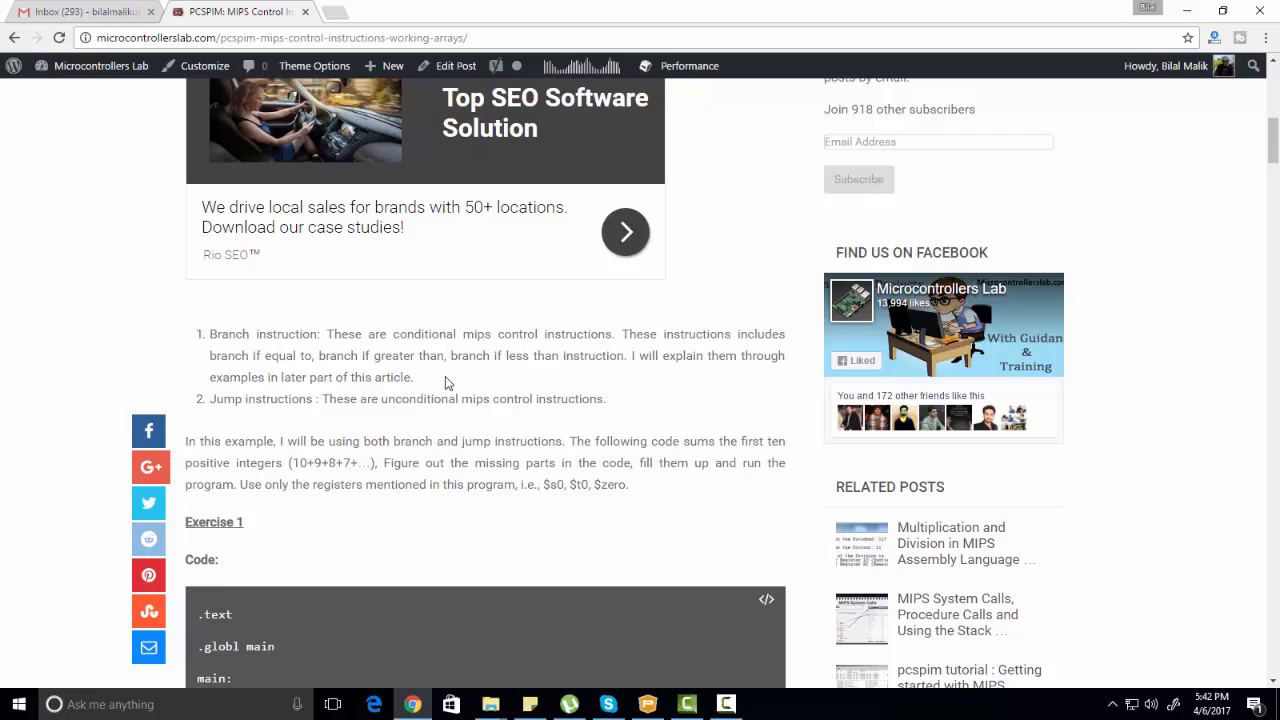
pyautogui.moveTo(484, 370)
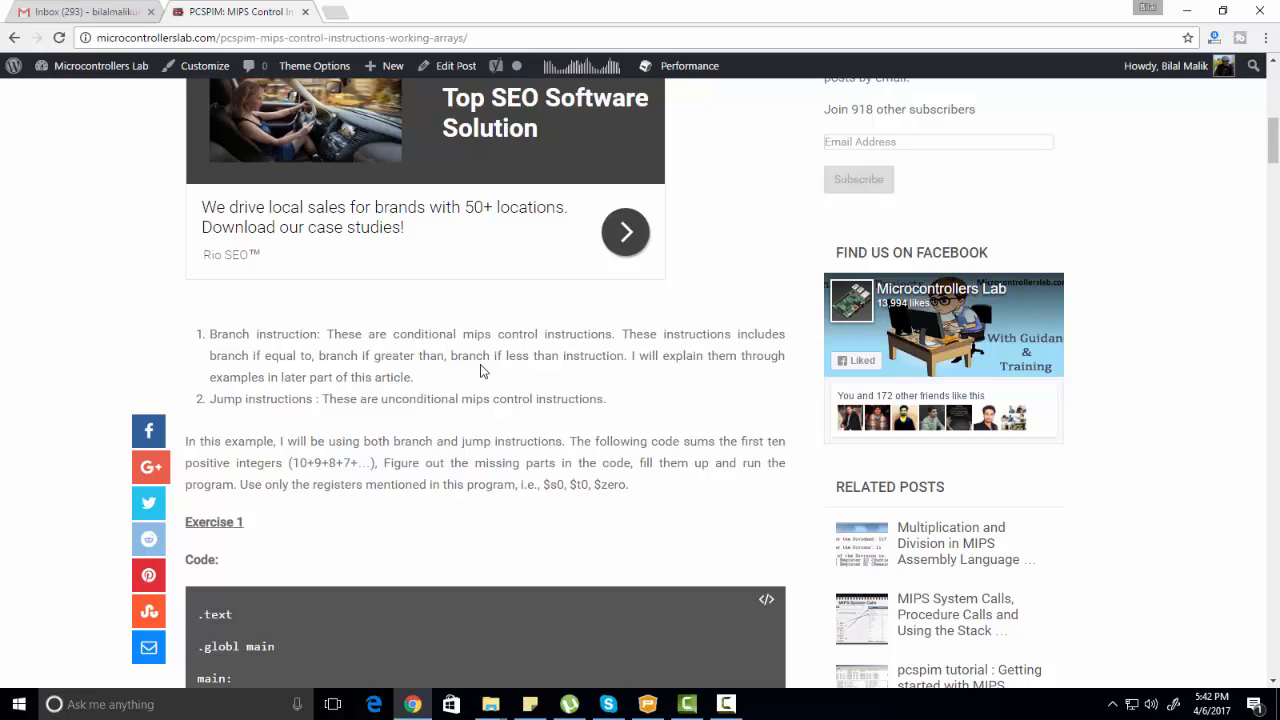
# Scroll to the full Exercise 1 summation code, highlighting $zero in the counter initialization line.
pyautogui.scroll(-3)
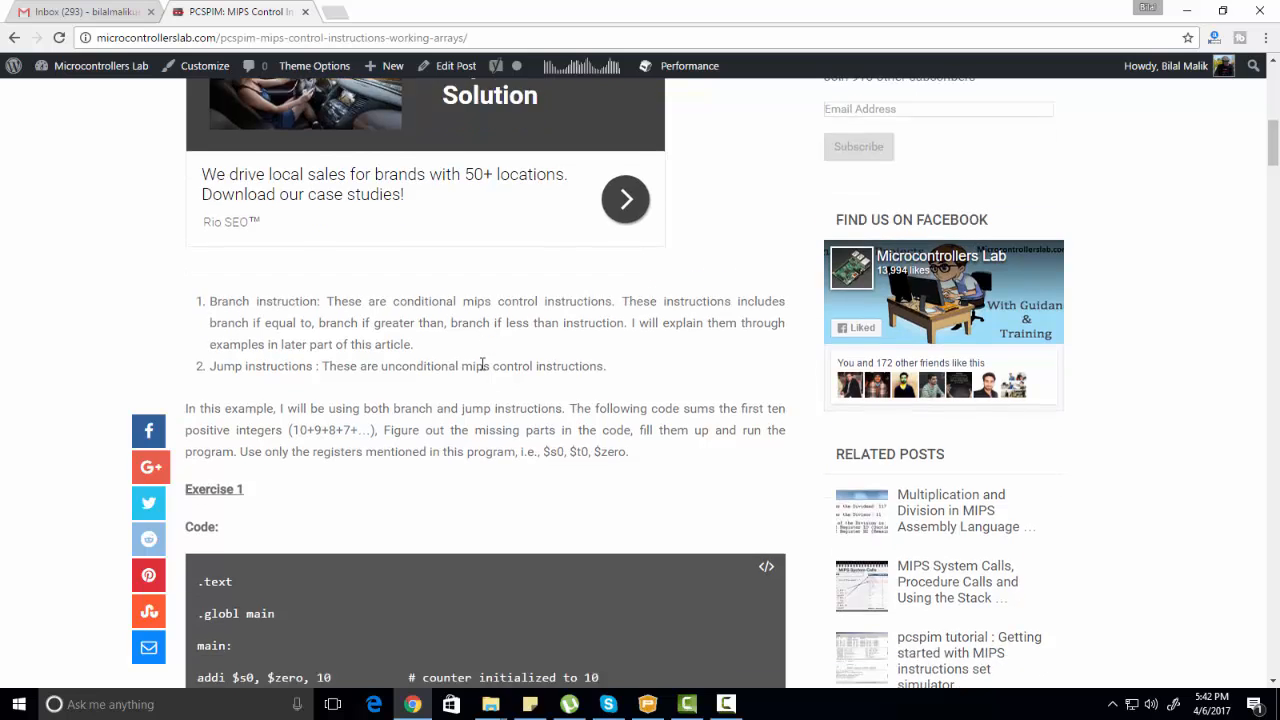
pyautogui.scroll(-3)
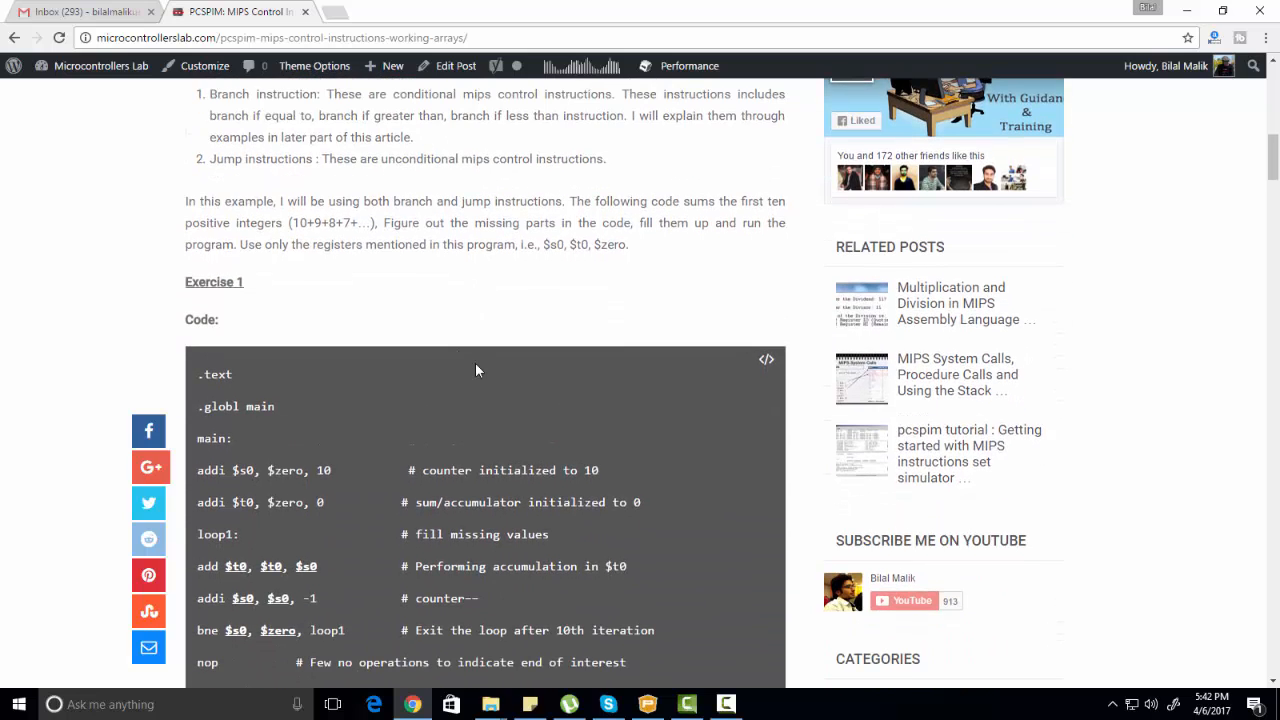
pyautogui.scroll(-3)
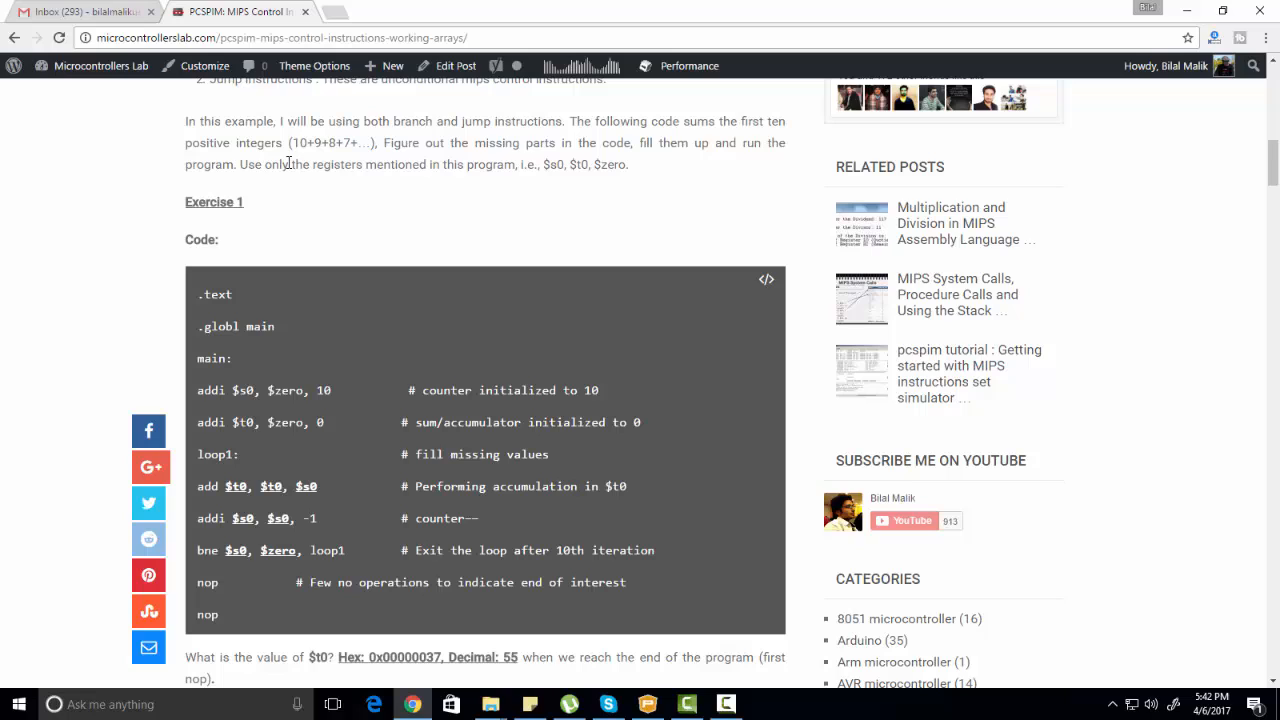
pyautogui.moveTo(240, 164)
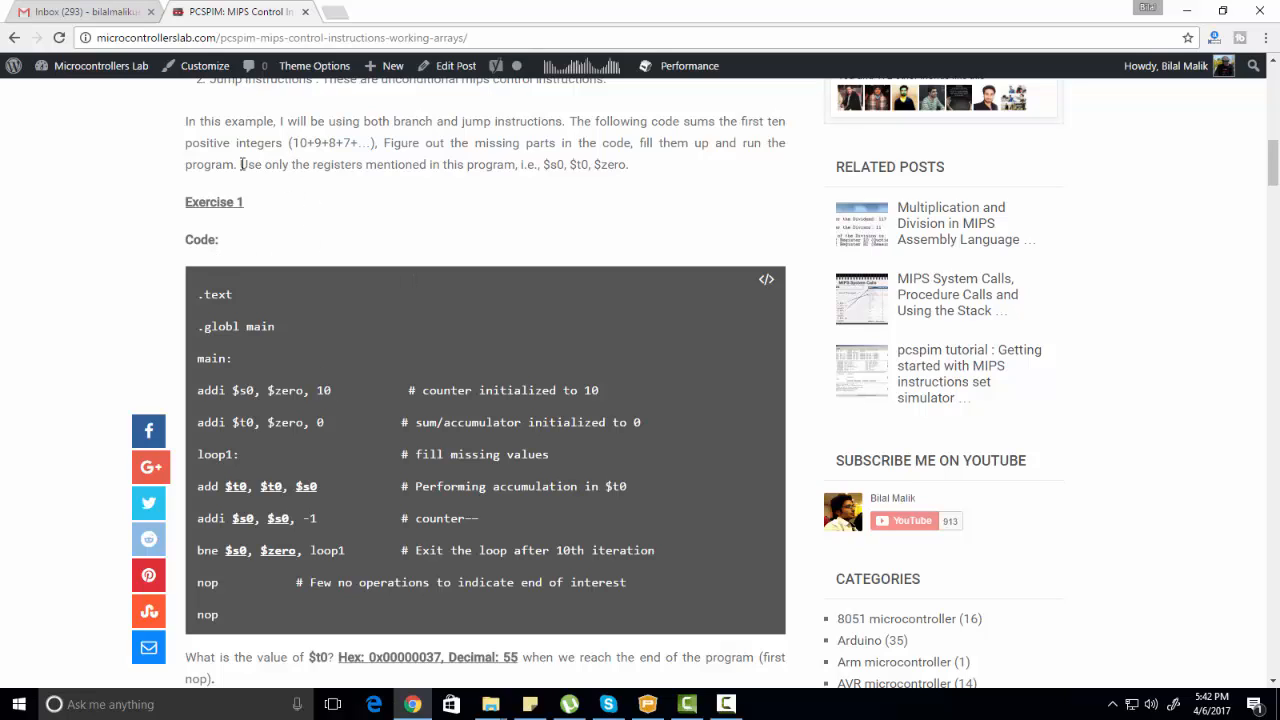
pyautogui.moveTo(368, 268)
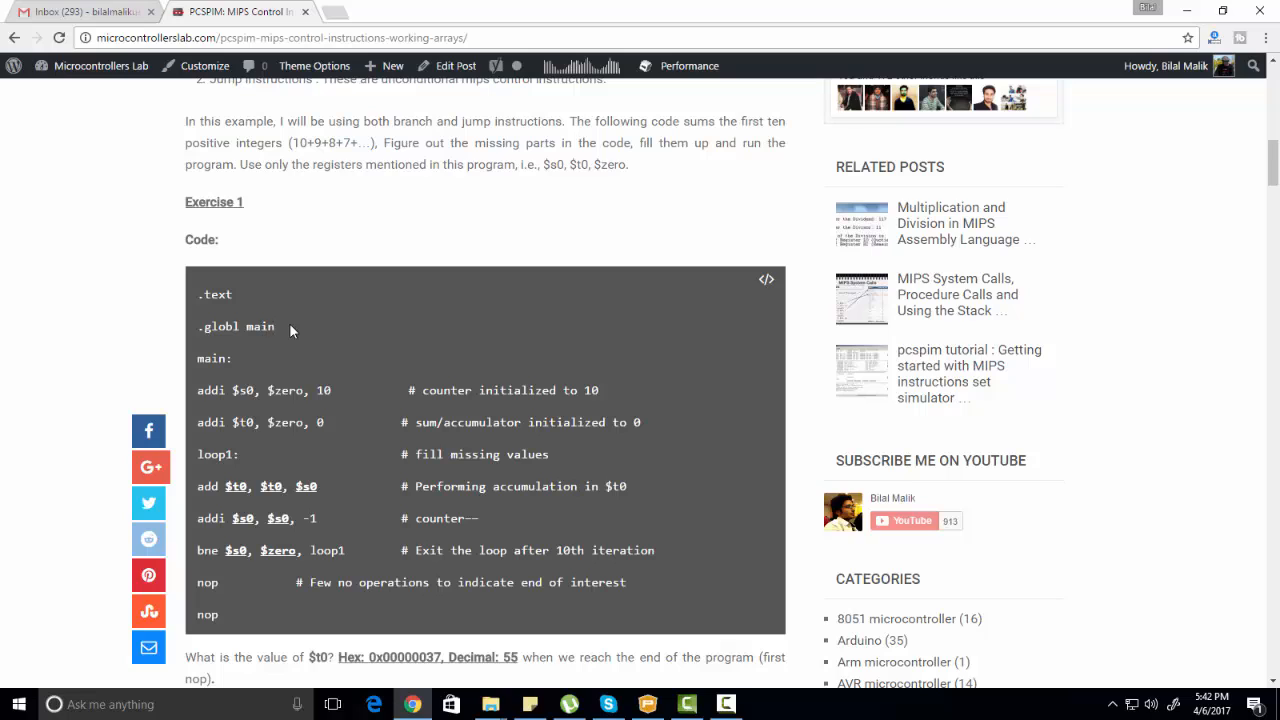
pyautogui.moveTo(216, 318)
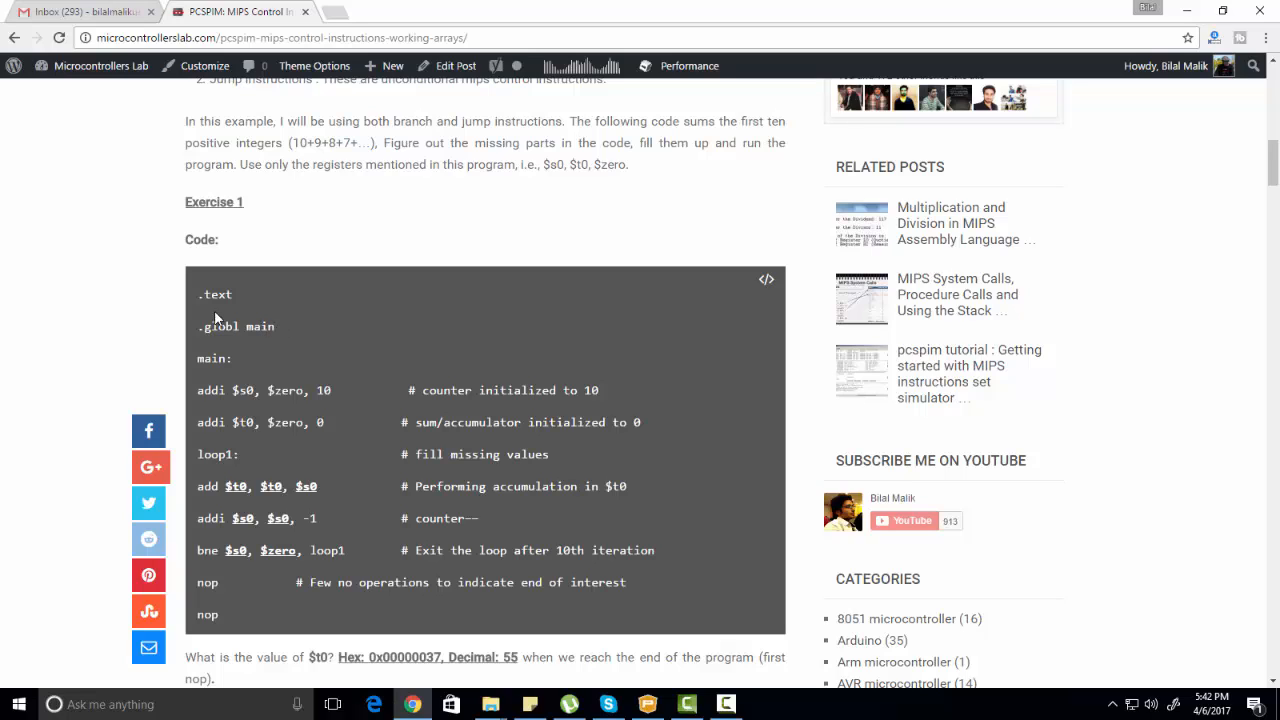
pyautogui.moveTo(198, 294); pyautogui.dragTo(276, 326)
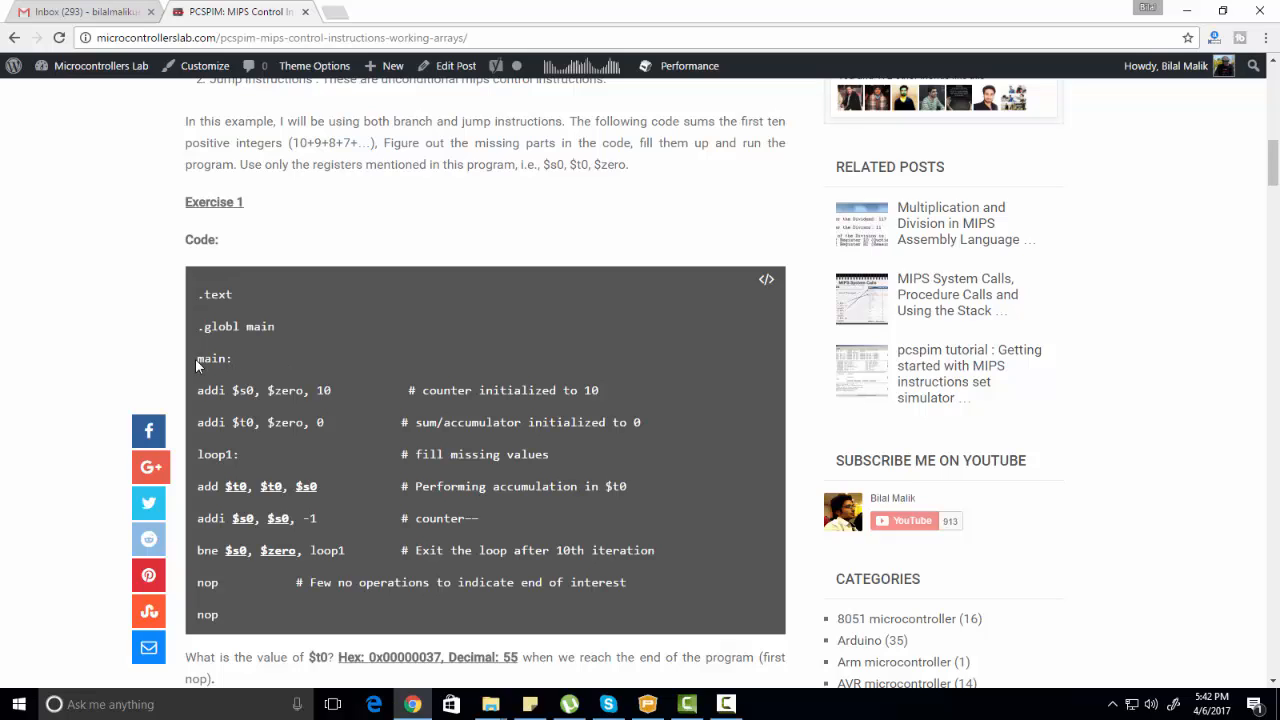
pyautogui.moveTo(314, 458)
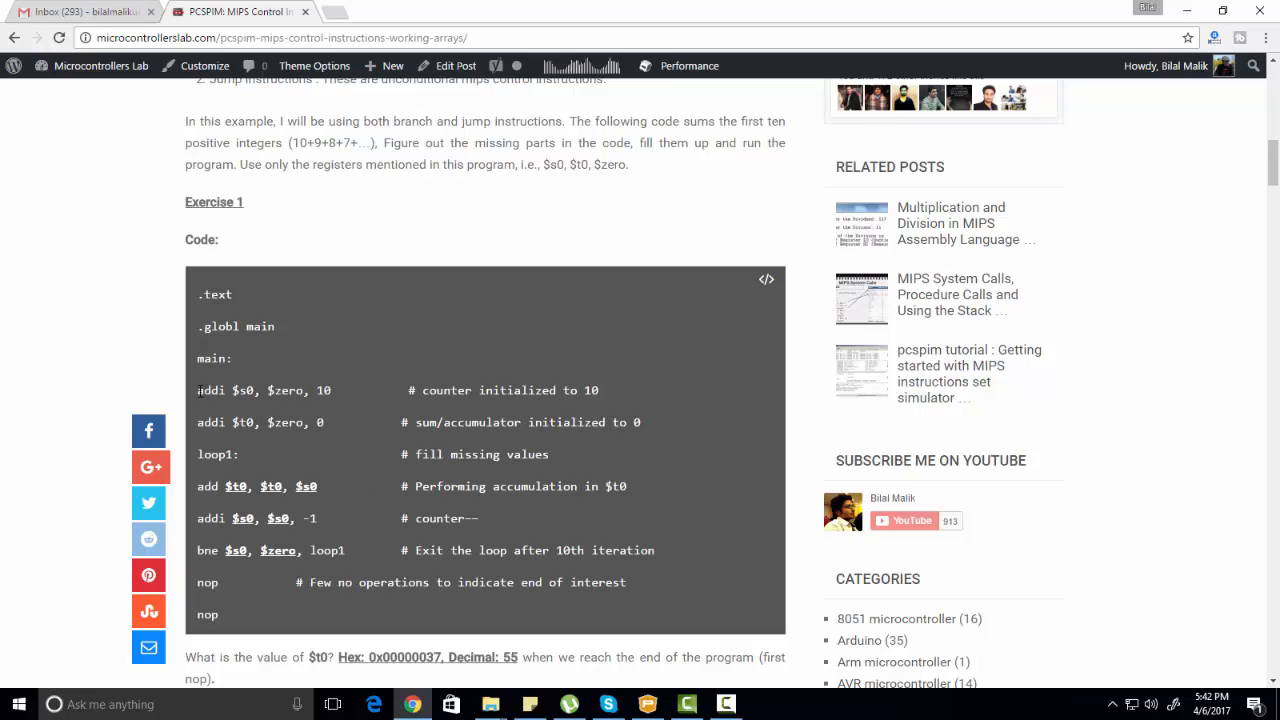
pyautogui.moveTo(292, 412)
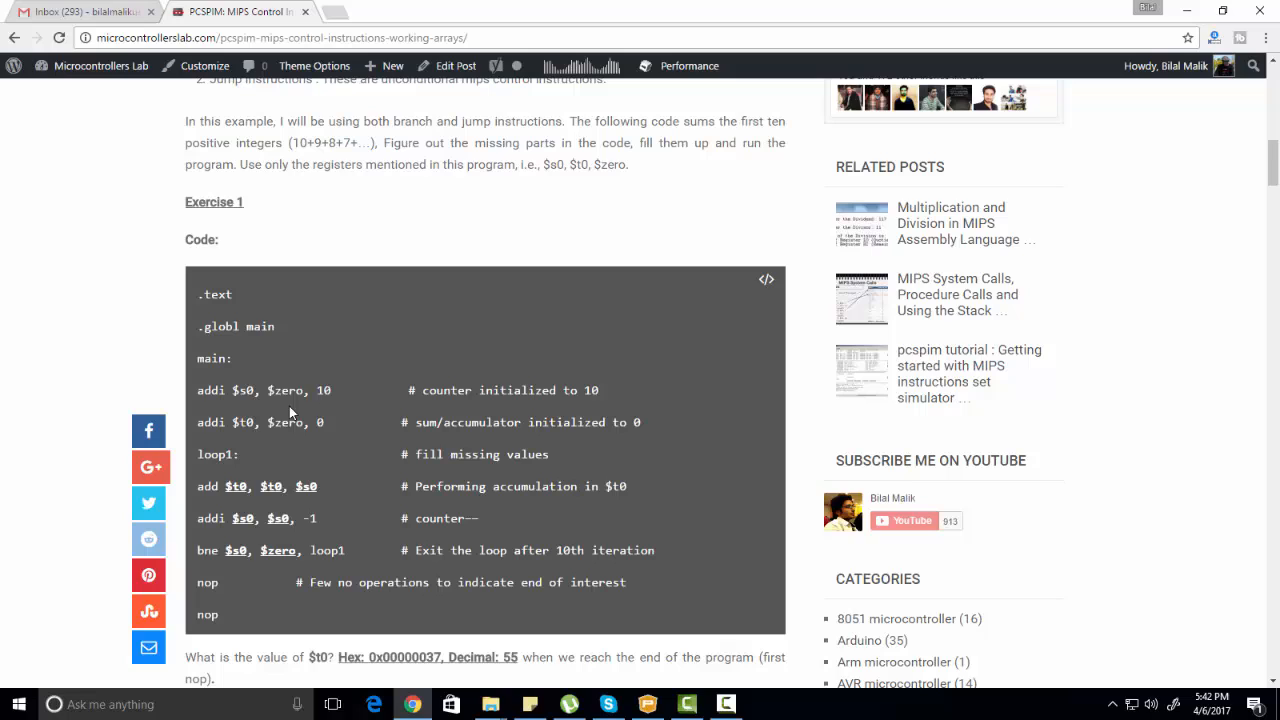
pyautogui.moveTo(282, 390)
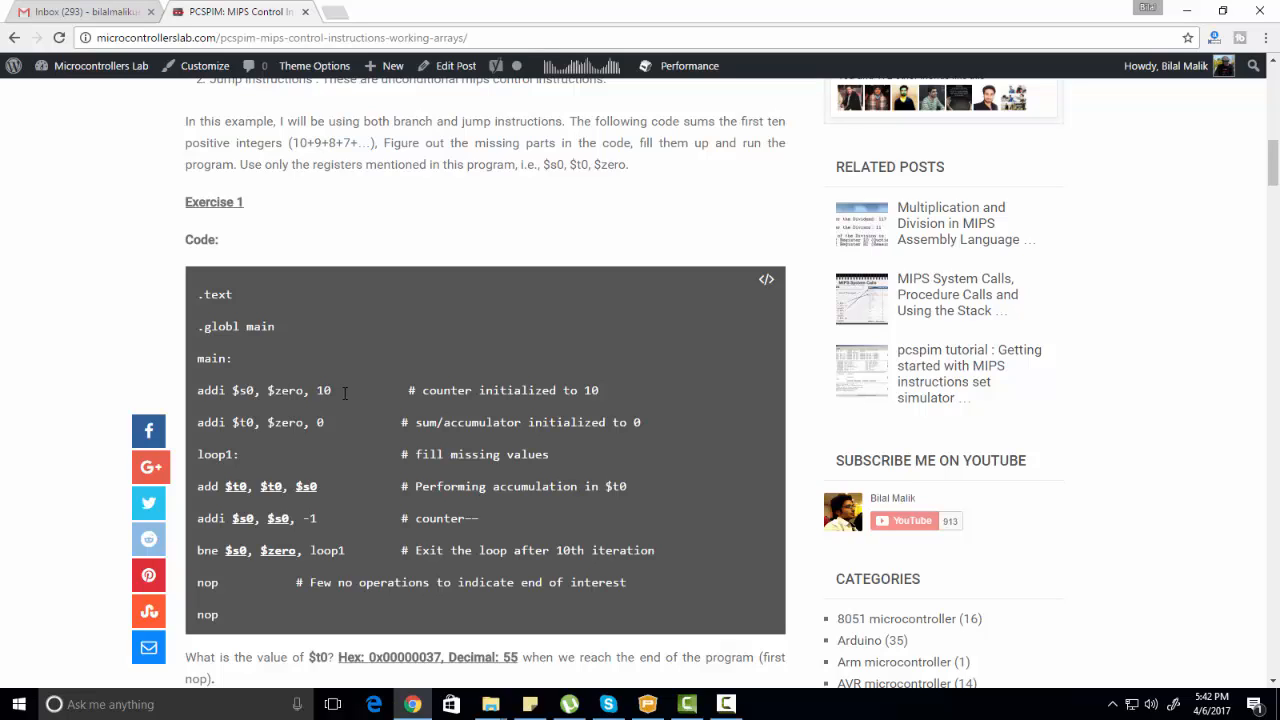
pyautogui.doubleClick(284, 390)
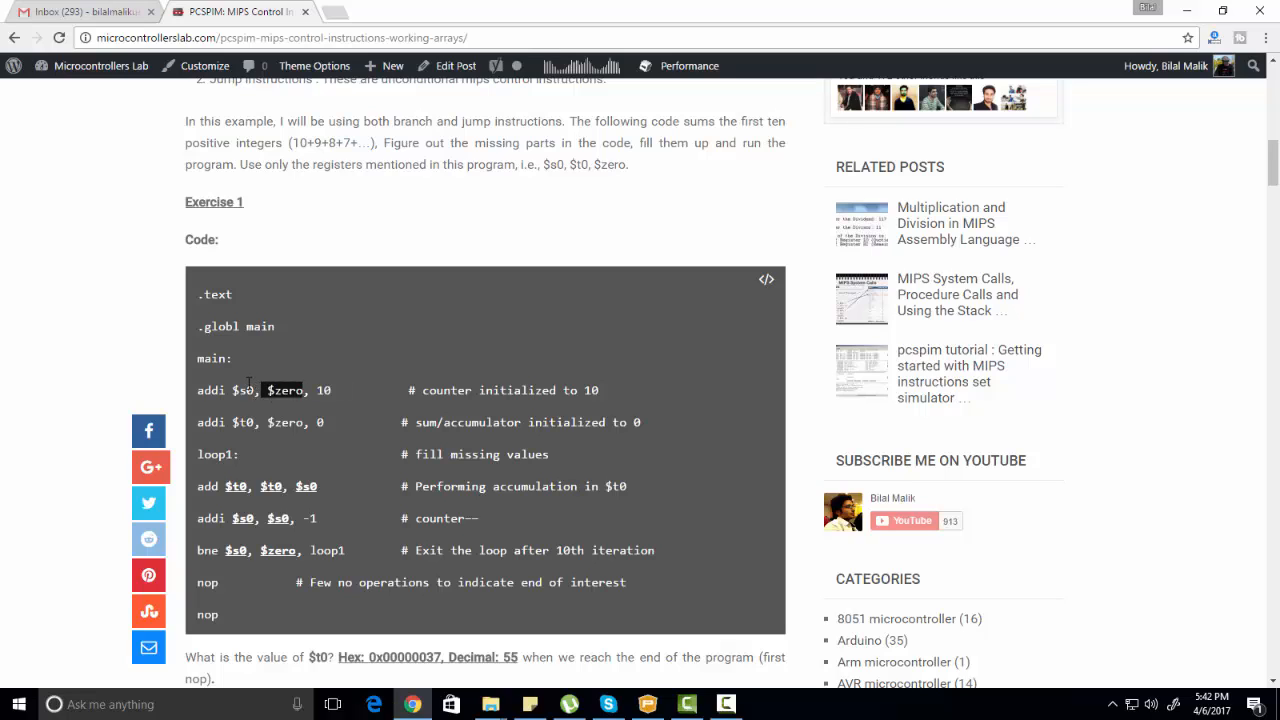
pyautogui.click(336, 390)
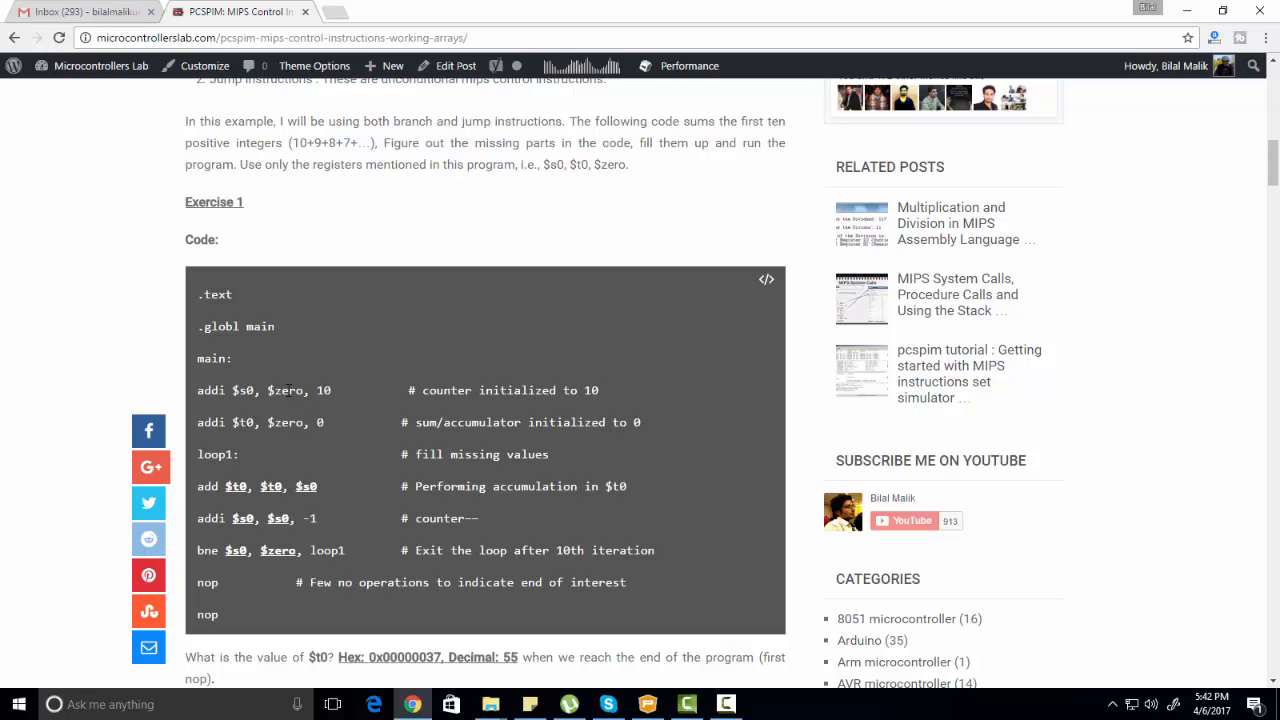
pyautogui.moveTo(304, 408)
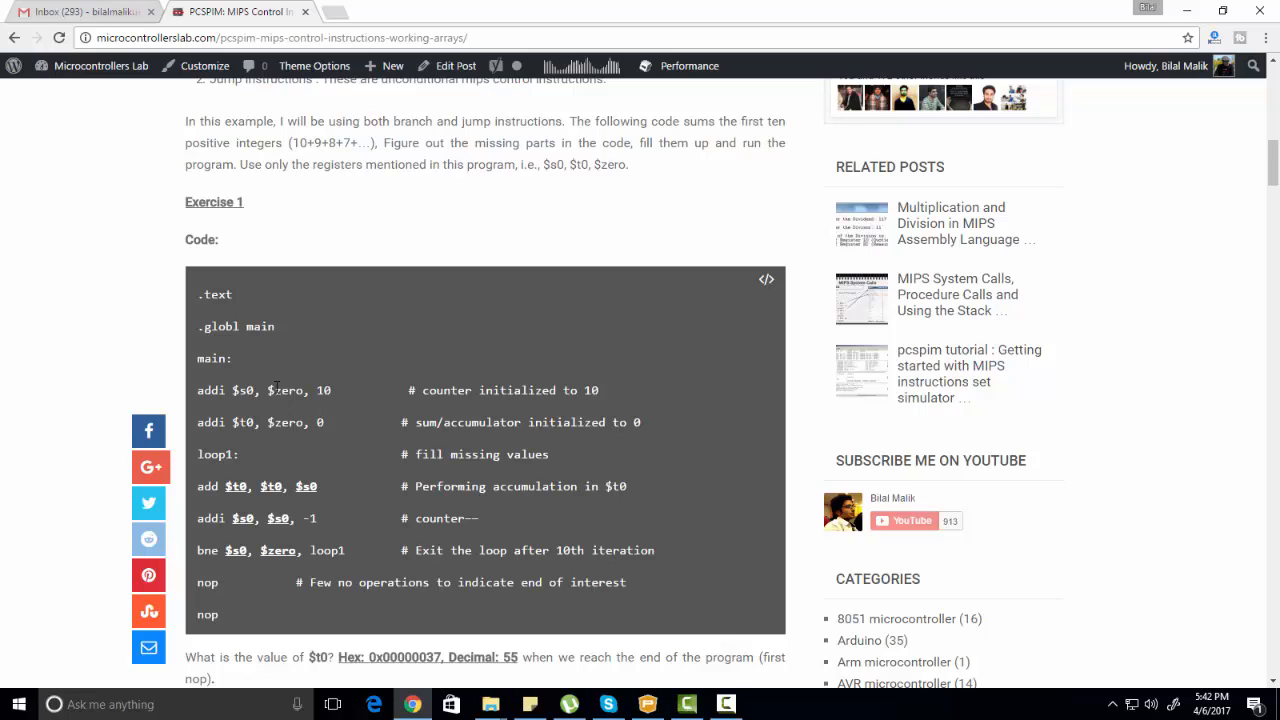
pyautogui.moveTo(244, 396)
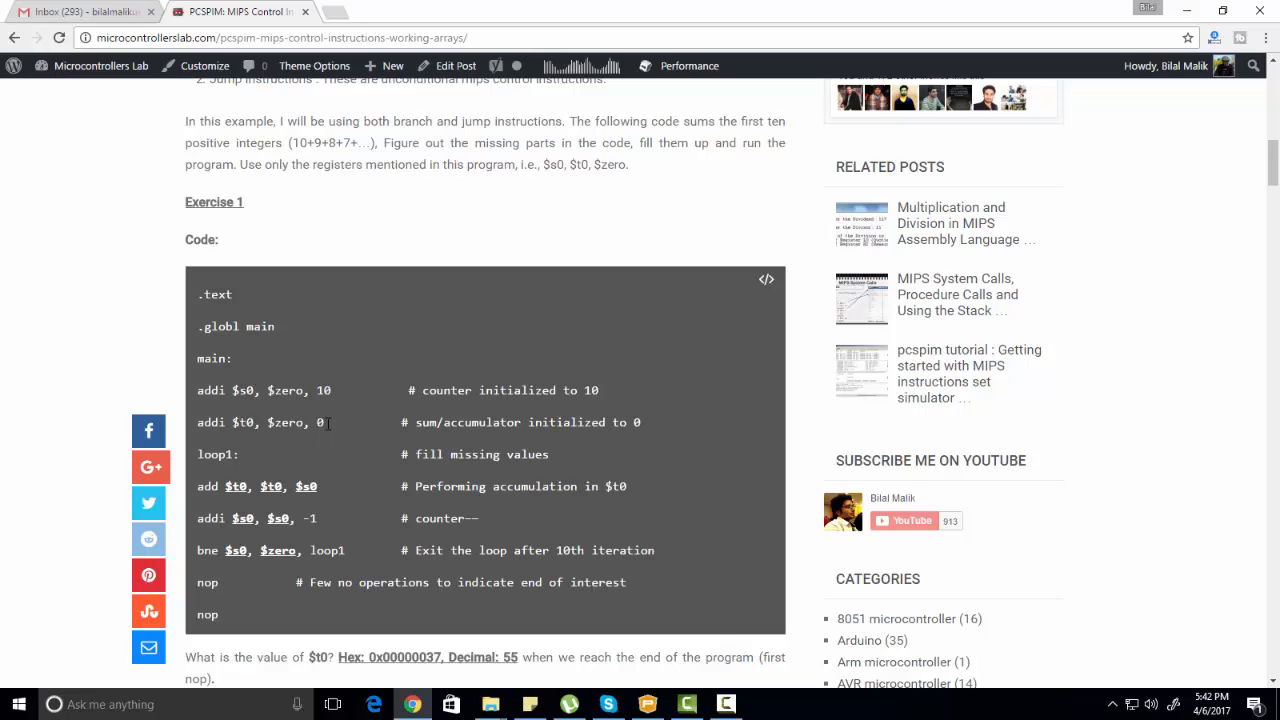
pyautogui.moveTo(248, 438)
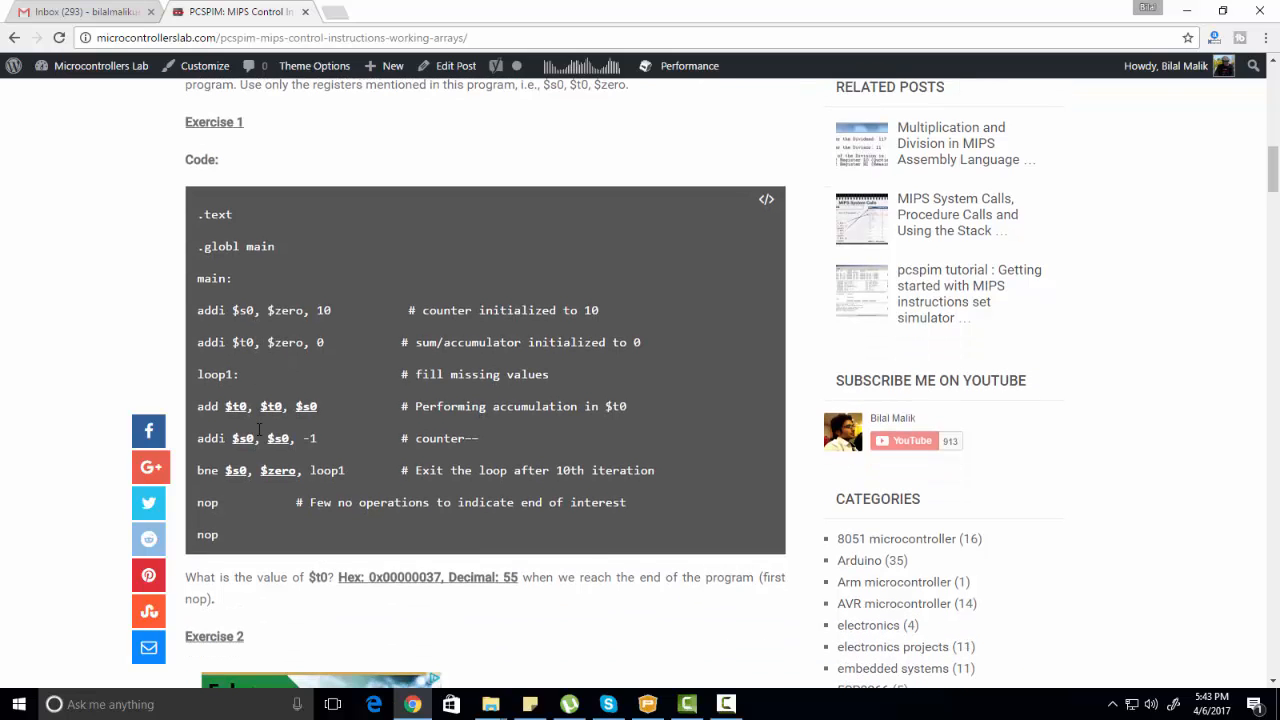
pyautogui.doubleClick(216, 374)
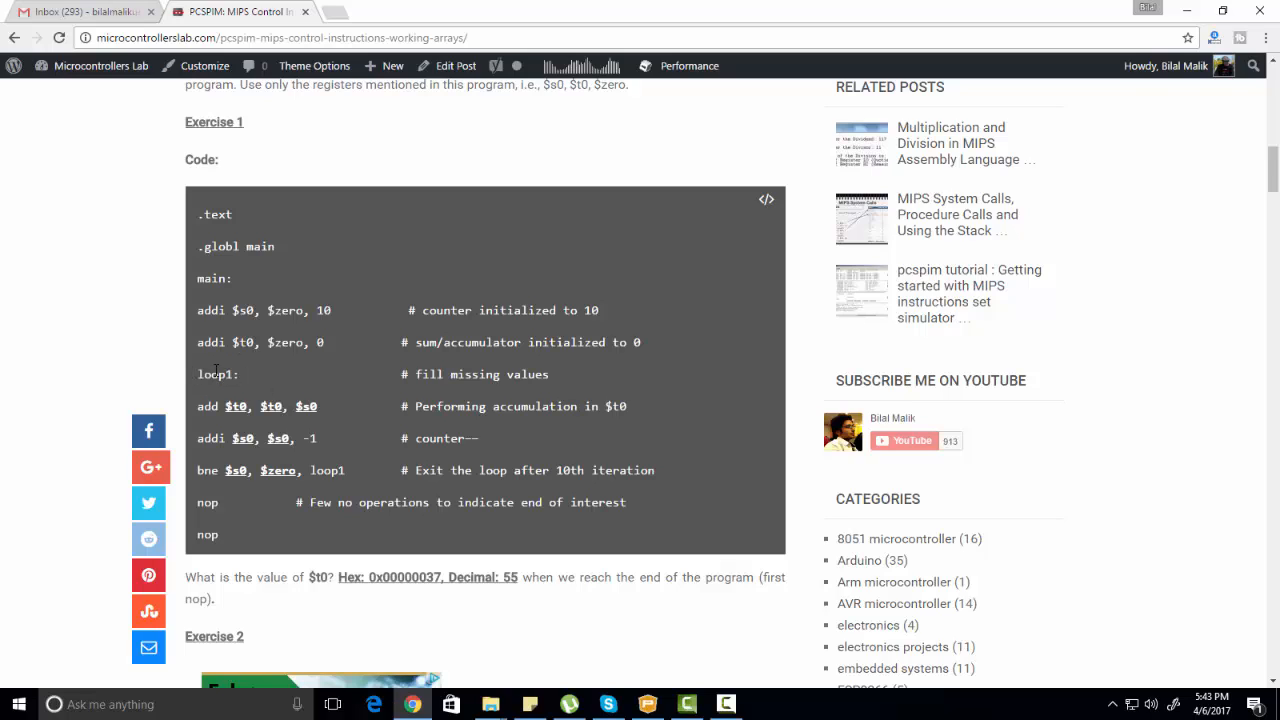
pyautogui.doubleClick(216, 374)
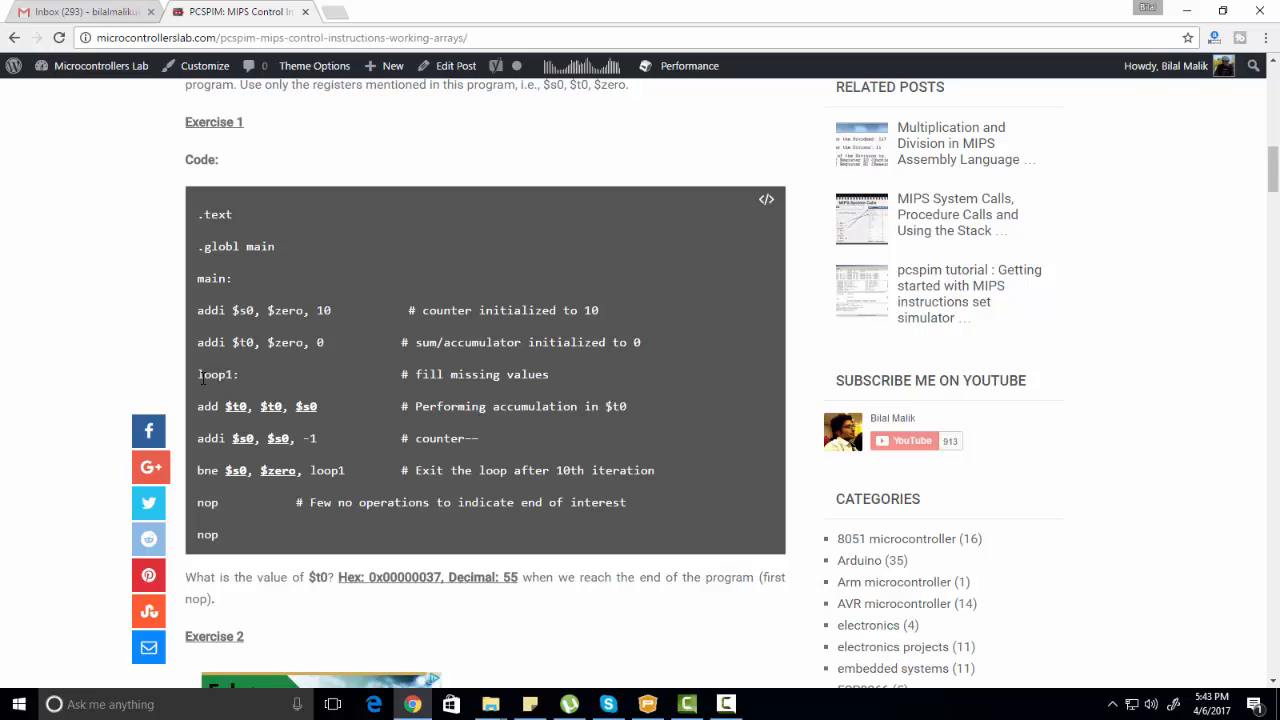
pyautogui.doubleClick(216, 374)
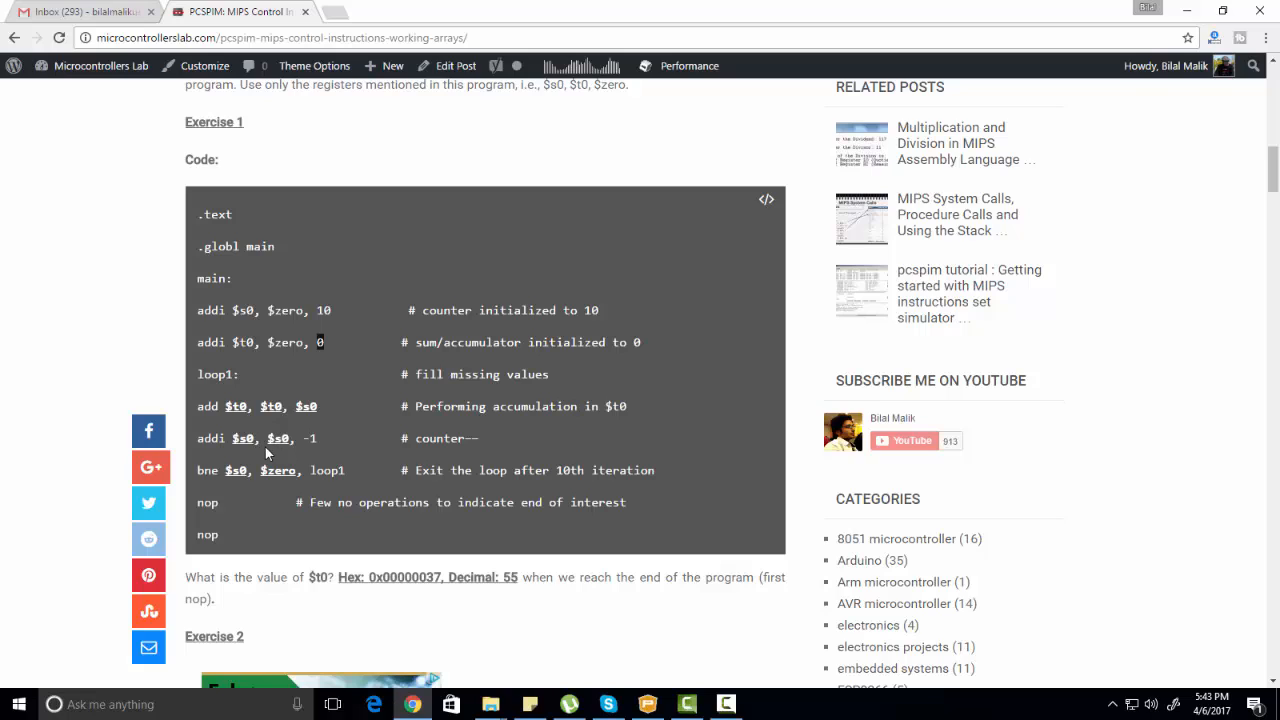
pyautogui.moveTo(258, 448)
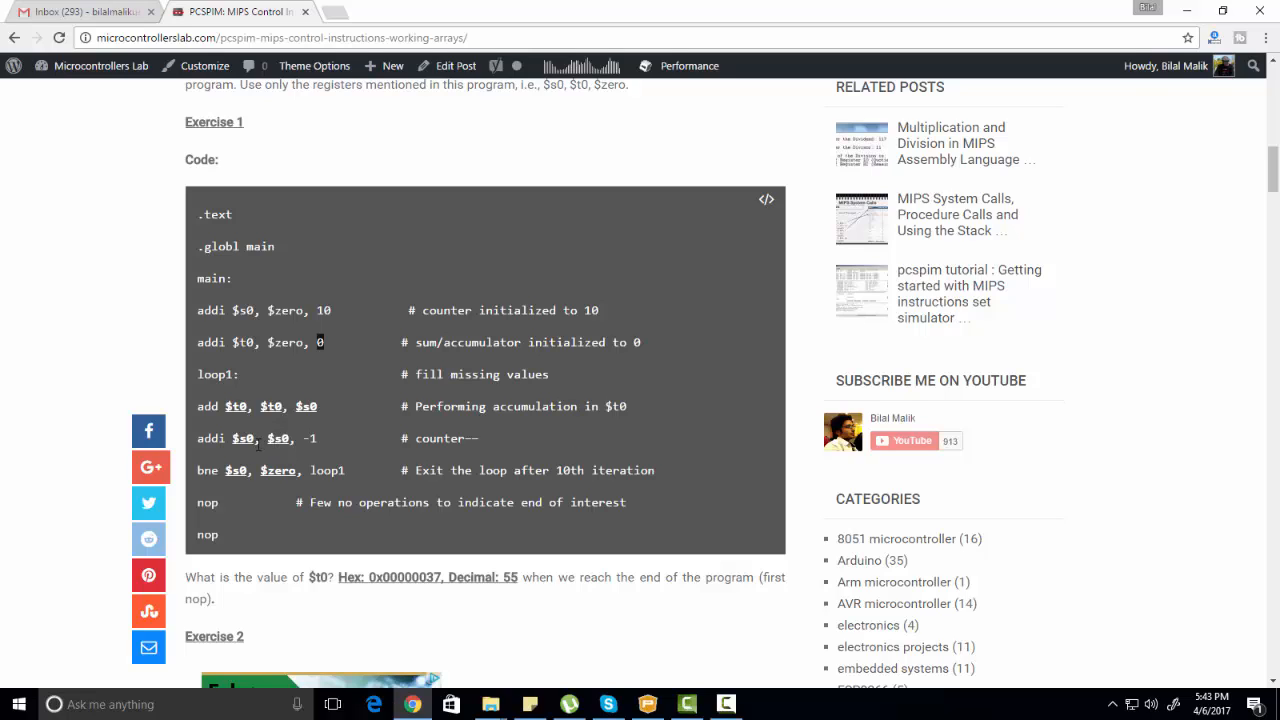
pyautogui.moveTo(312, 440)
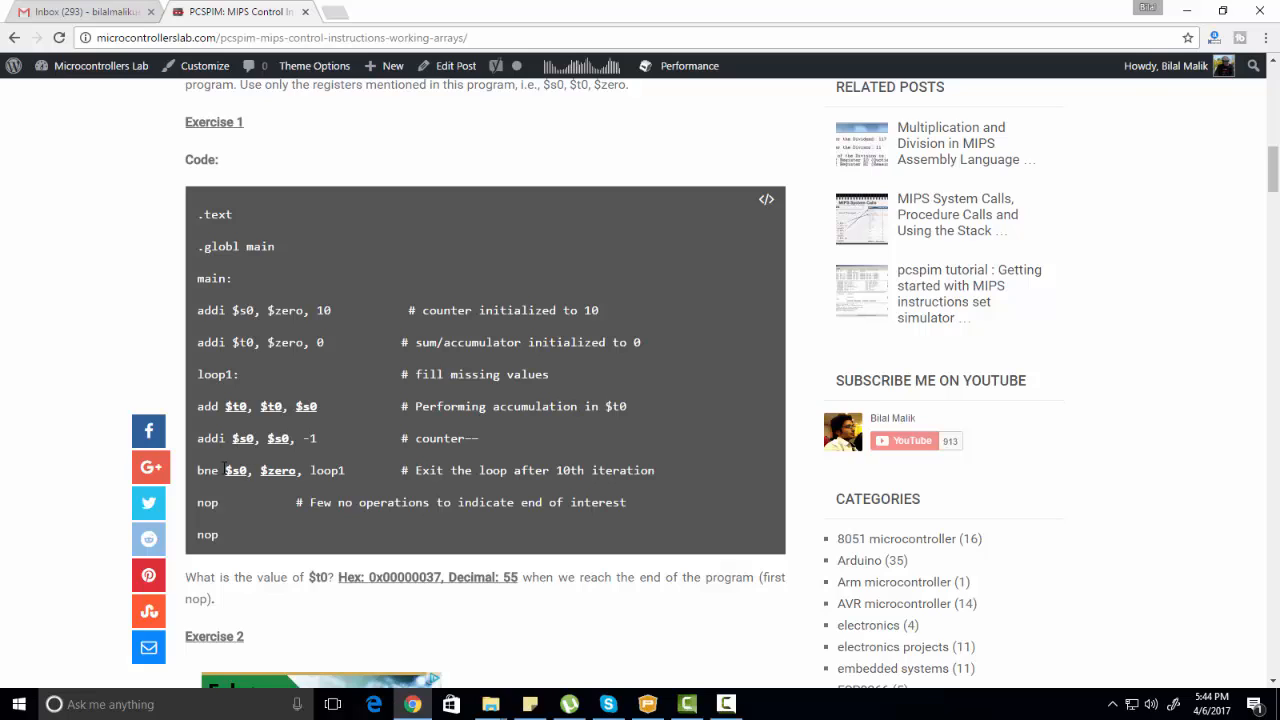
# Finish reviewing the Exercise 1 code and show the Lab 3 - Codes folder with Exercise1 to Exercise4 files.
pyautogui.doubleClick(208, 470)
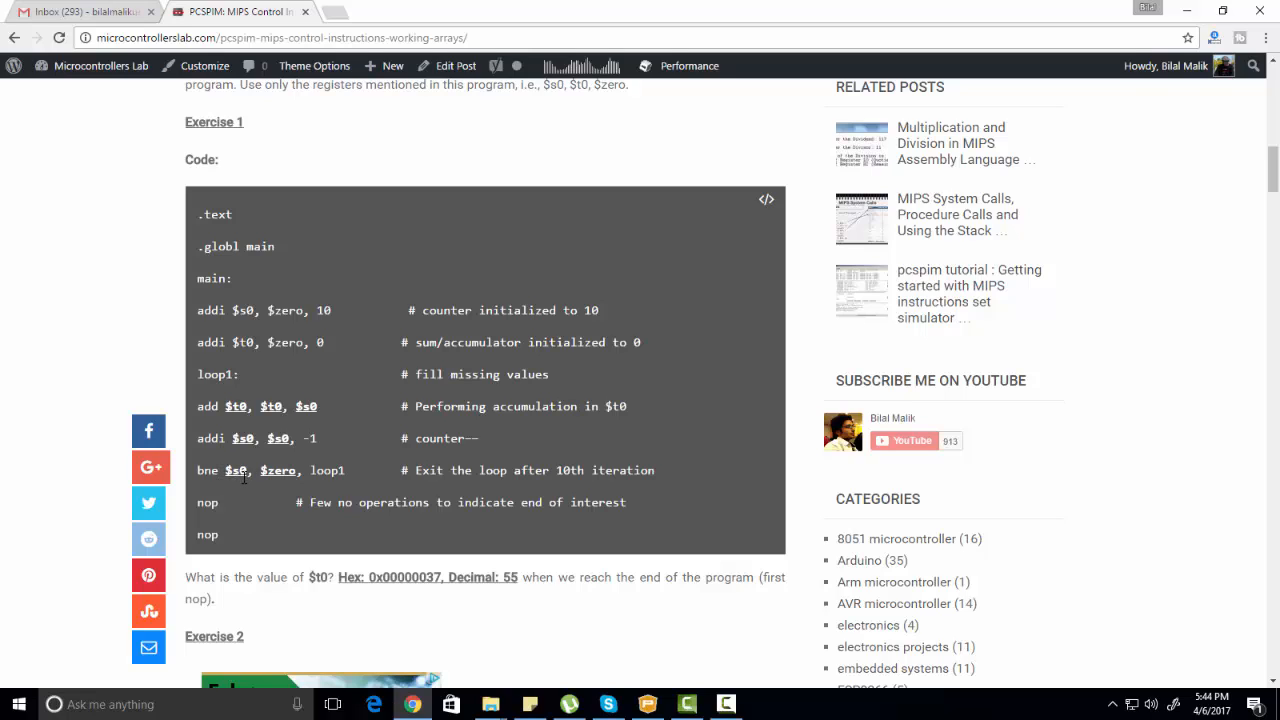
pyautogui.moveTo(284, 486)
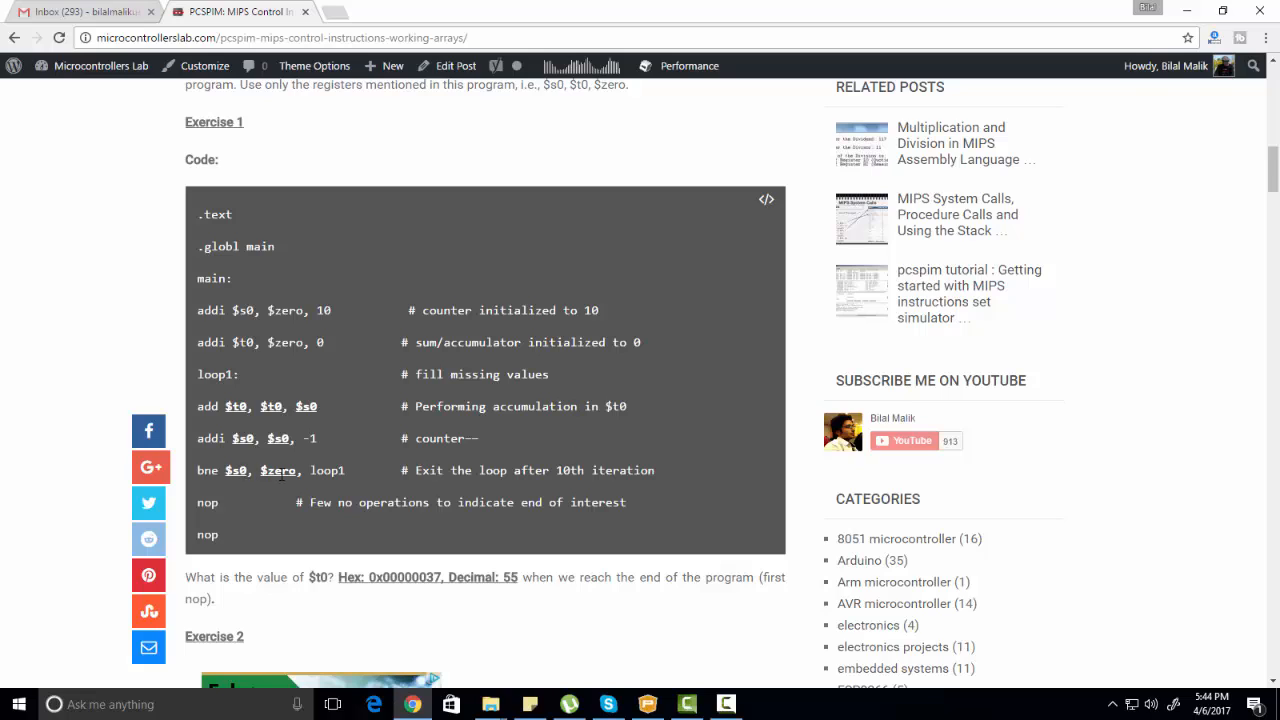
pyautogui.moveTo(240, 480)
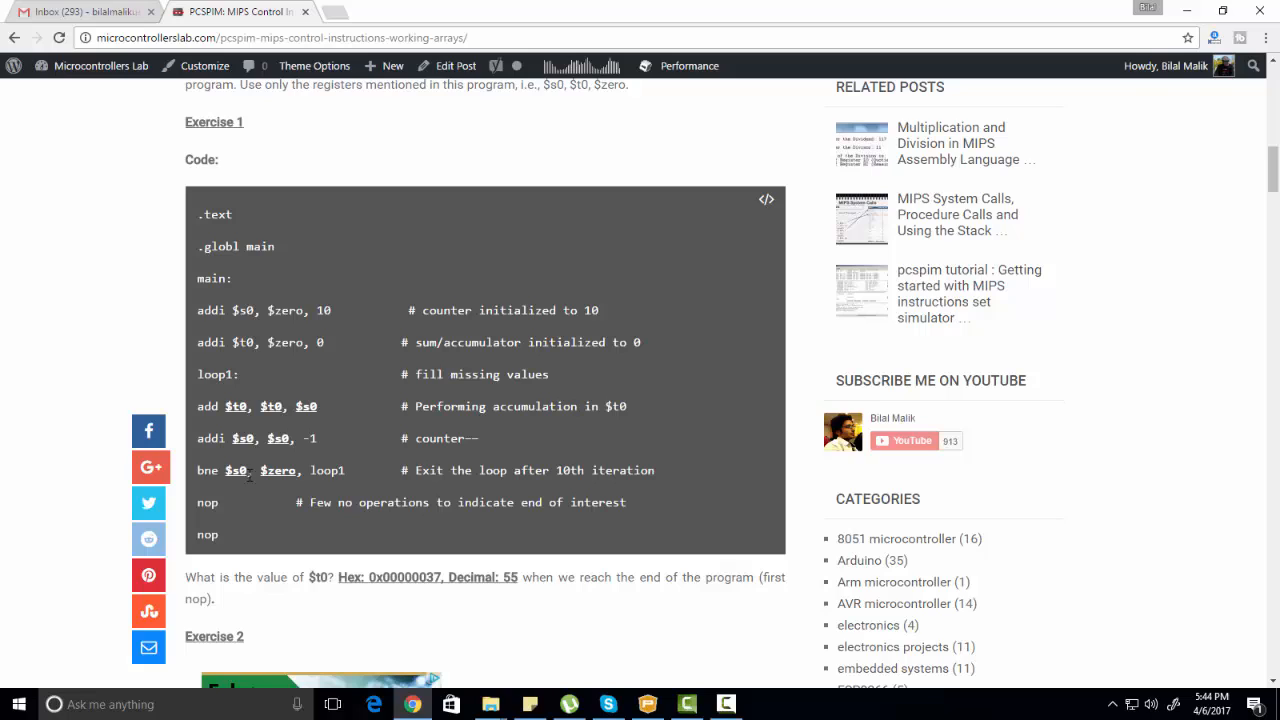
pyautogui.moveTo(240, 472)
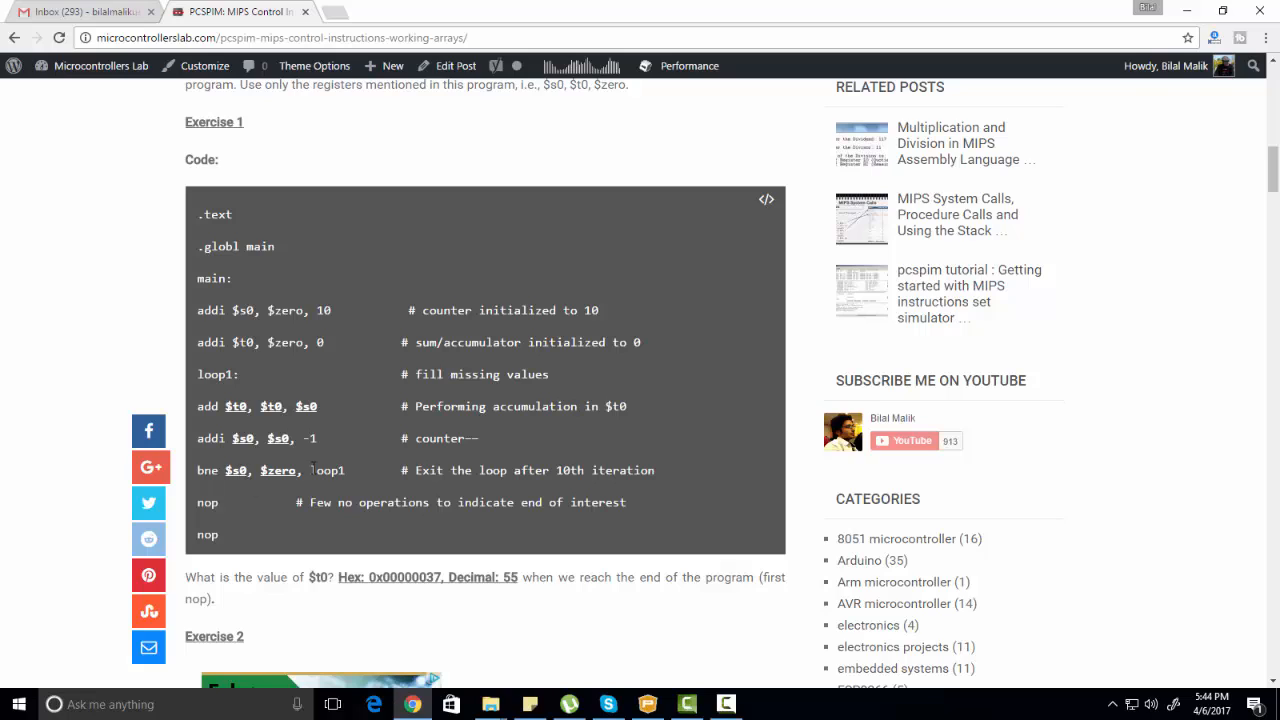
pyautogui.moveTo(328, 470)
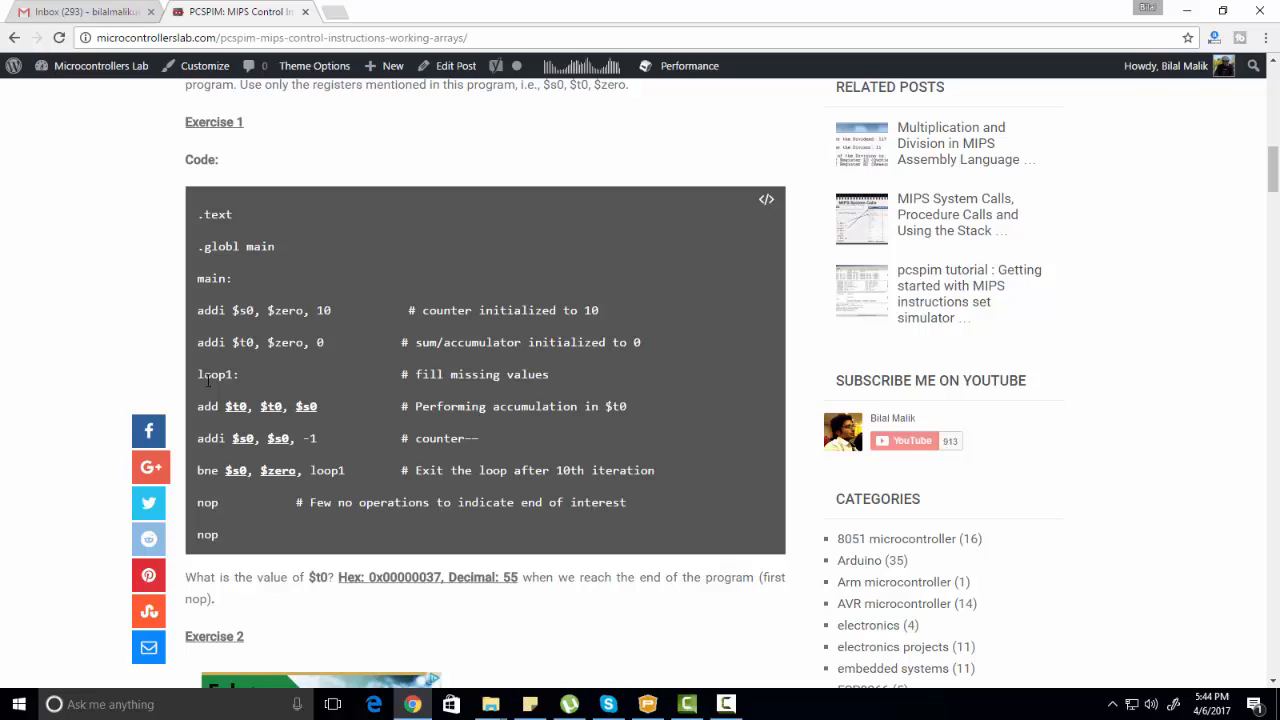
pyautogui.moveTo(296, 426)
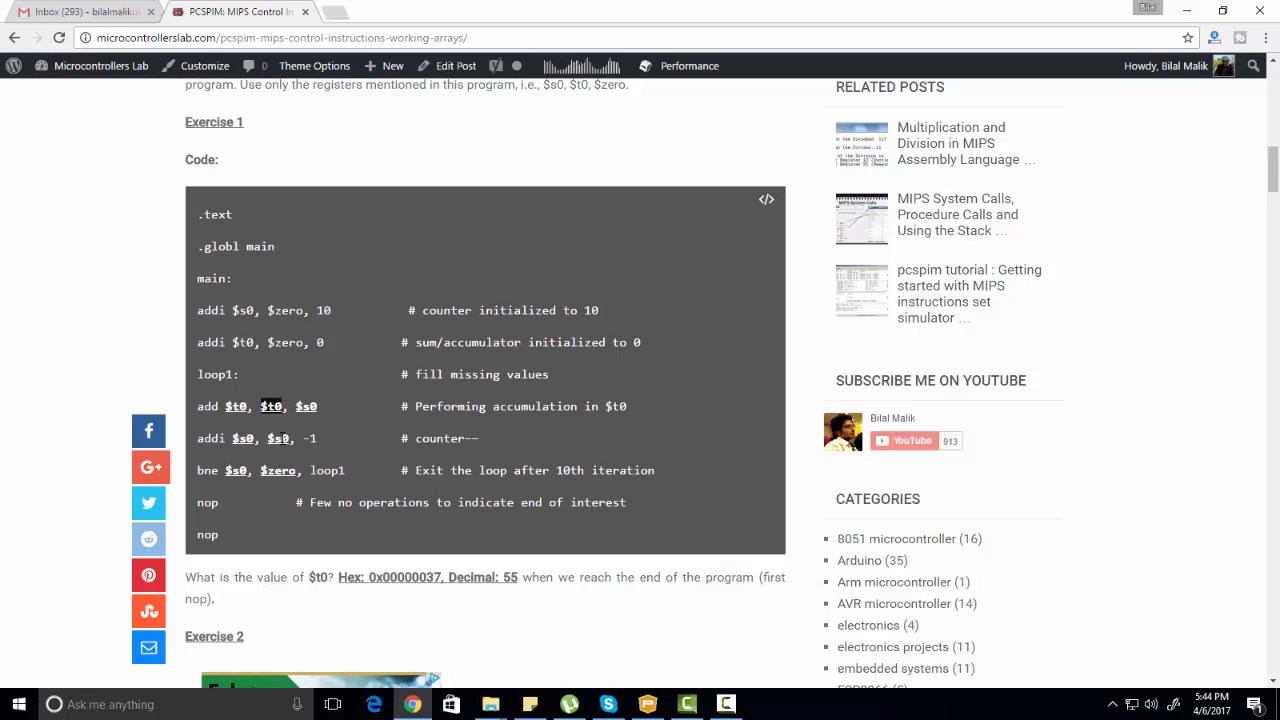
pyautogui.moveTo(288, 424)
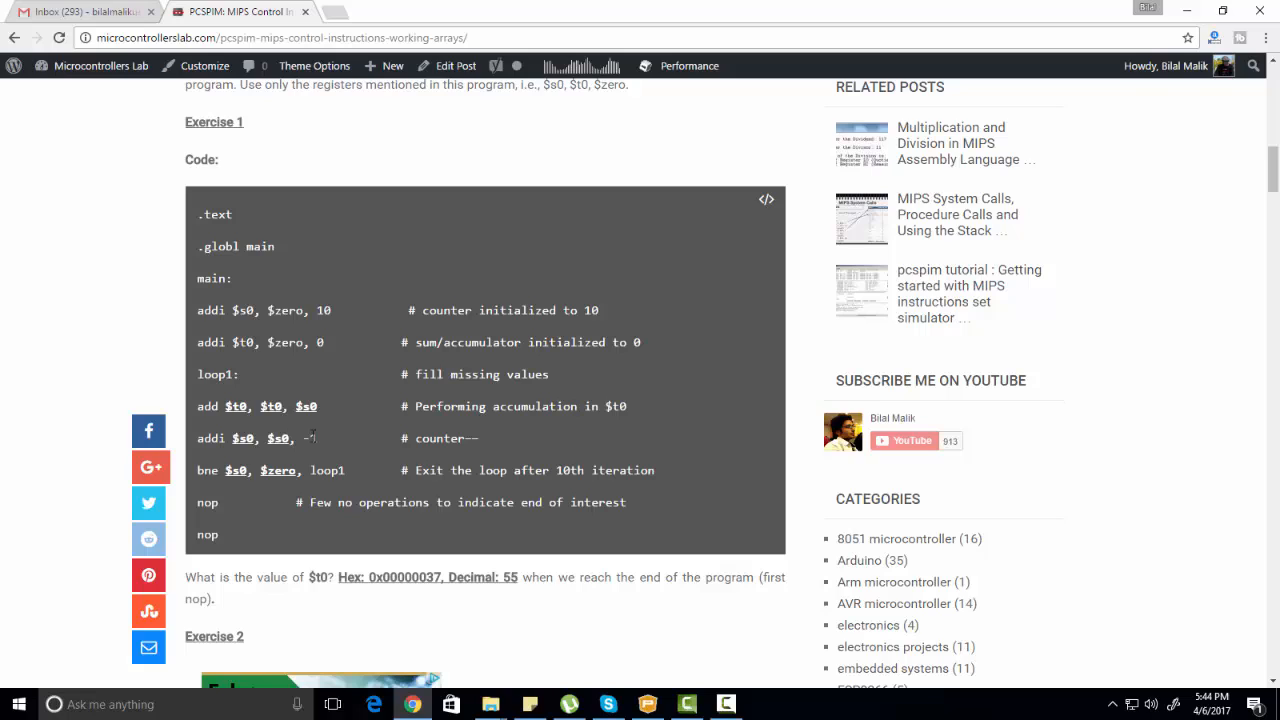
pyautogui.write('-1')
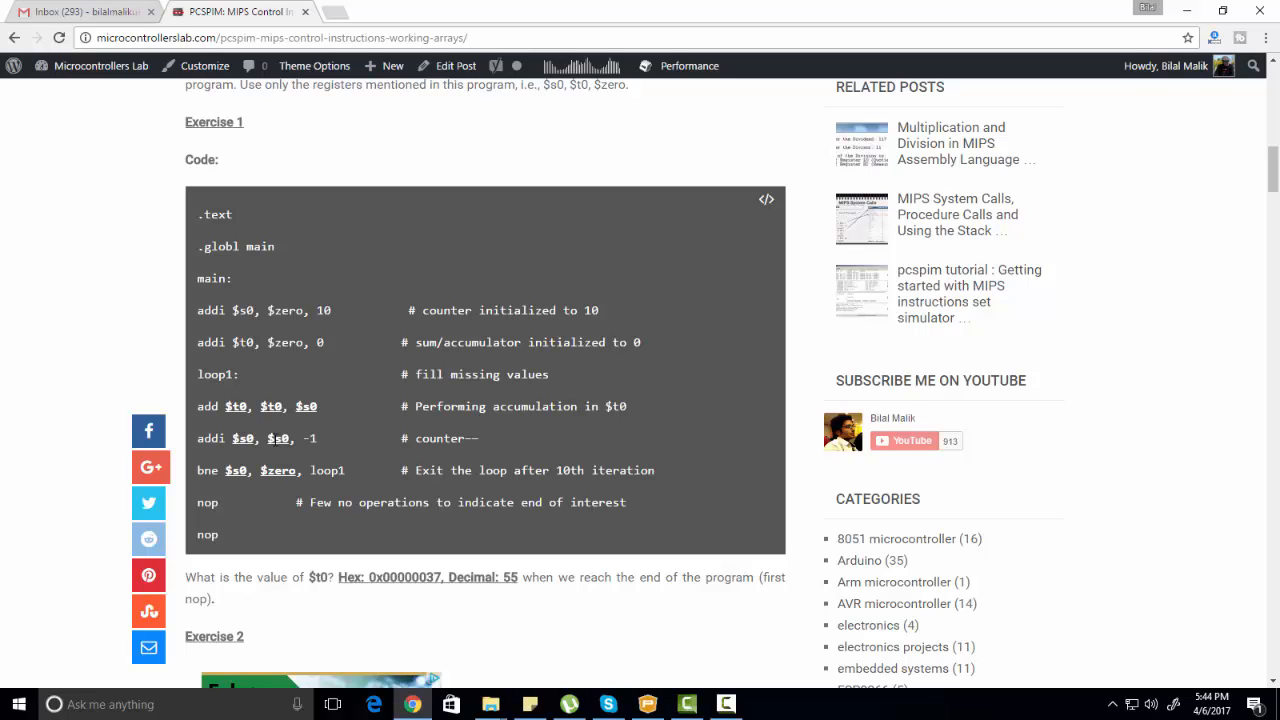
pyautogui.moveTo(148, 432)
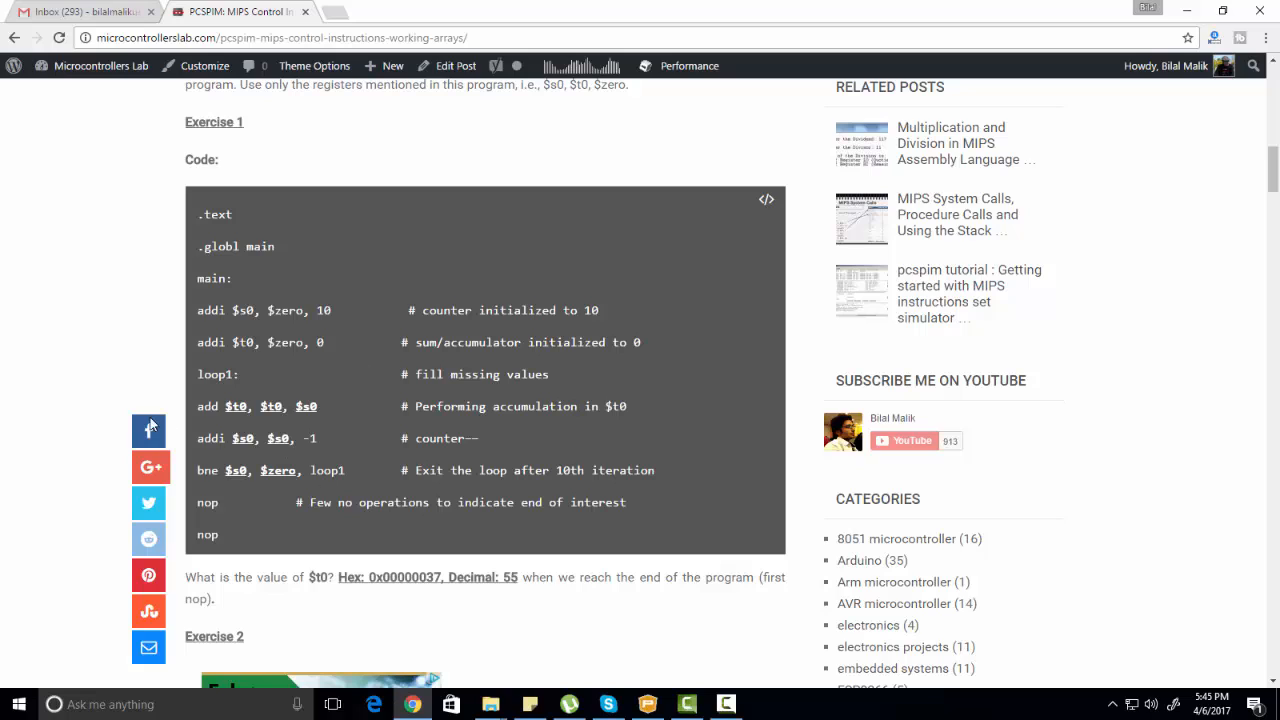
pyautogui.moveTo(256, 466)
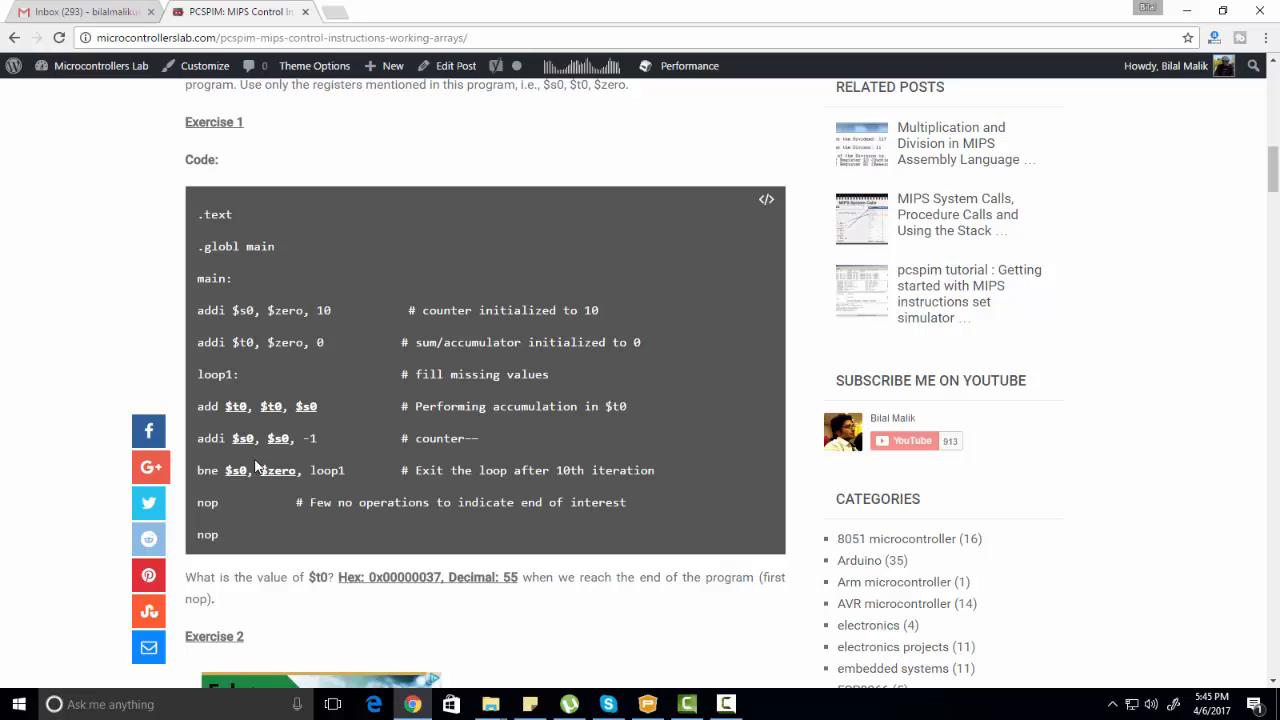
pyautogui.moveTo(256, 468)
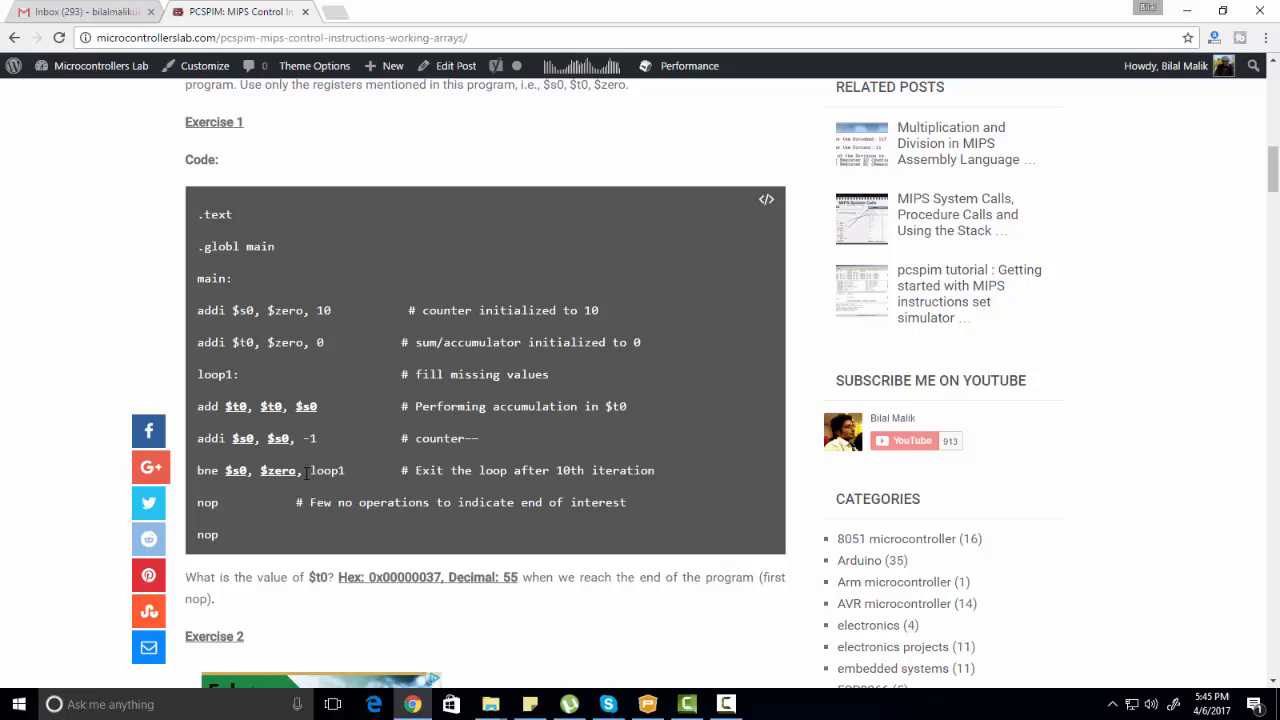
pyautogui.moveTo(268, 482)
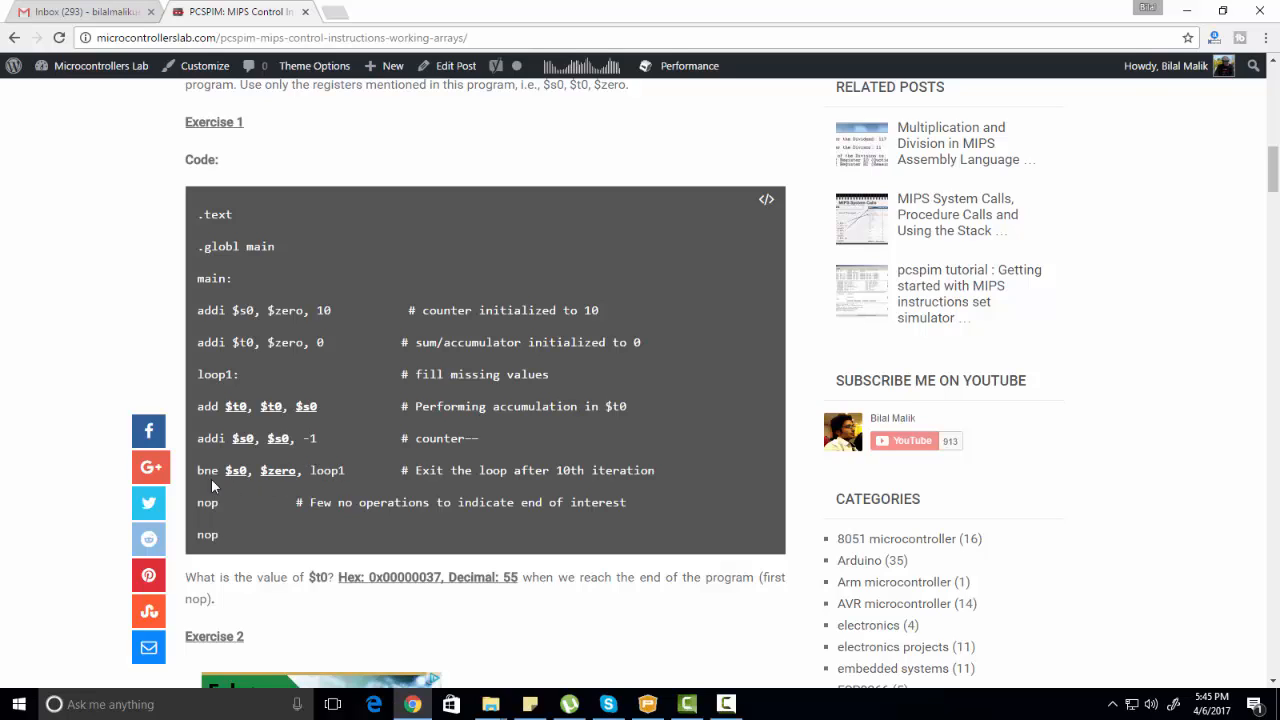
pyautogui.moveTo(252, 502)
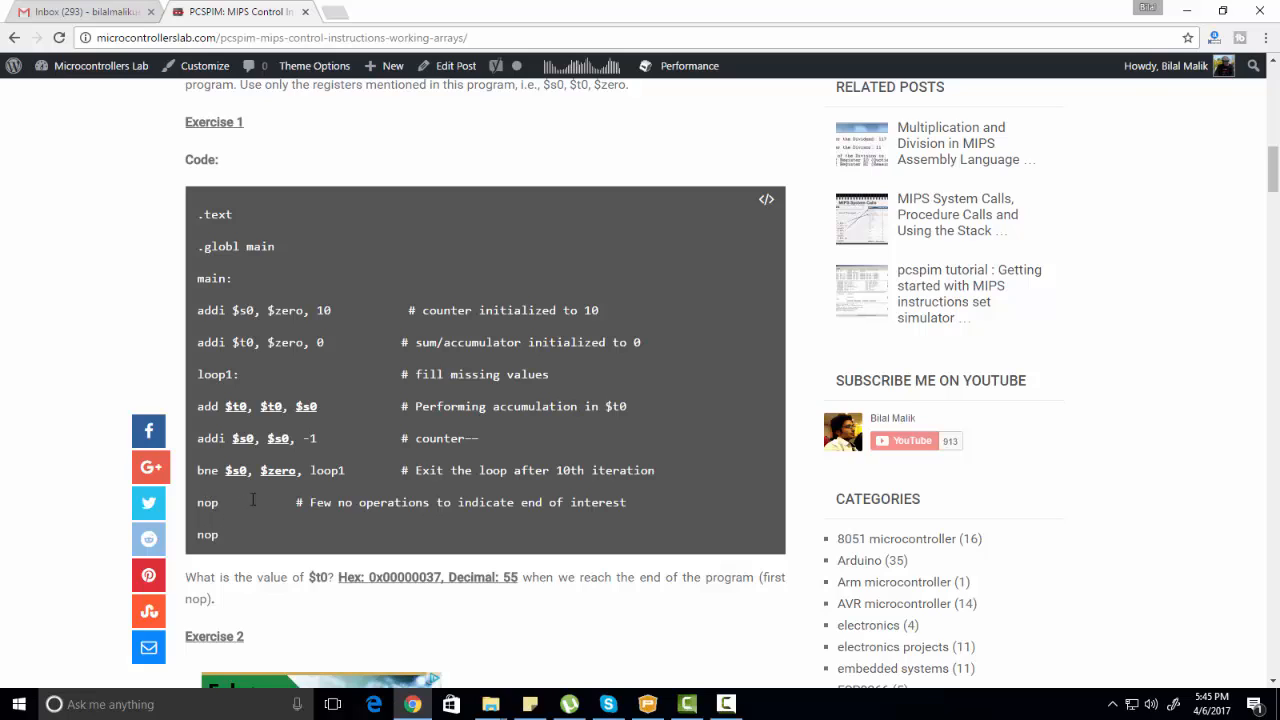
pyautogui.moveTo(188, 392)
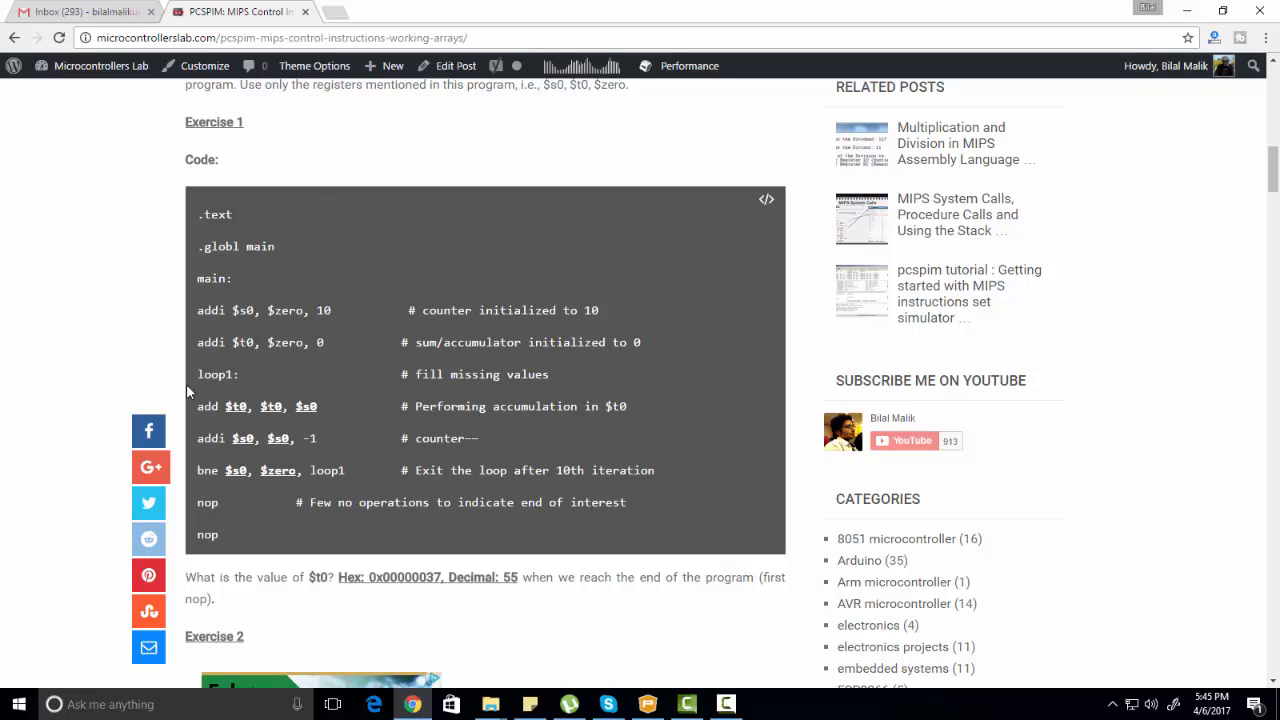
pyautogui.moveTo(200, 504)
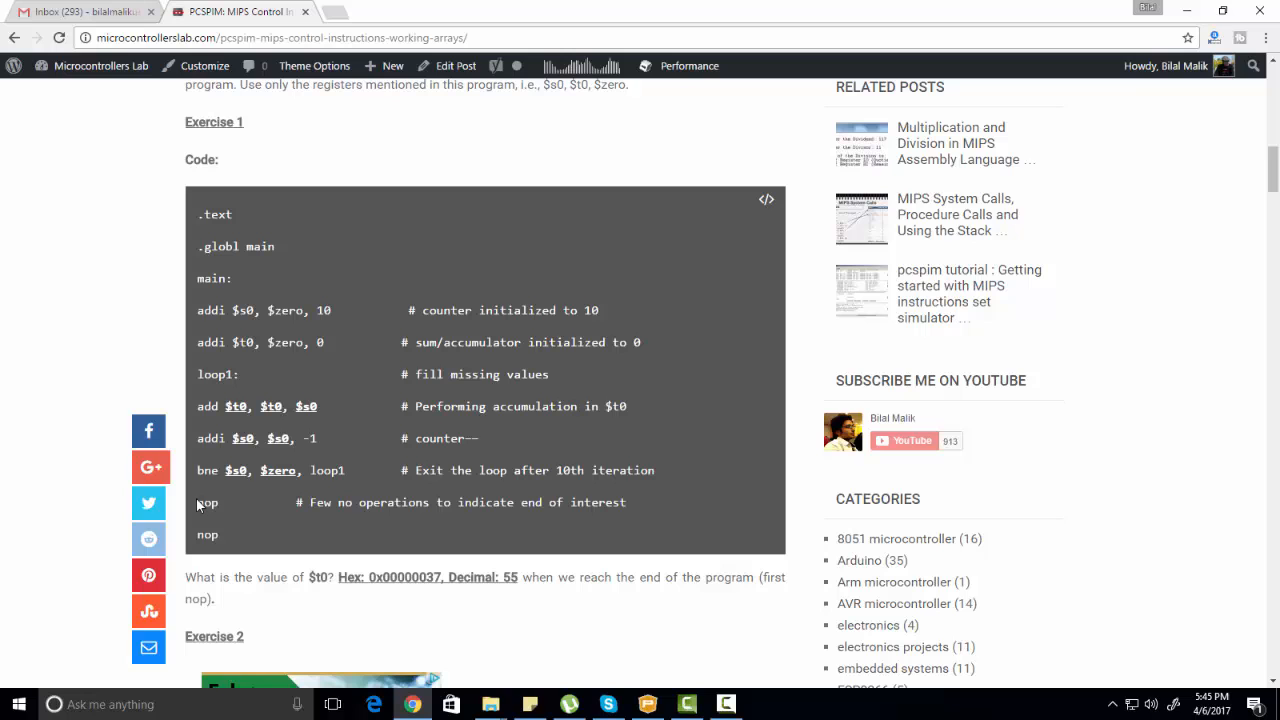
pyautogui.moveTo(370, 364)
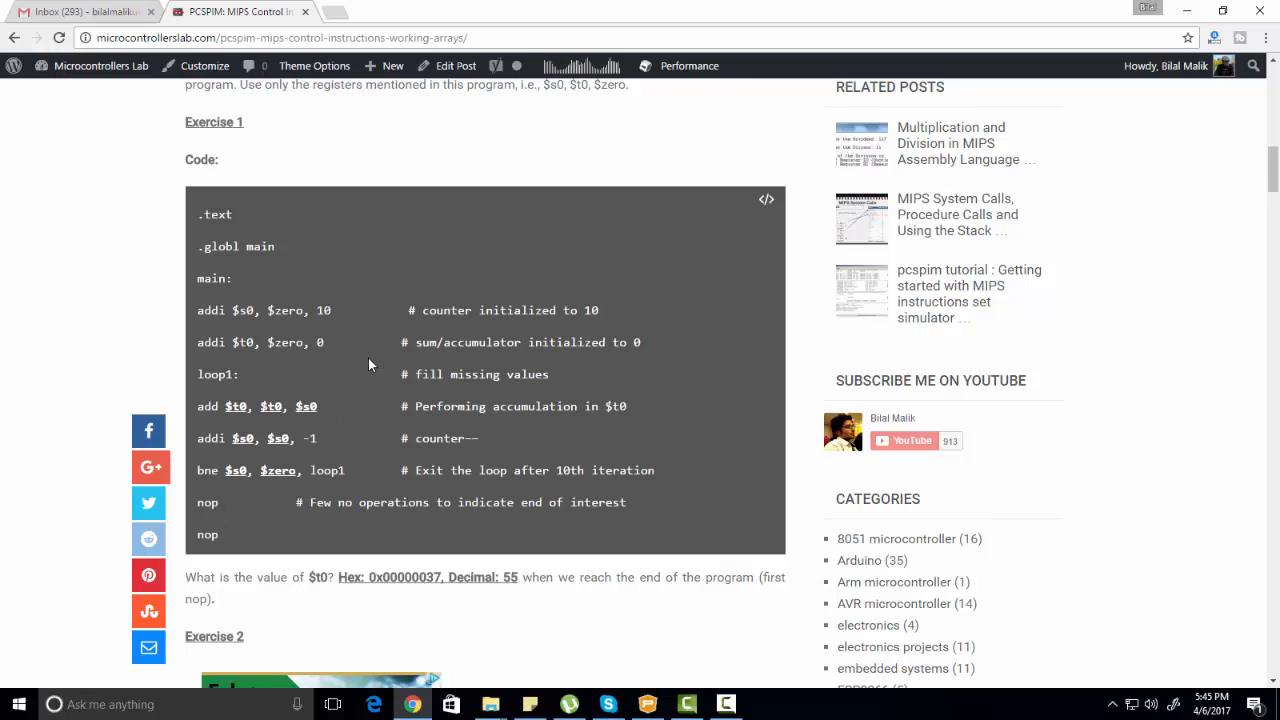
pyautogui.scroll(-3)
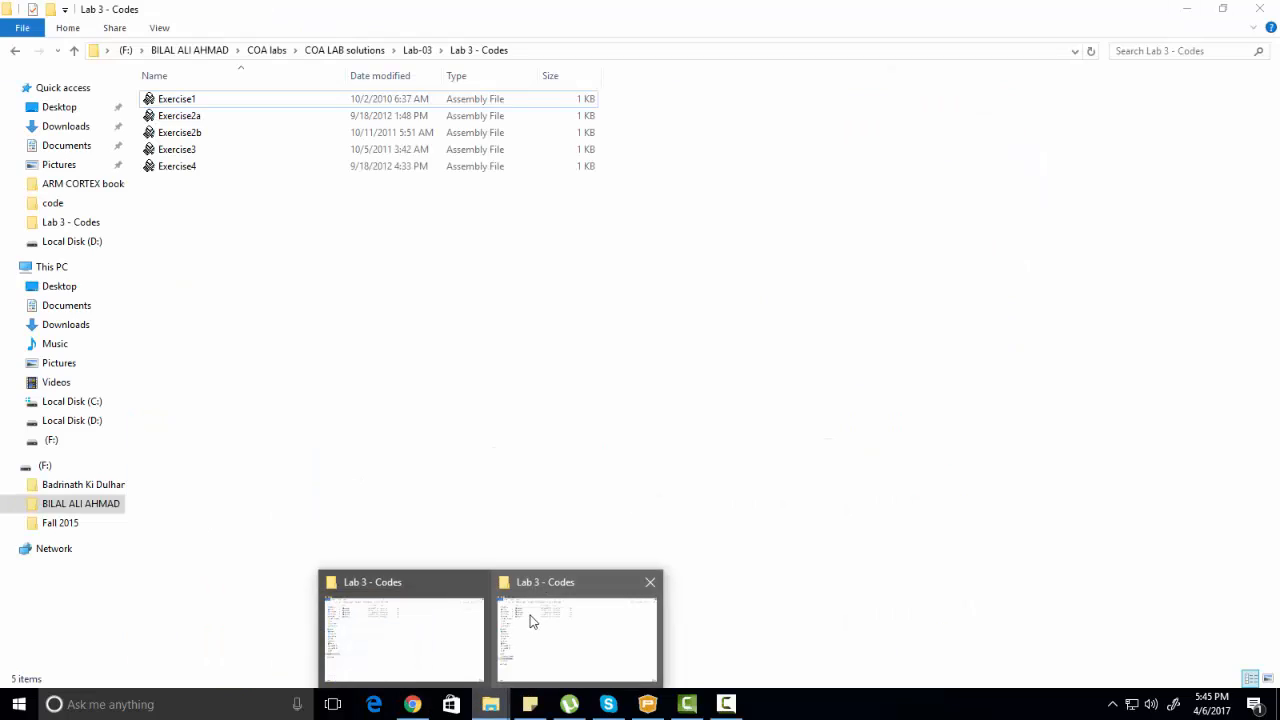
pyautogui.click(176, 98)
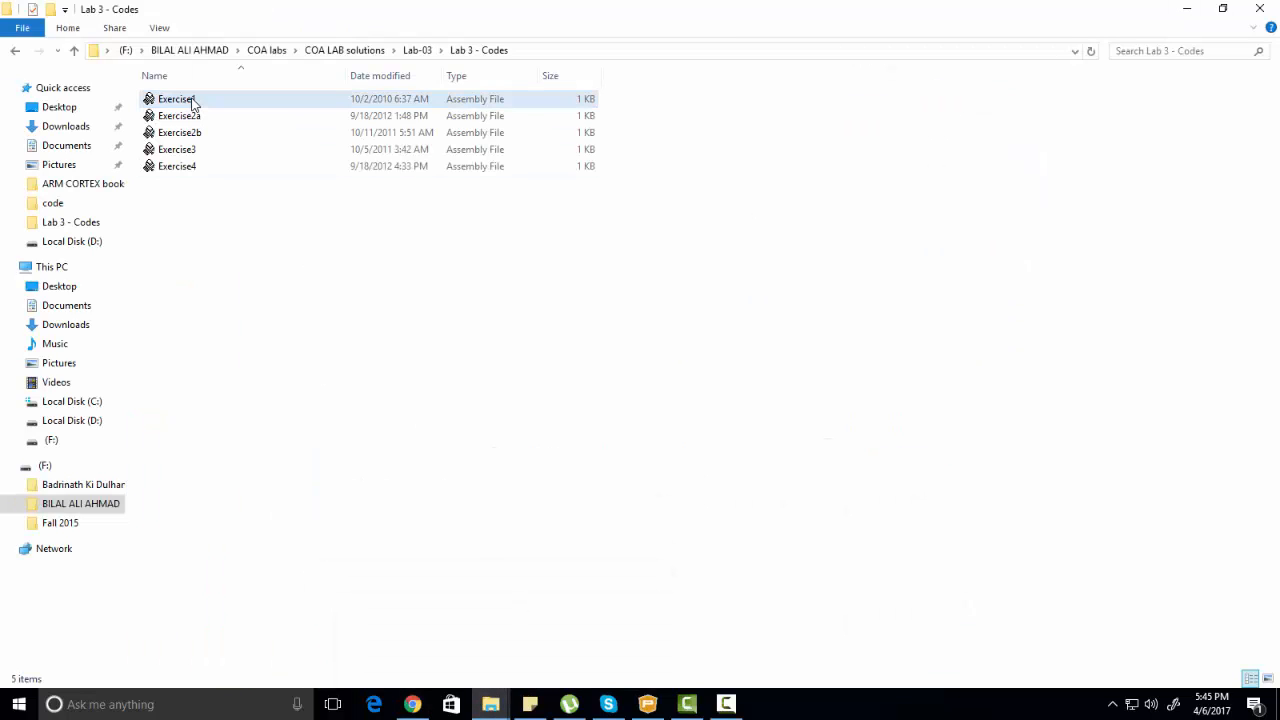
pyautogui.click(180, 132)
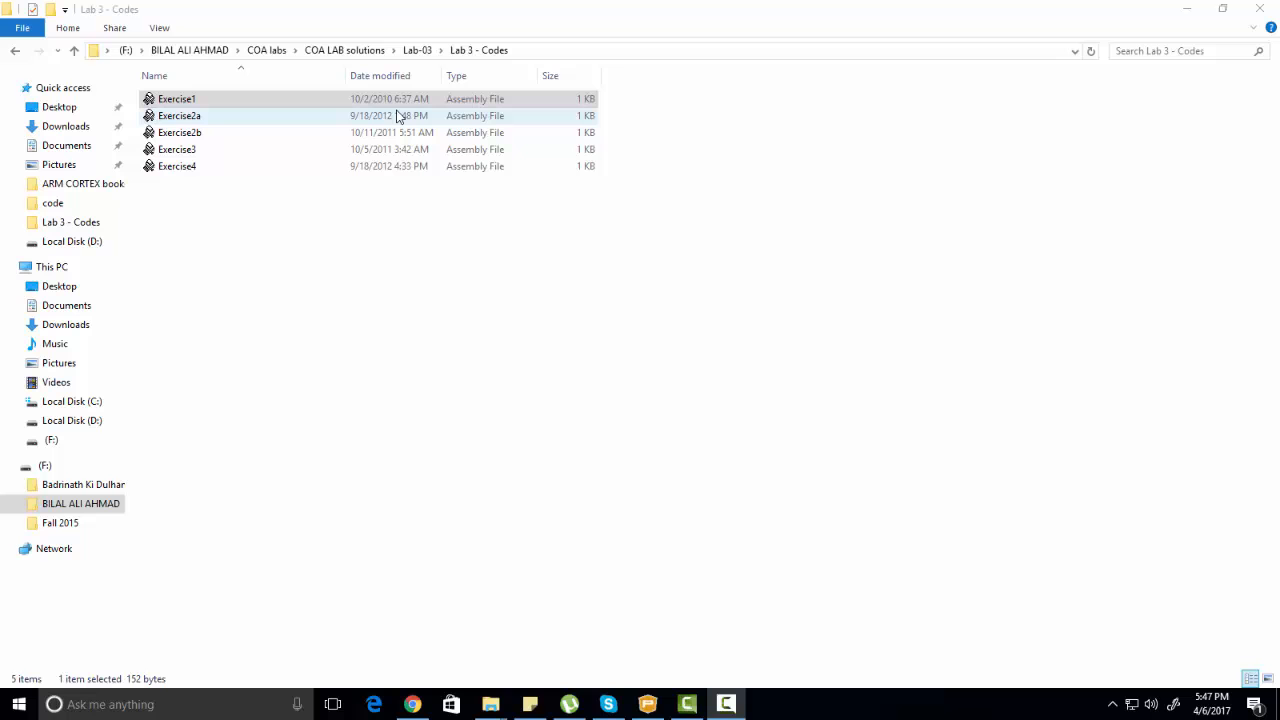
pyautogui.click(176, 98)
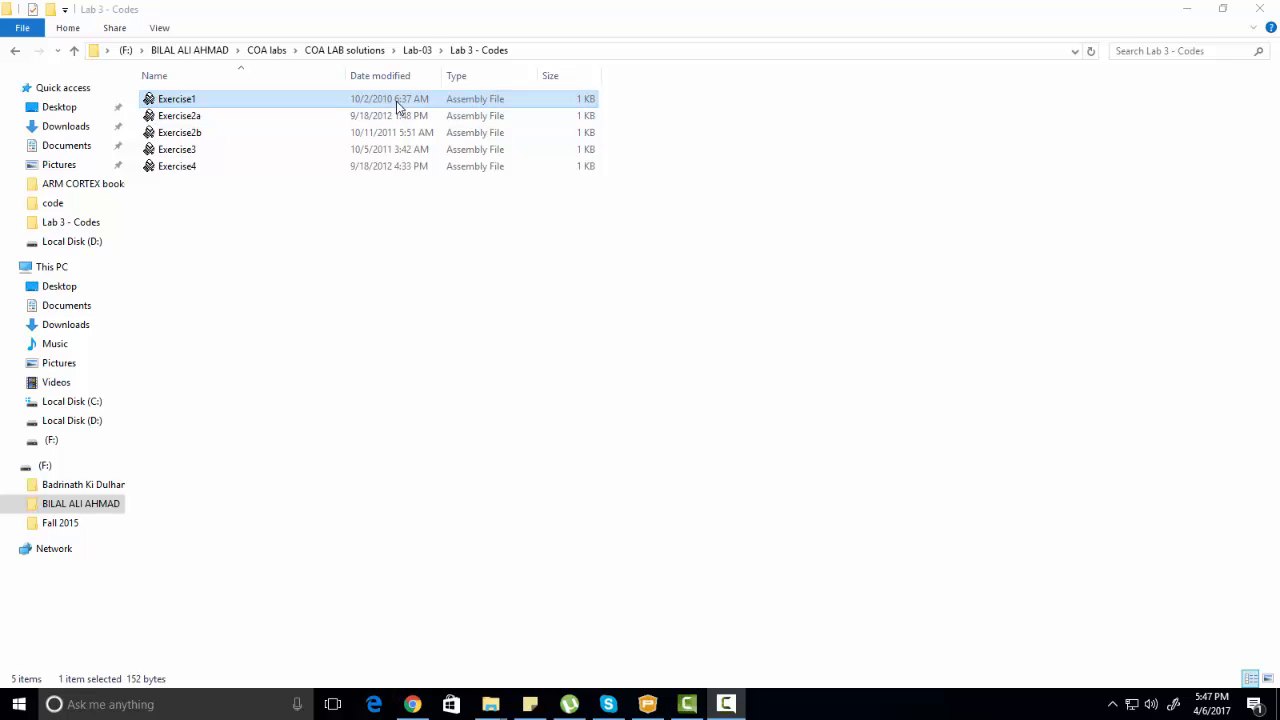
pyautogui.doubleClick(176, 100)
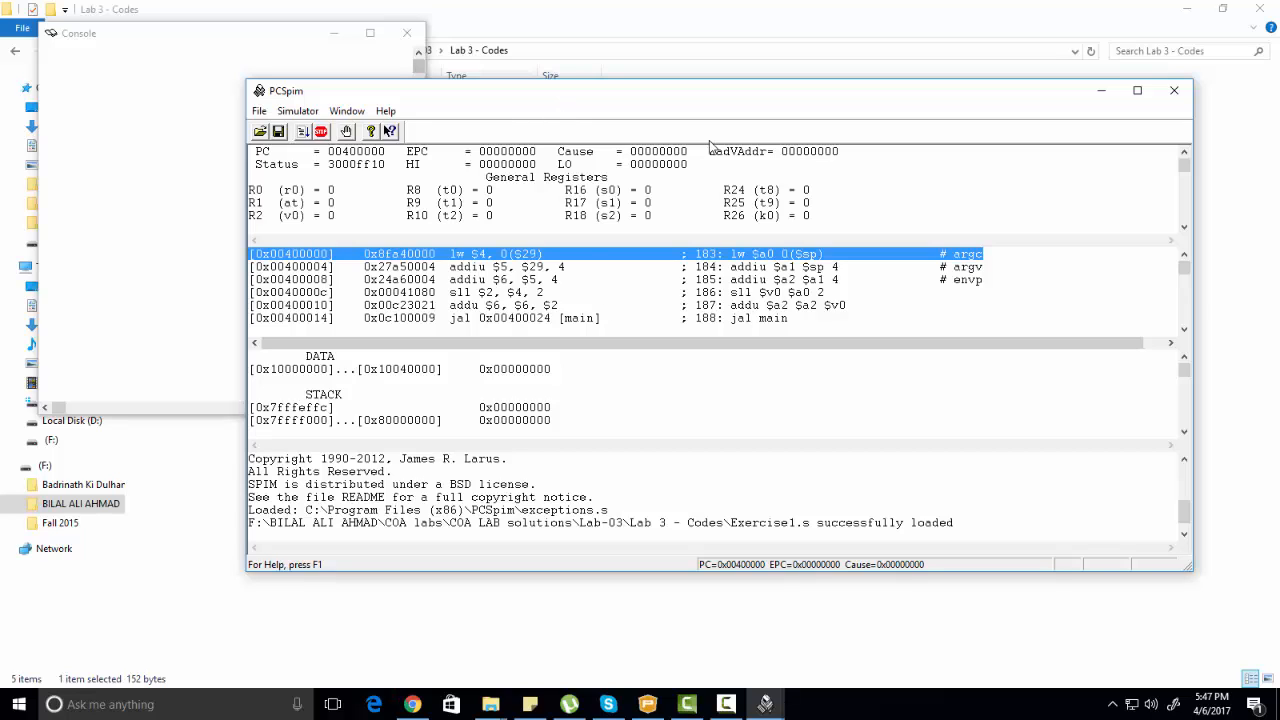
pyautogui.moveTo(516, 104)
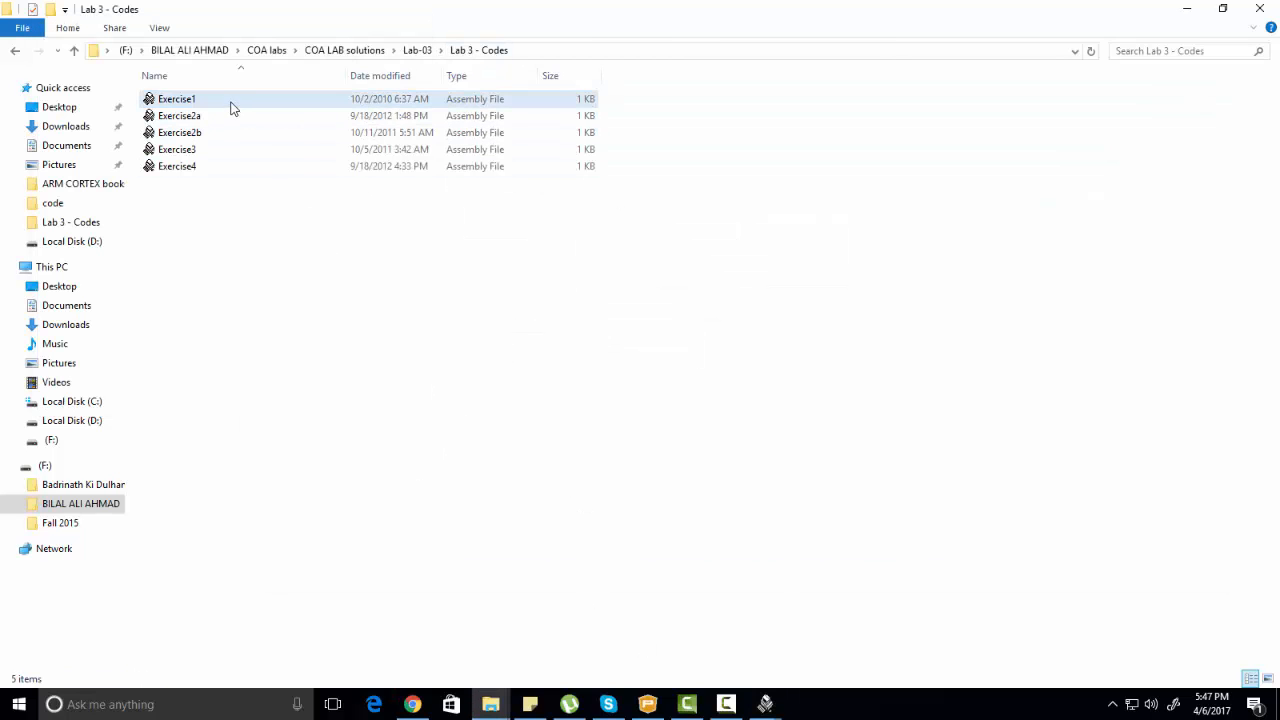
# Open Exercise1.s in Notepad and select main with its addi $s0 = 10 and $t0 = 0 lines.
pyautogui.rightClick(232, 108)
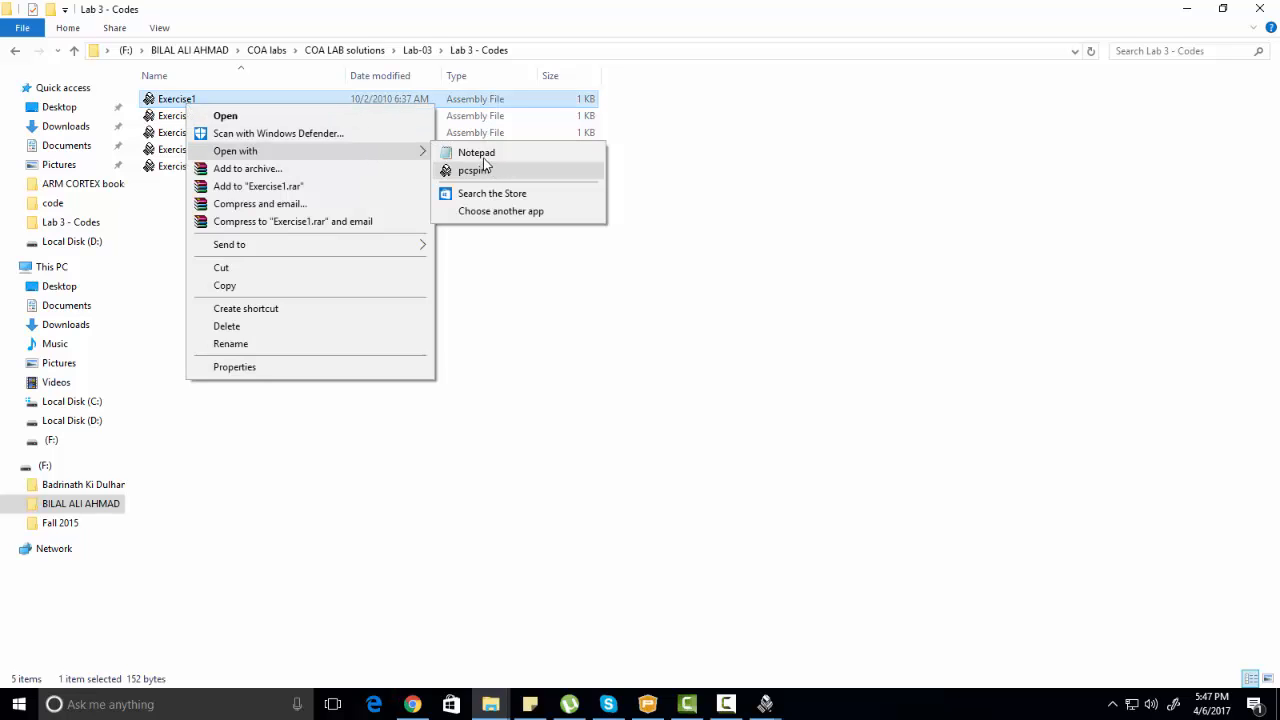
pyautogui.click(476, 152)
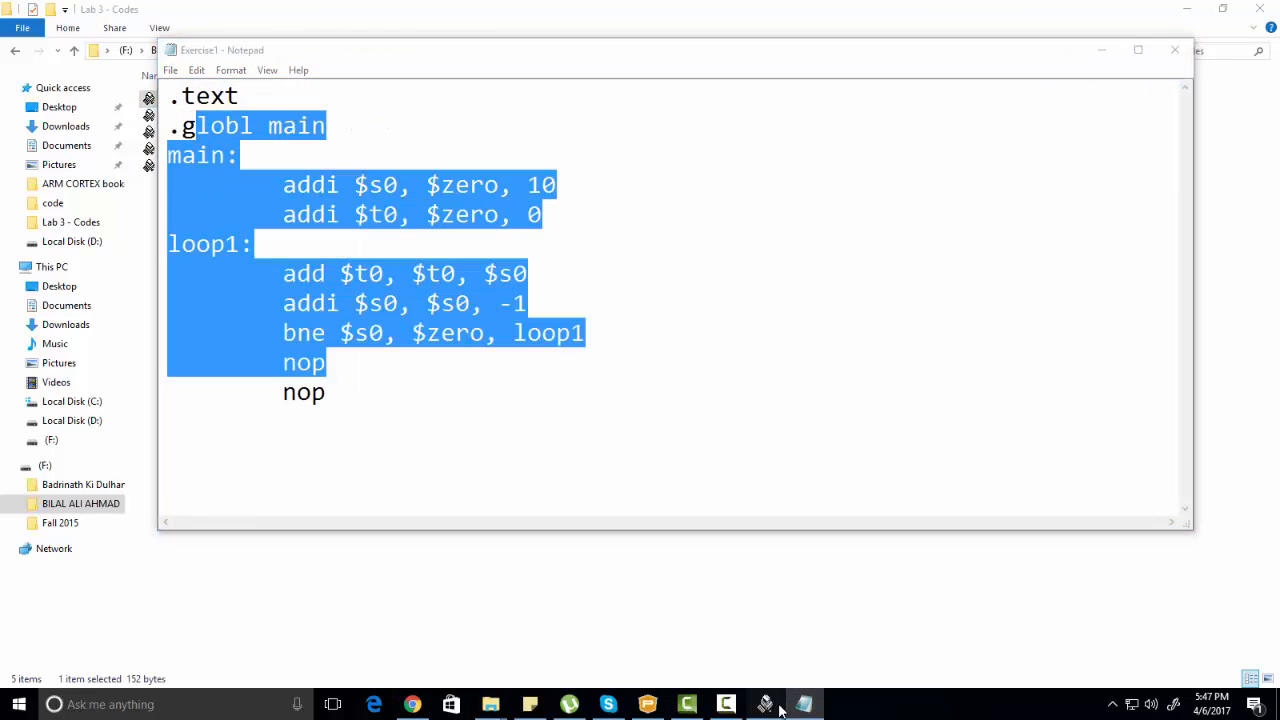
pyautogui.click(764, 704)
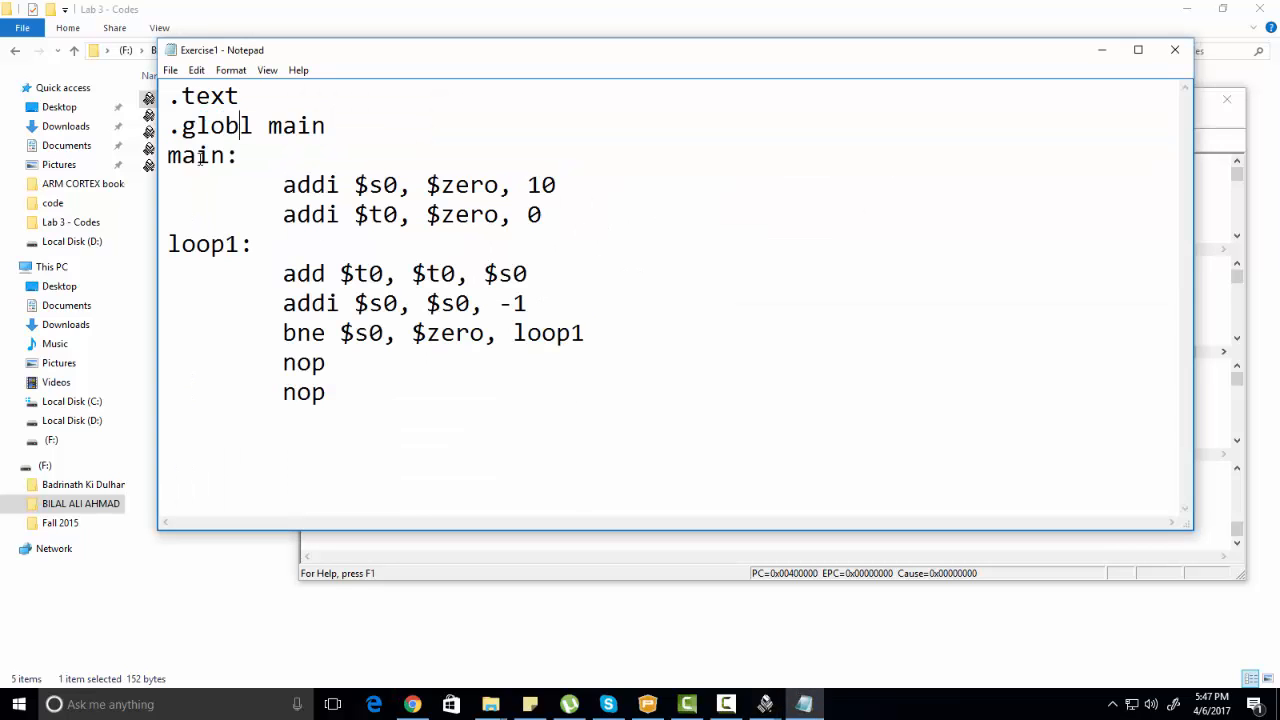
pyautogui.moveTo(168, 156); pyautogui.dragTo(328, 214)
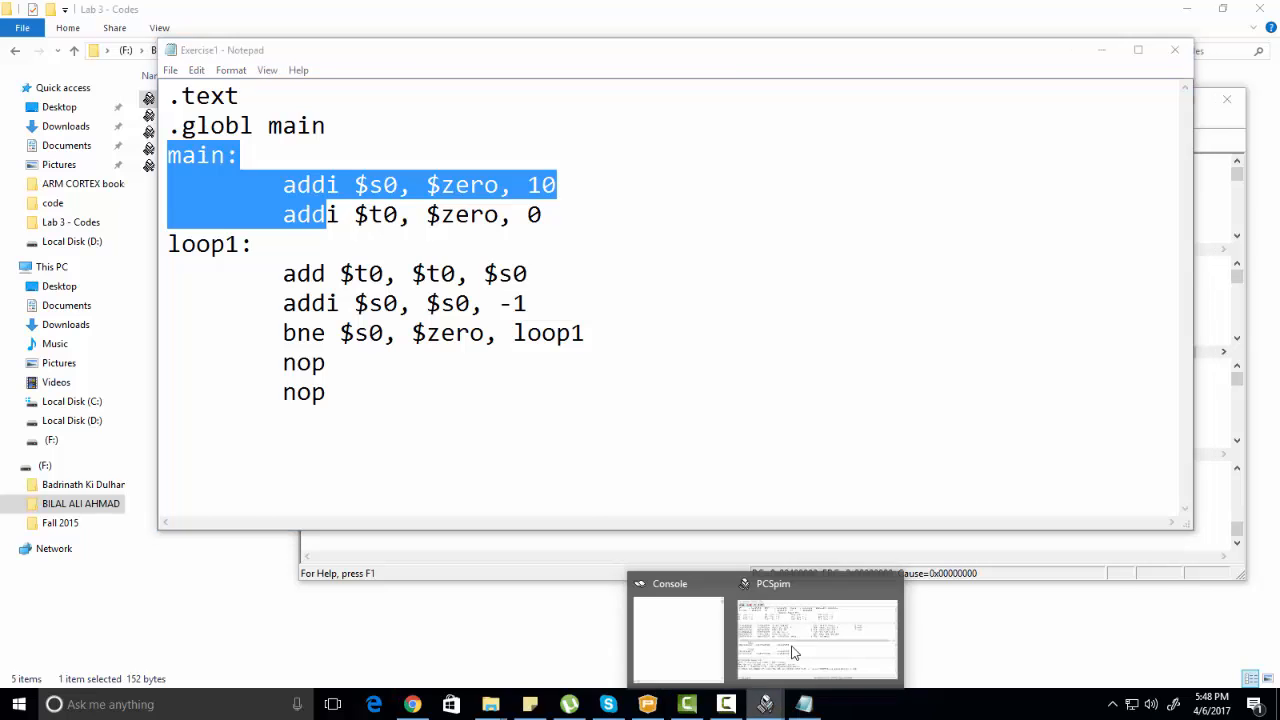
# Single-step PCSpim through Exercise1's startup code until PC reaches main at 0x00400024.
pyautogui.click(816, 640)
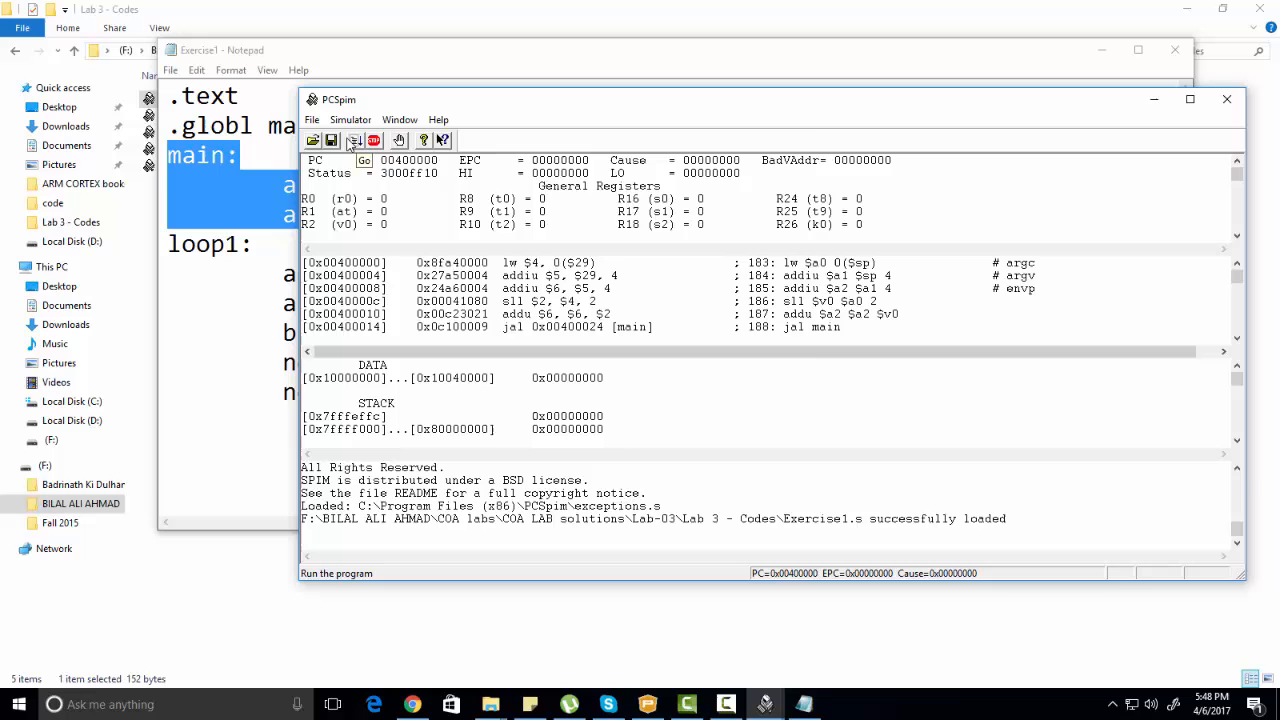
pyautogui.click(350, 120)
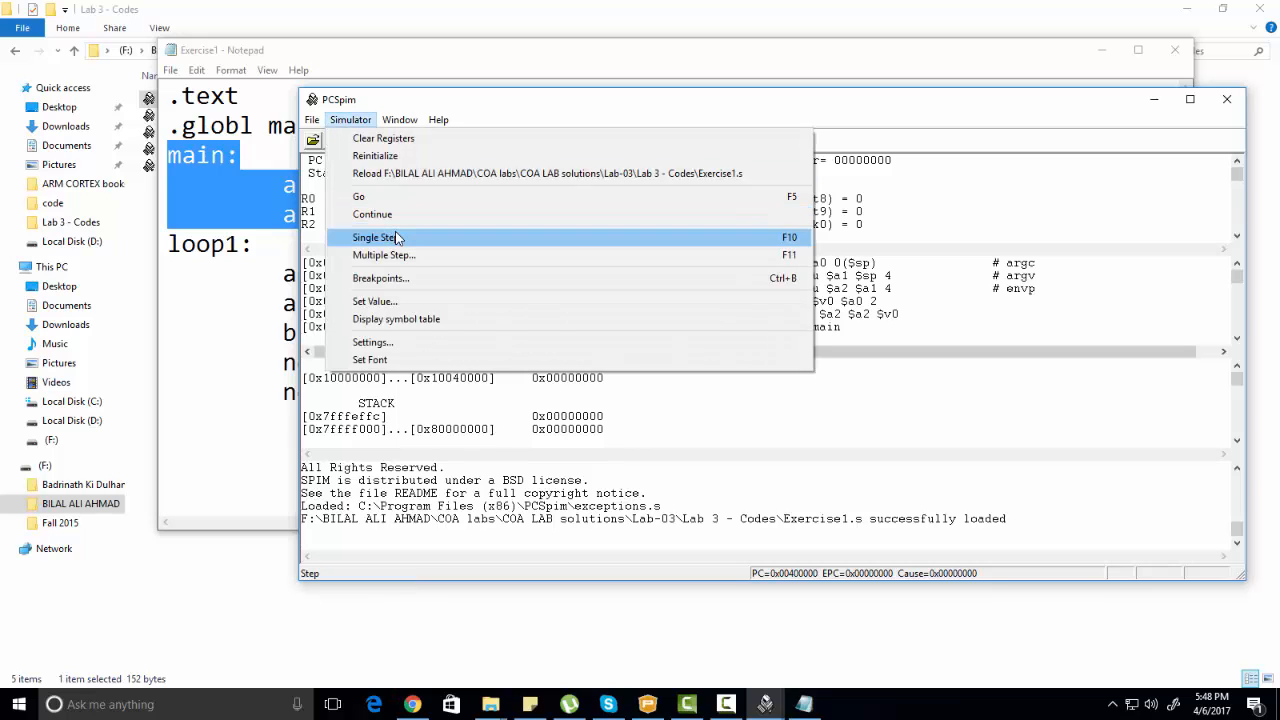
pyautogui.click(376, 236)
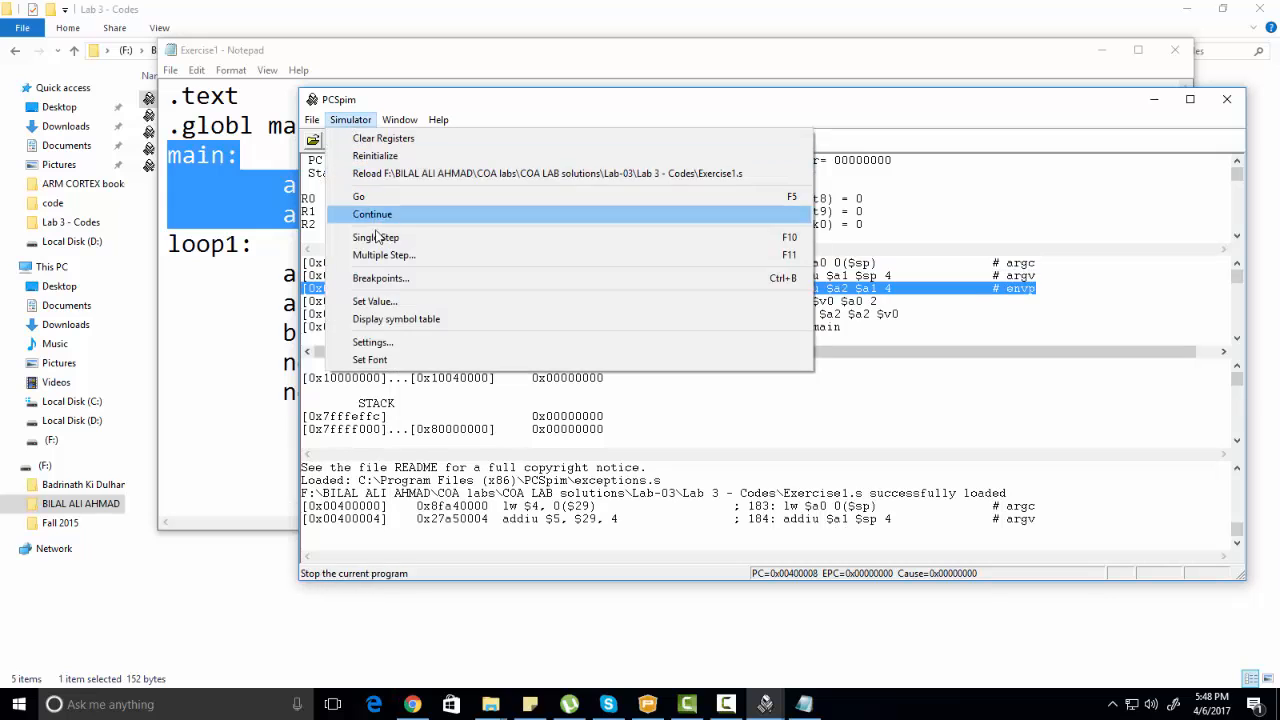
pyautogui.click(376, 236)
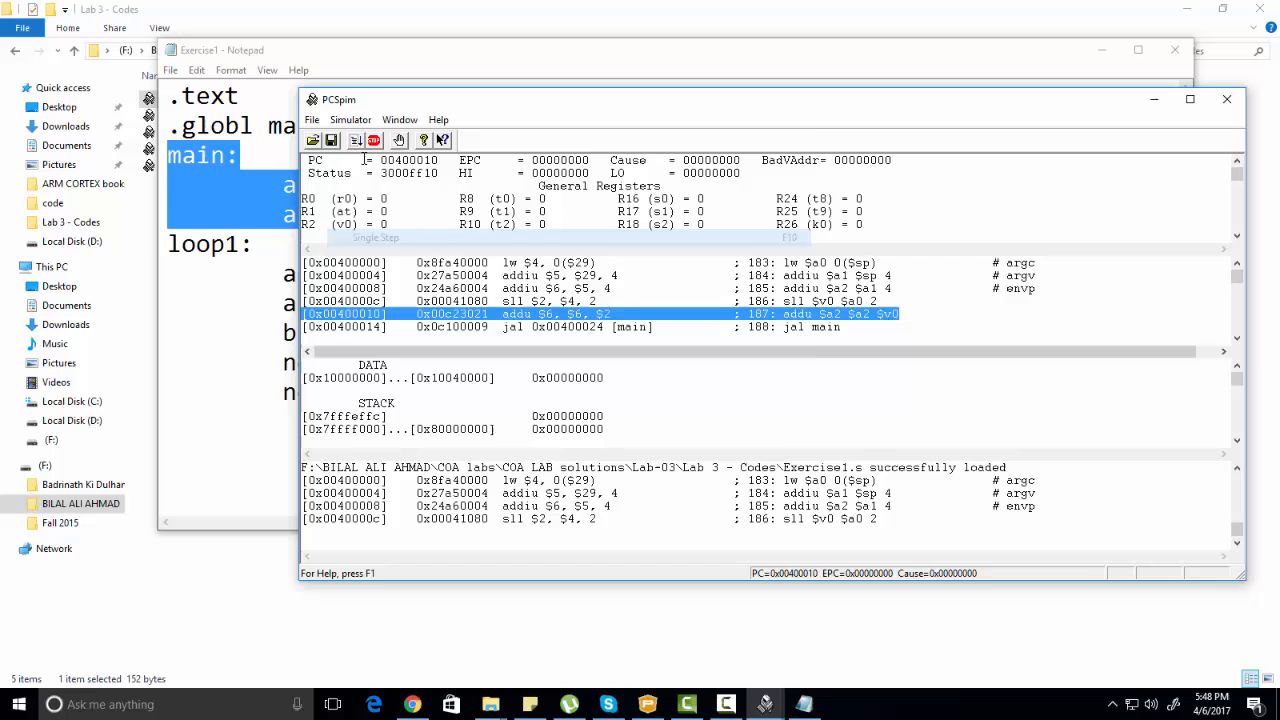
pyautogui.click(398, 140)
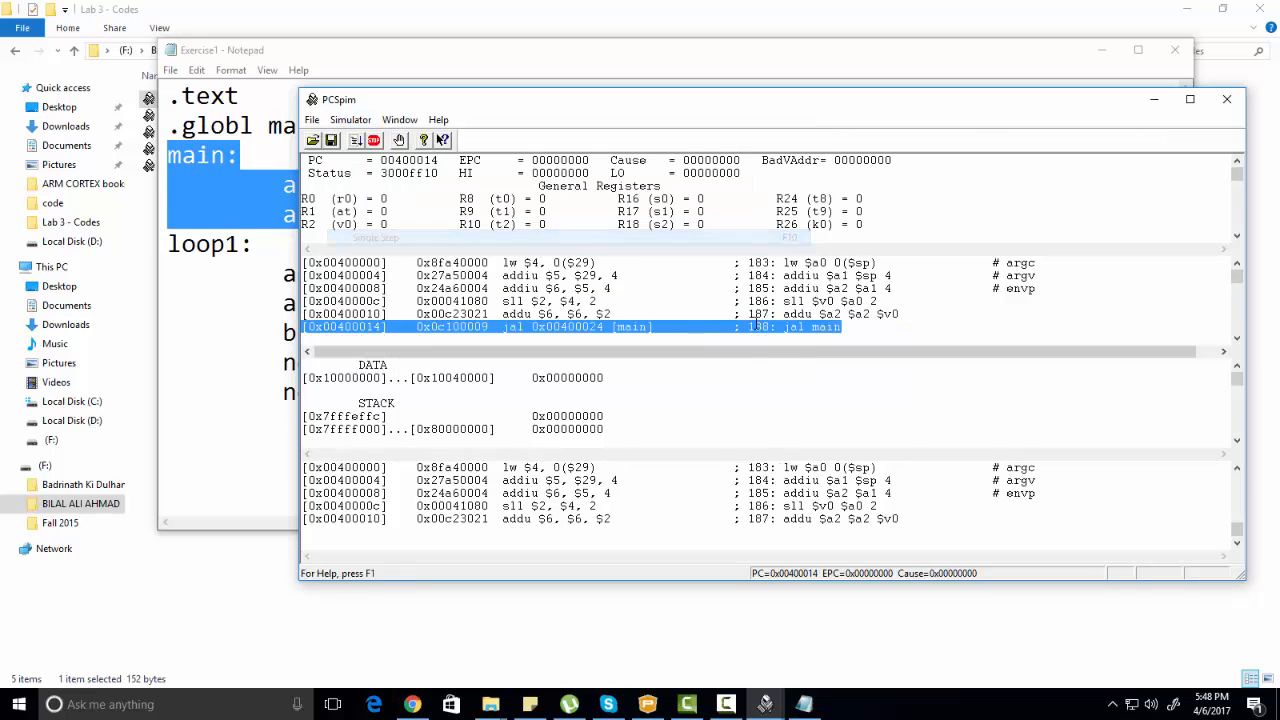
pyautogui.click(350, 120)
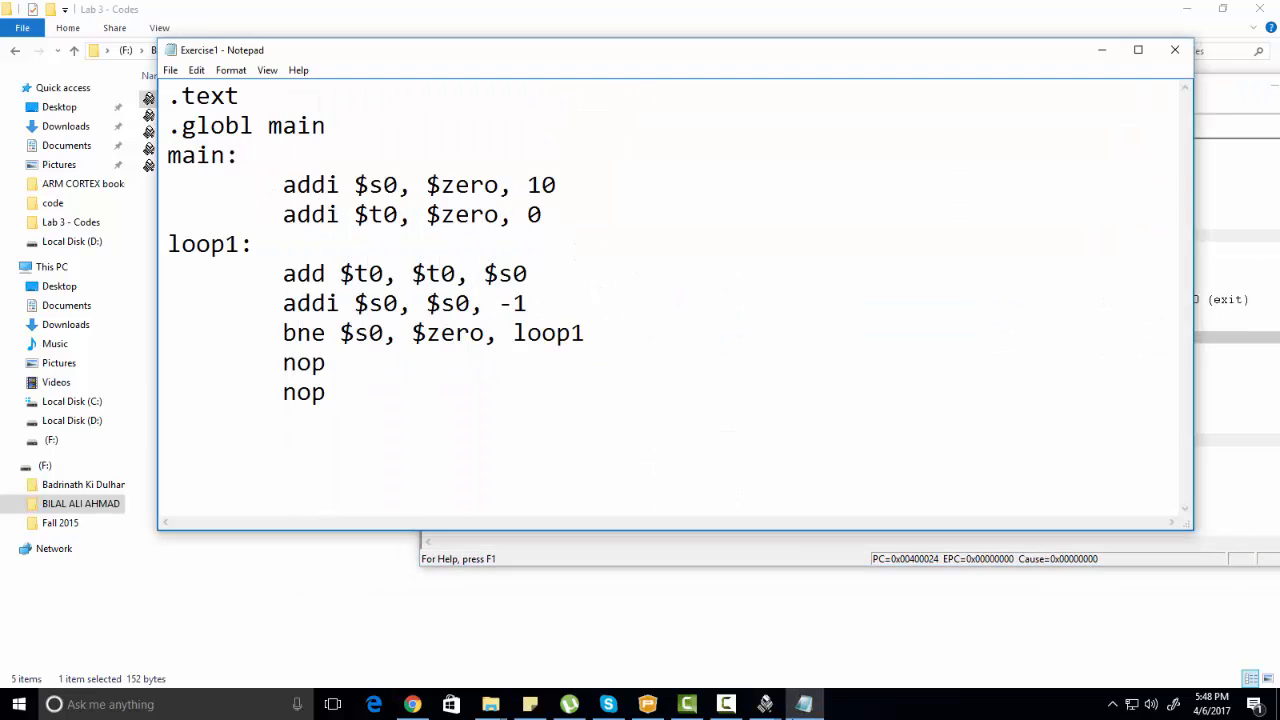
# Bring PCSpim forward, paused at main's first addi $s0, $zero, 10.
pyautogui.click(764, 700)
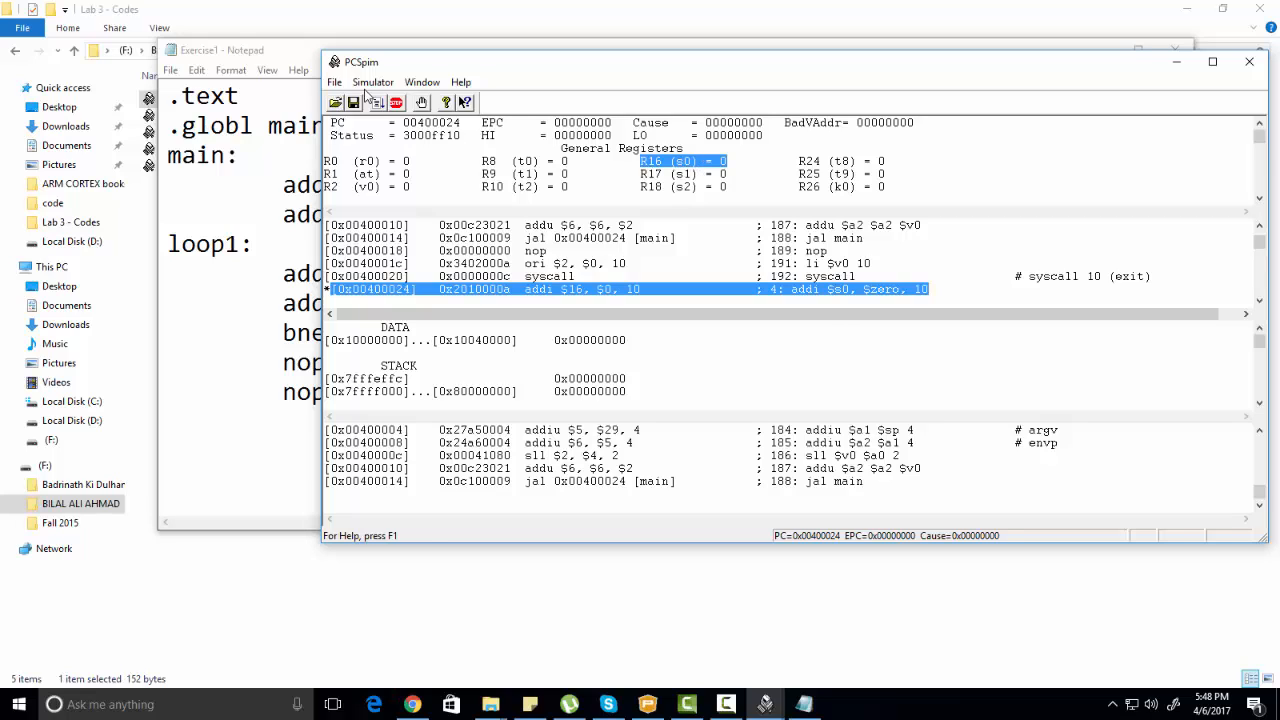
# Single-step main's two addi setup lines, loading $s0 = 10 and clearing $t0.
pyautogui.click(372, 82)
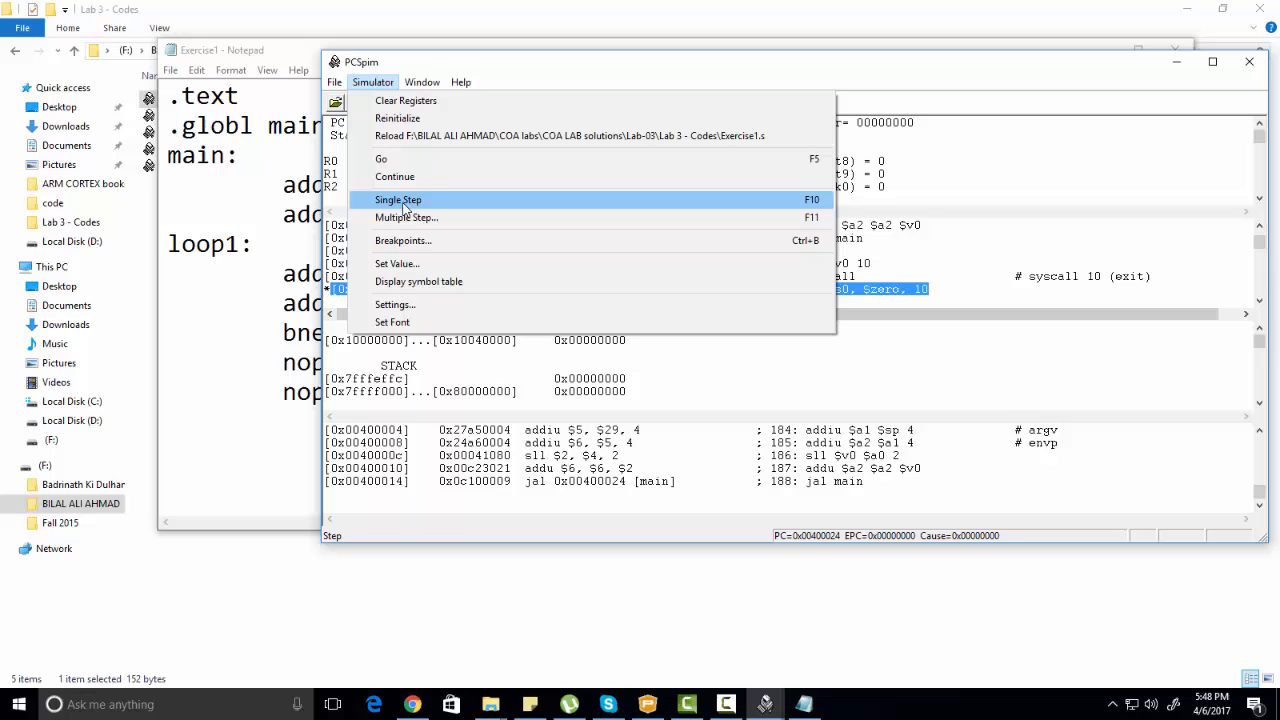
pyautogui.click(398, 200)
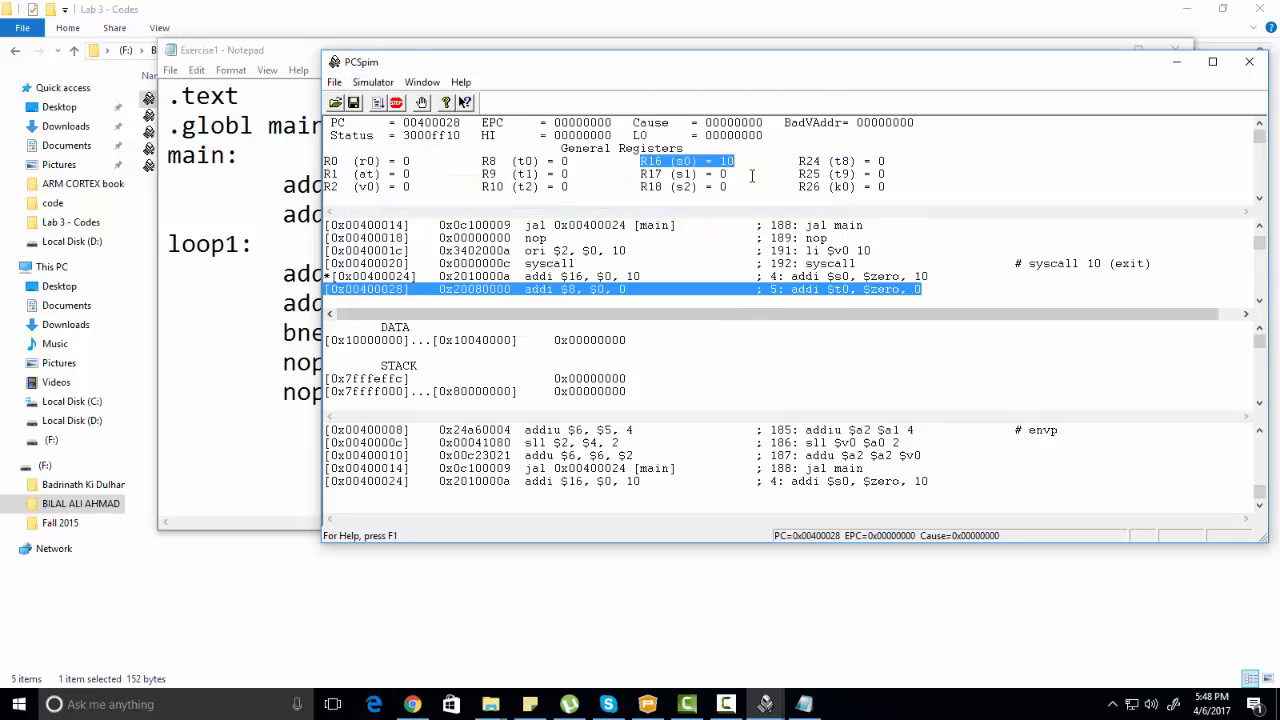
pyautogui.moveTo(436, 164)
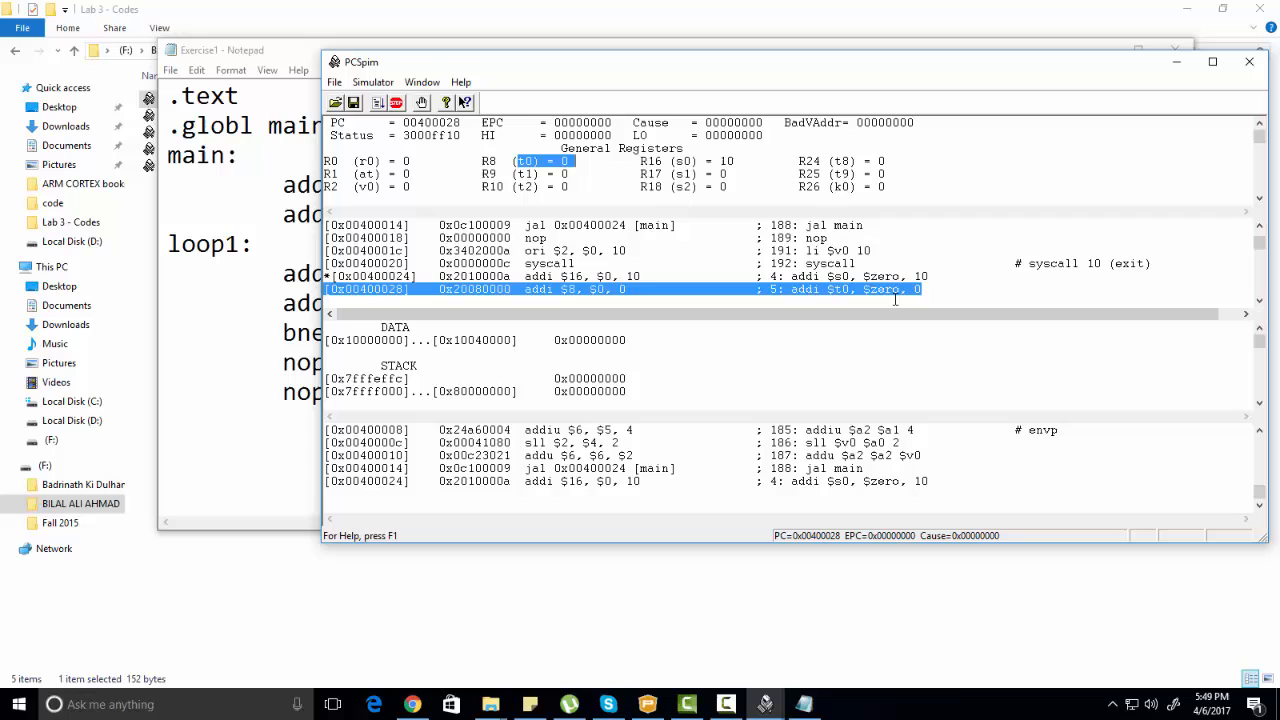
pyautogui.click(372, 82)
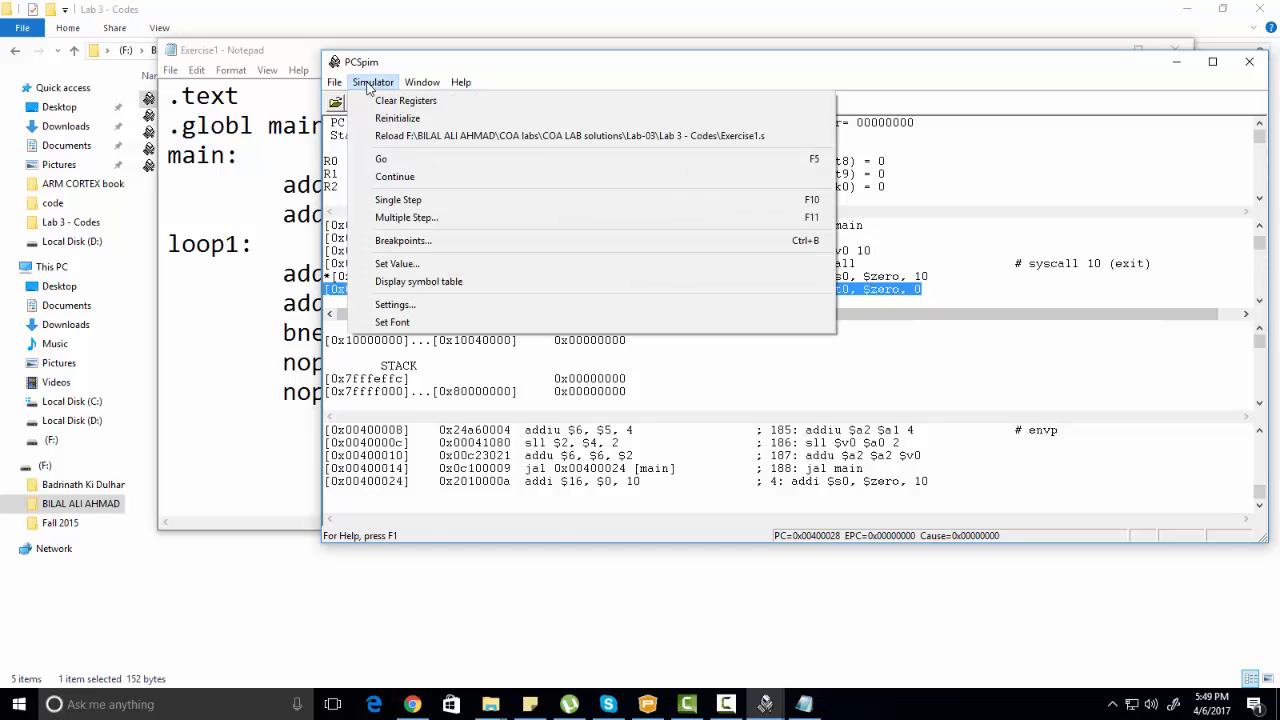
pyautogui.click(398, 200)
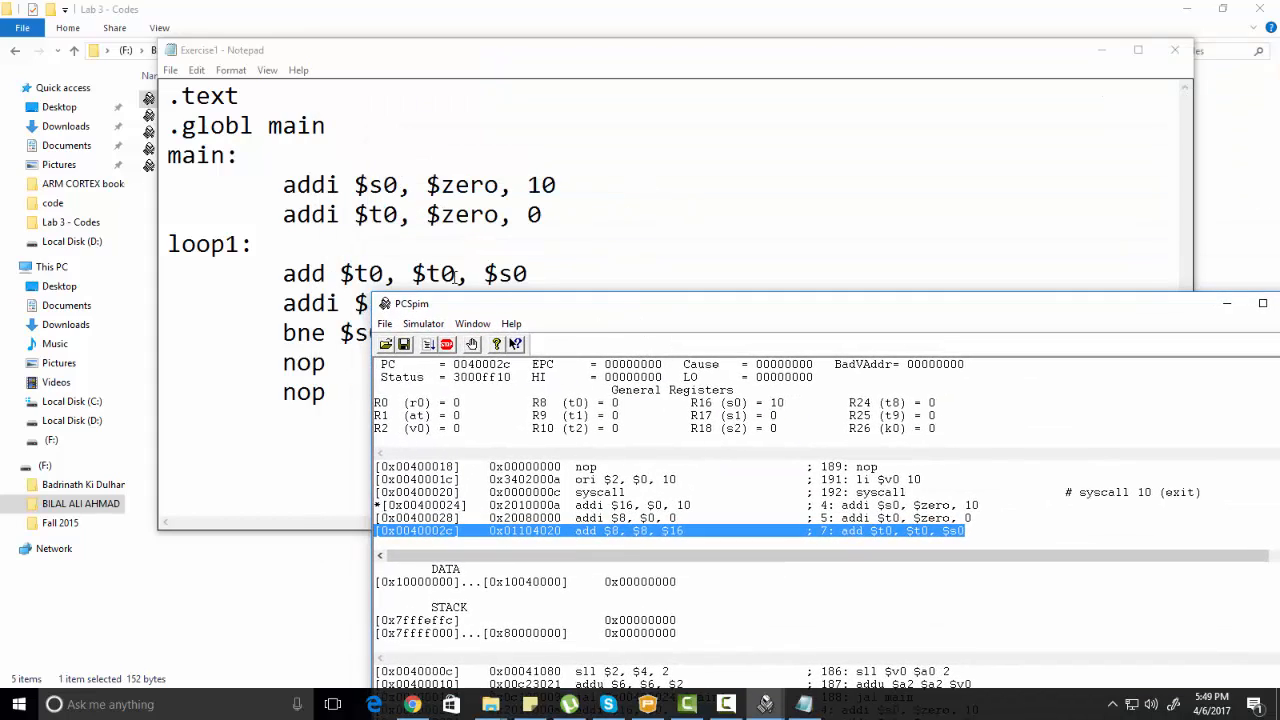
# Single-step the first loop1 pass: add ($t0 = 10), decrement ($s0 = 9), and the bne back to loop1.
pyautogui.click(424, 108)
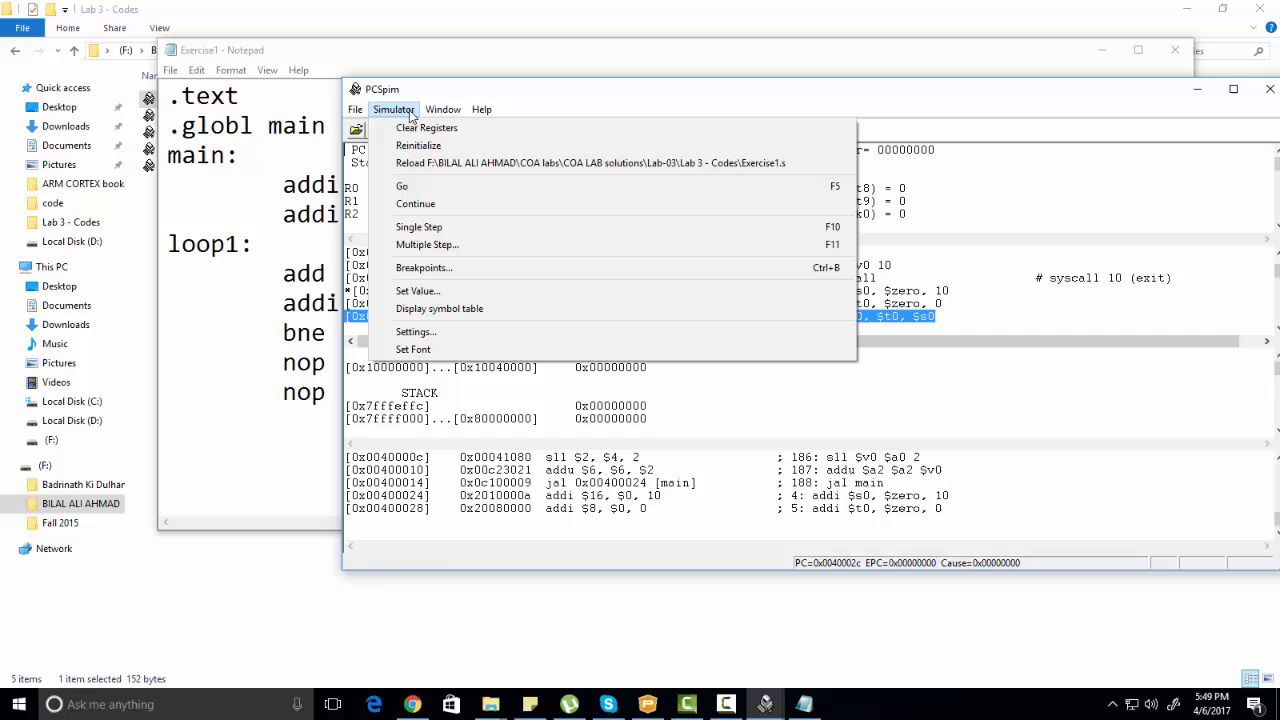
pyautogui.click(420, 228)
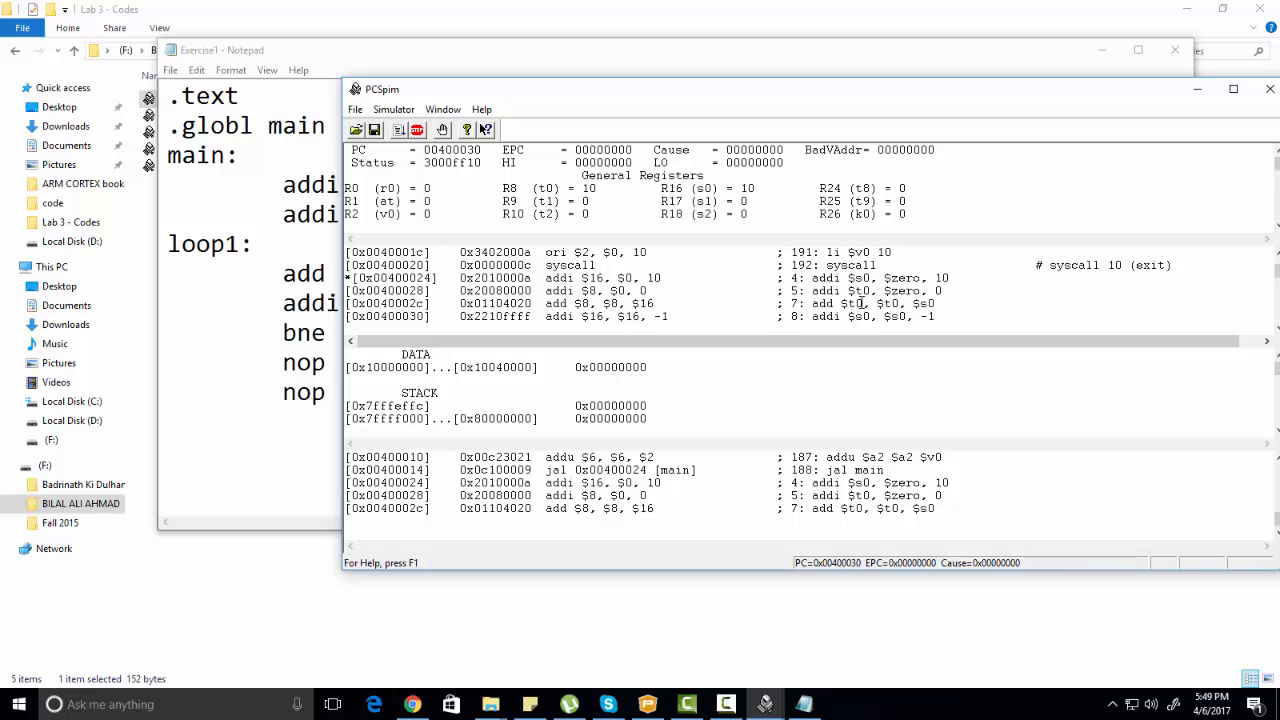
pyautogui.click(392, 108)
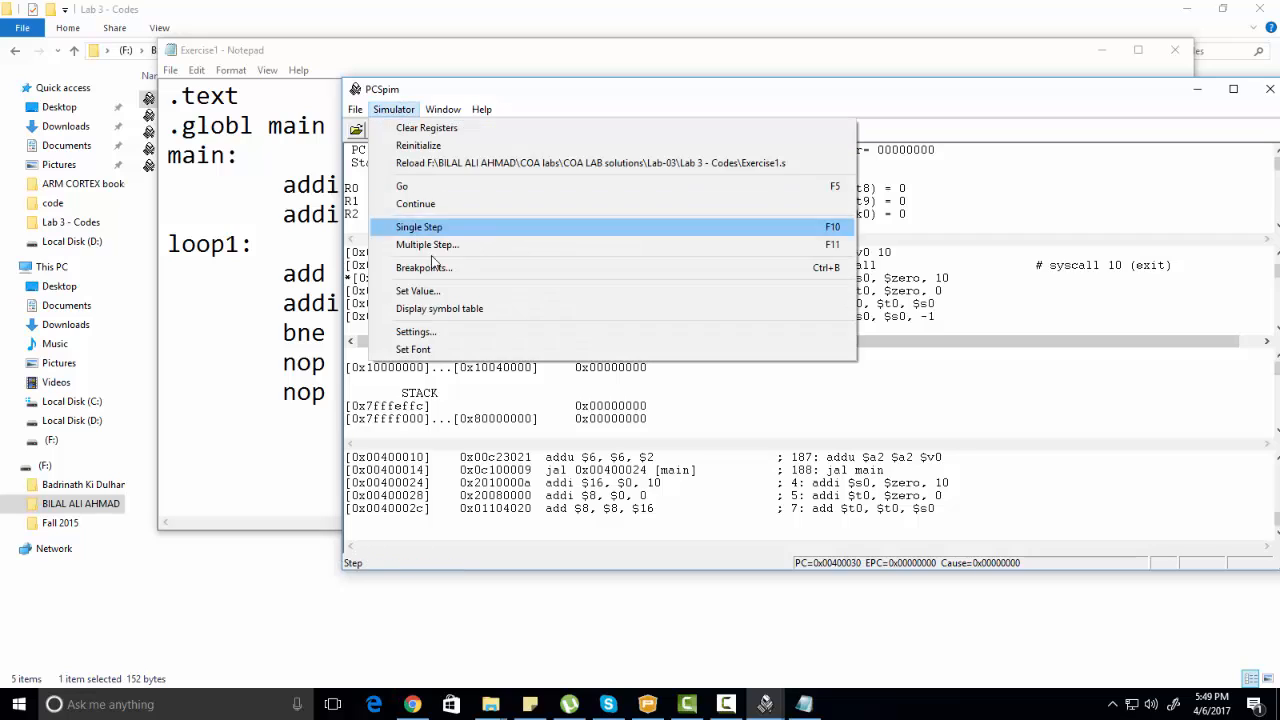
pyautogui.click(418, 228)
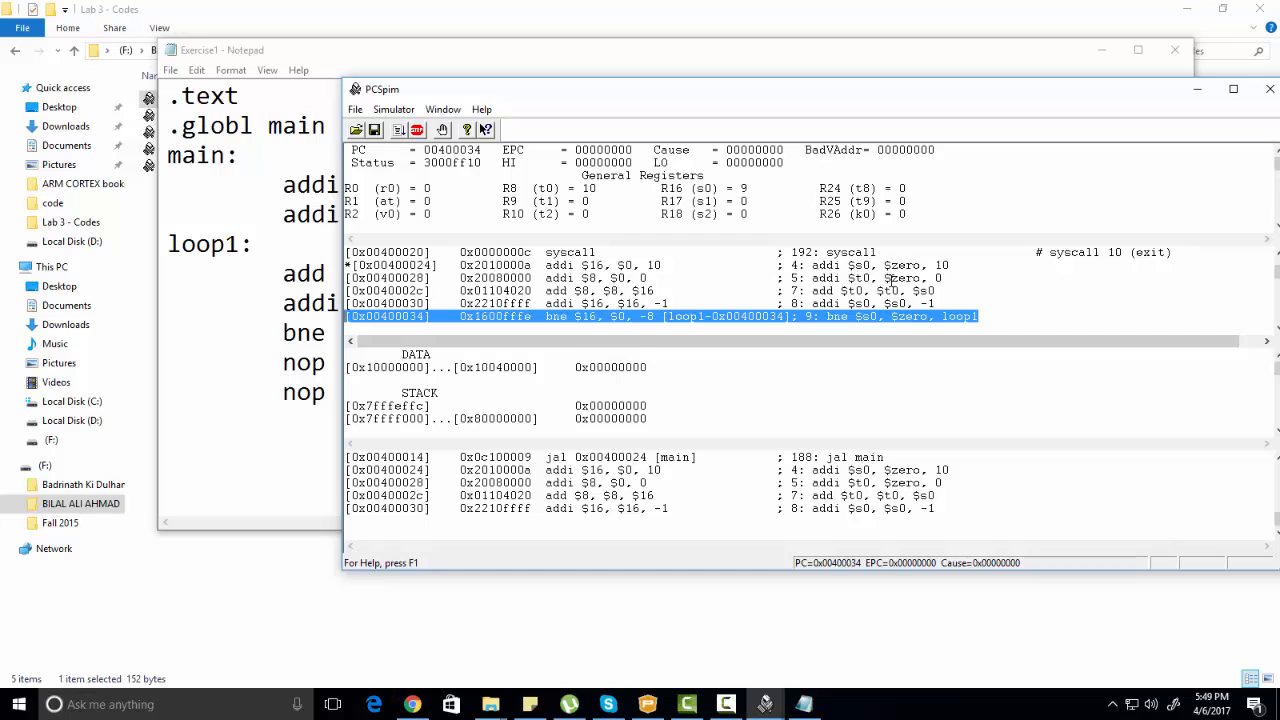
pyautogui.click(394, 108)
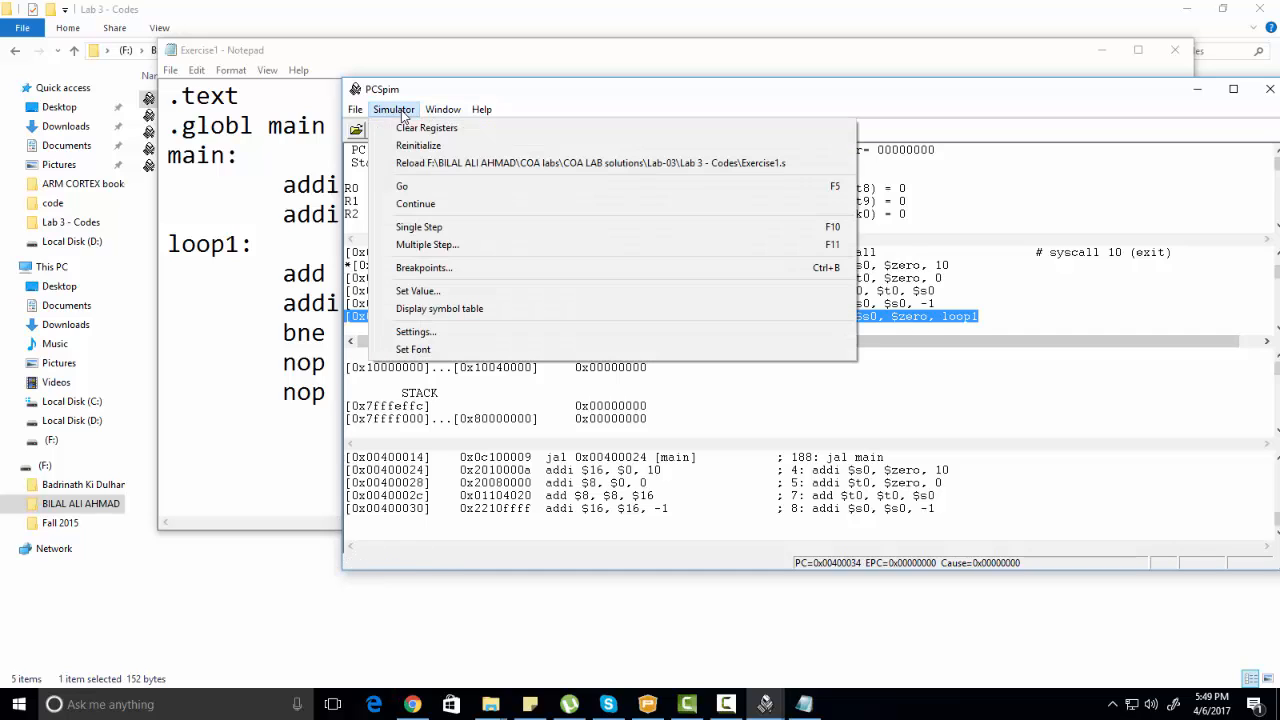
pyautogui.click(418, 228)
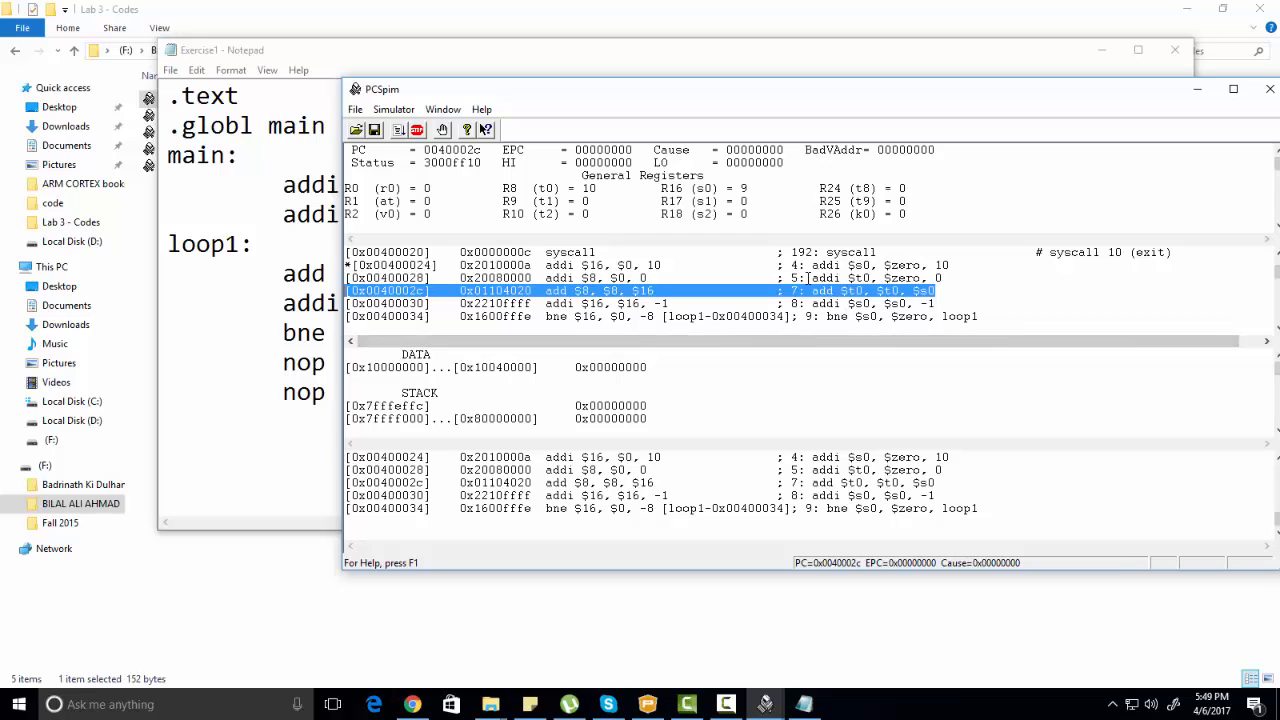
pyautogui.moveTo(864, 296)
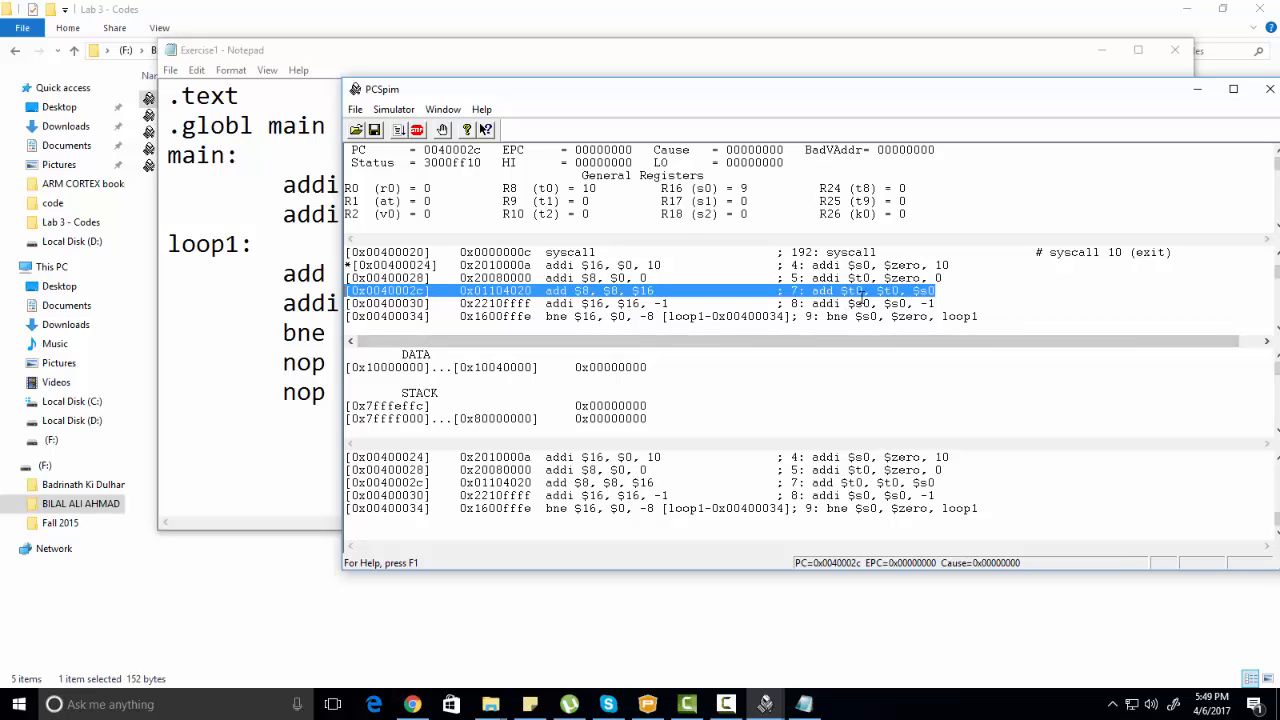
pyautogui.moveTo(510, 128)
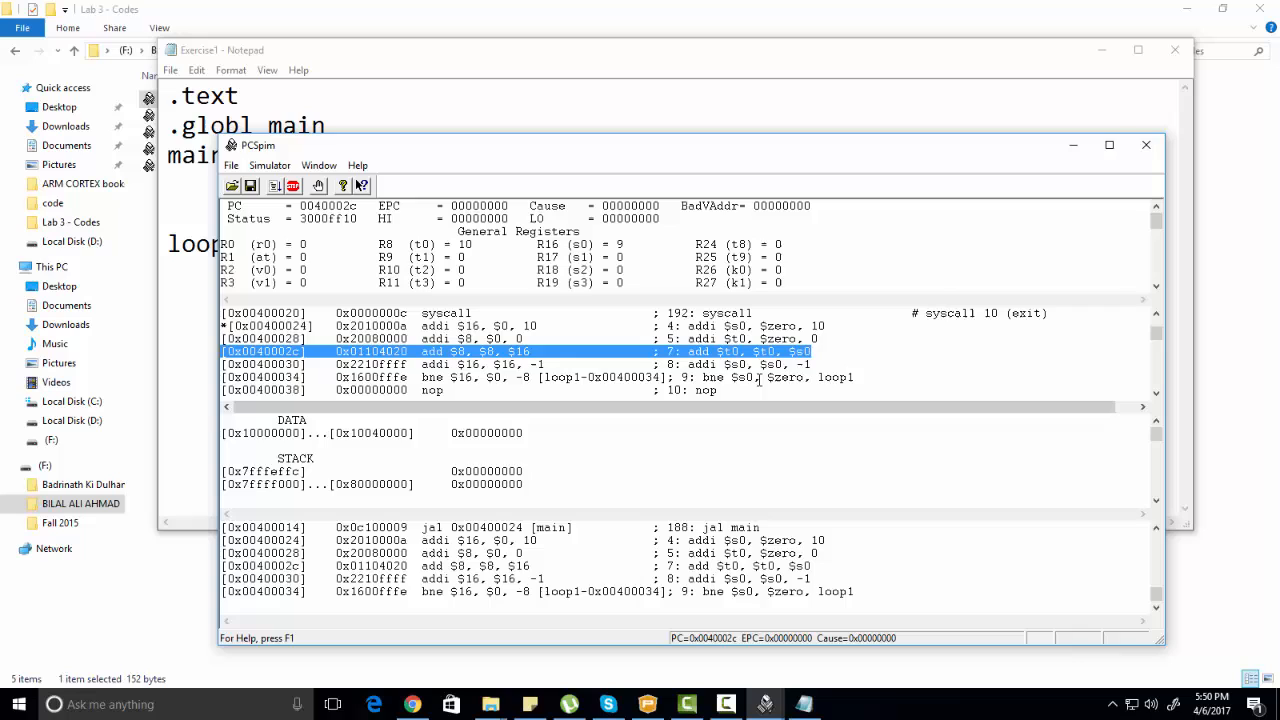
# Step the second iteration's decrement ($s0 = 8), then Continue to the end with $t0 = 55.
pyautogui.click(268, 164)
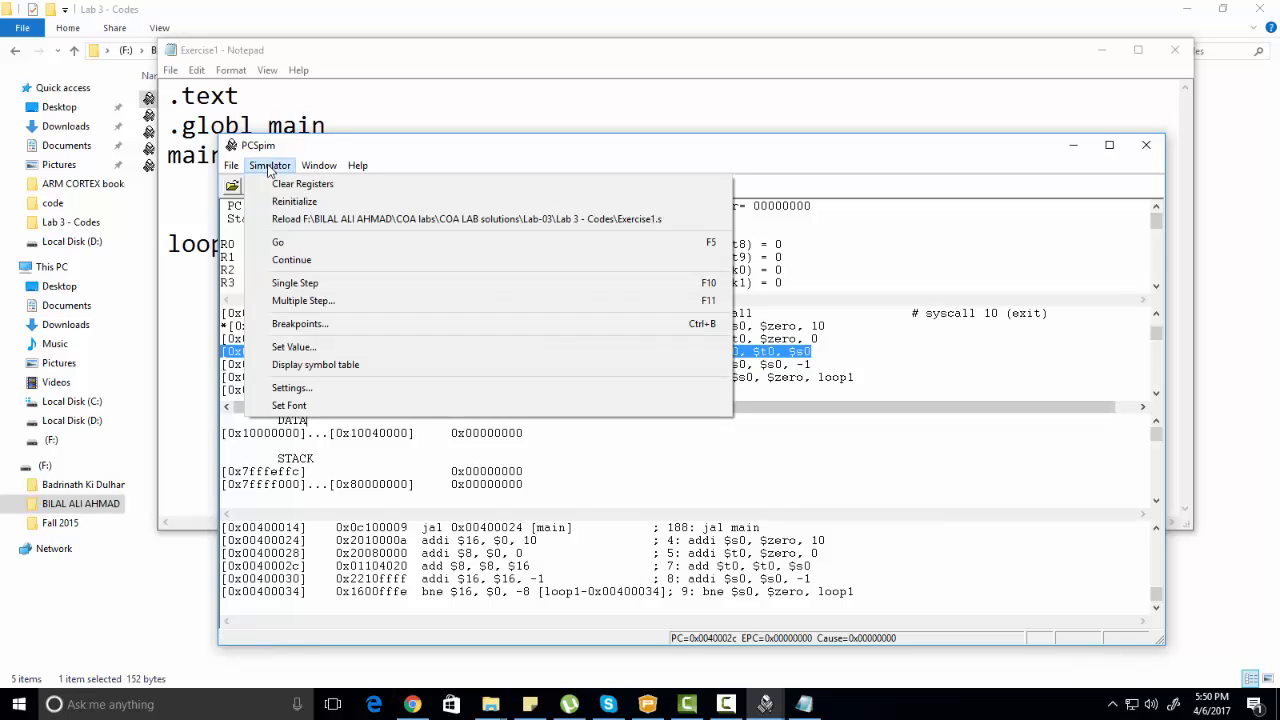
pyautogui.moveTo(296, 272)
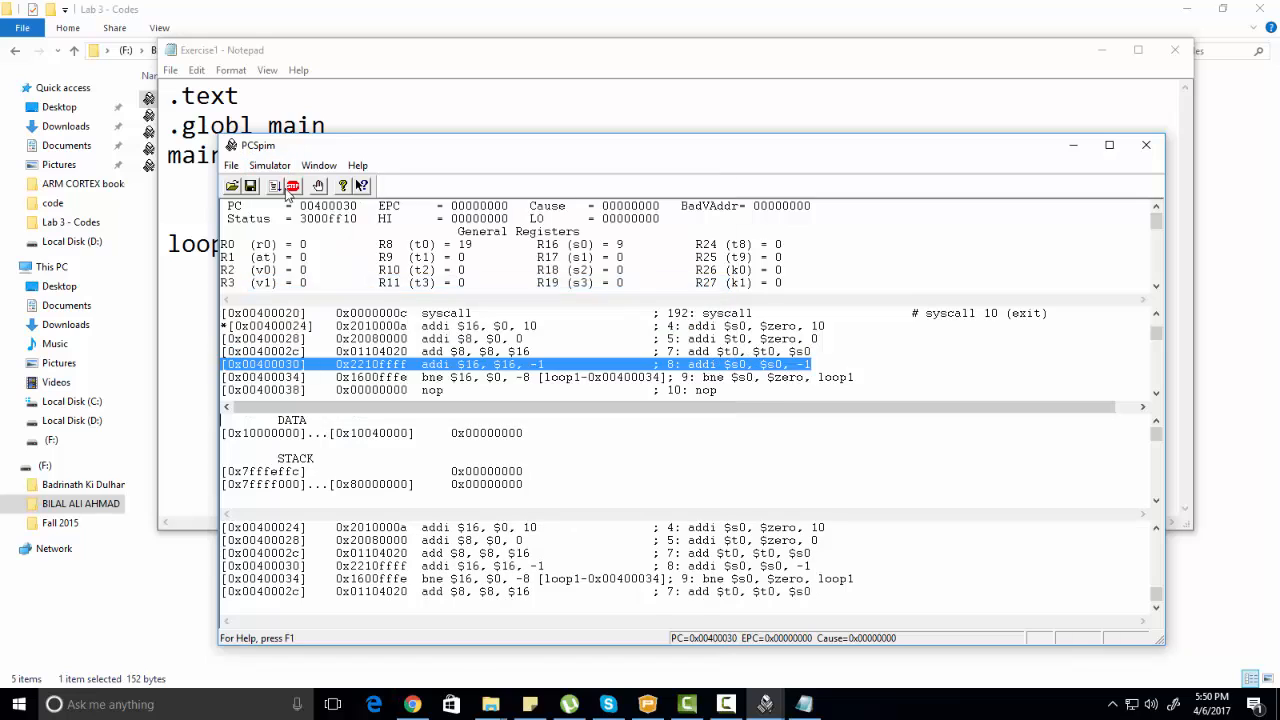
pyautogui.click(292, 186)
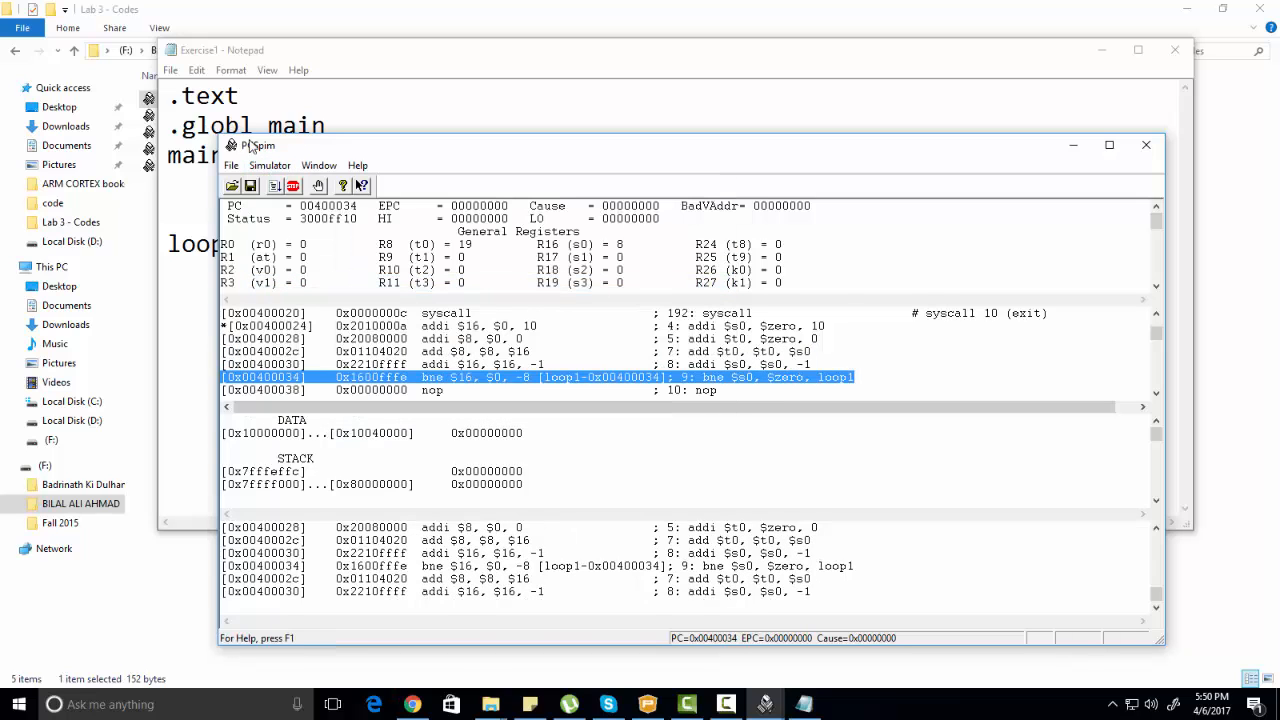
pyautogui.click(268, 164)
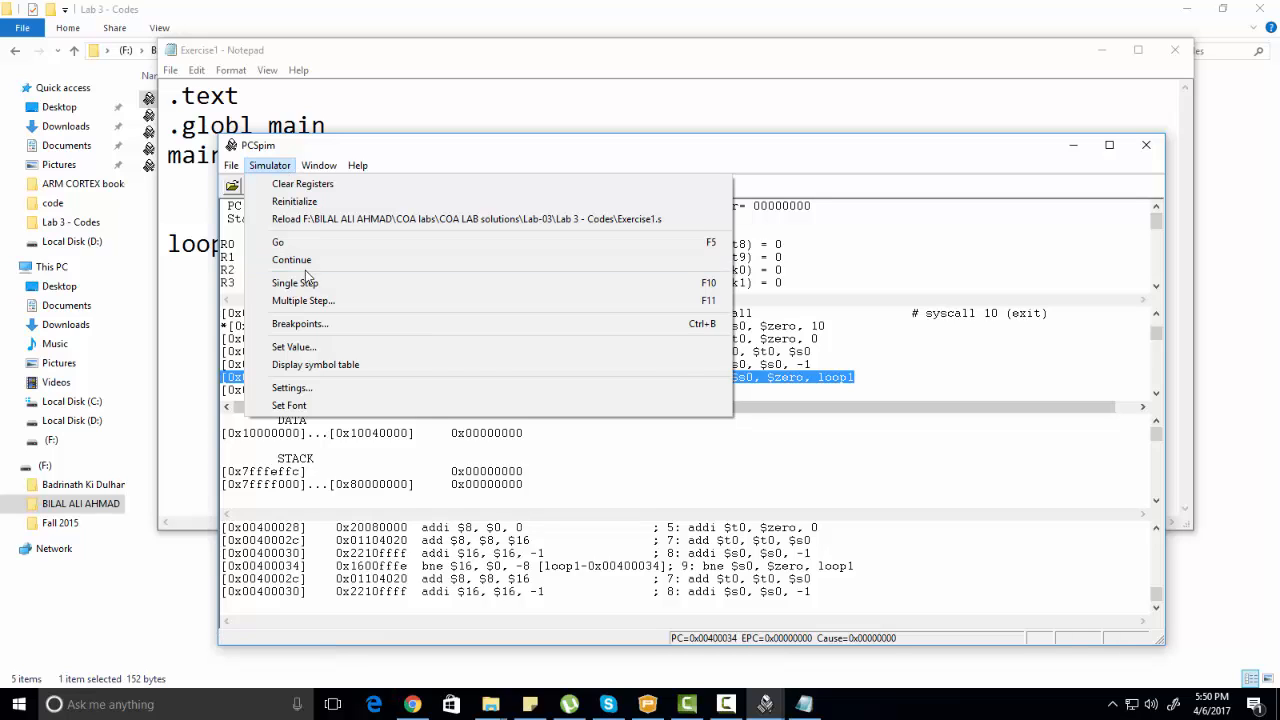
pyautogui.click(278, 242)
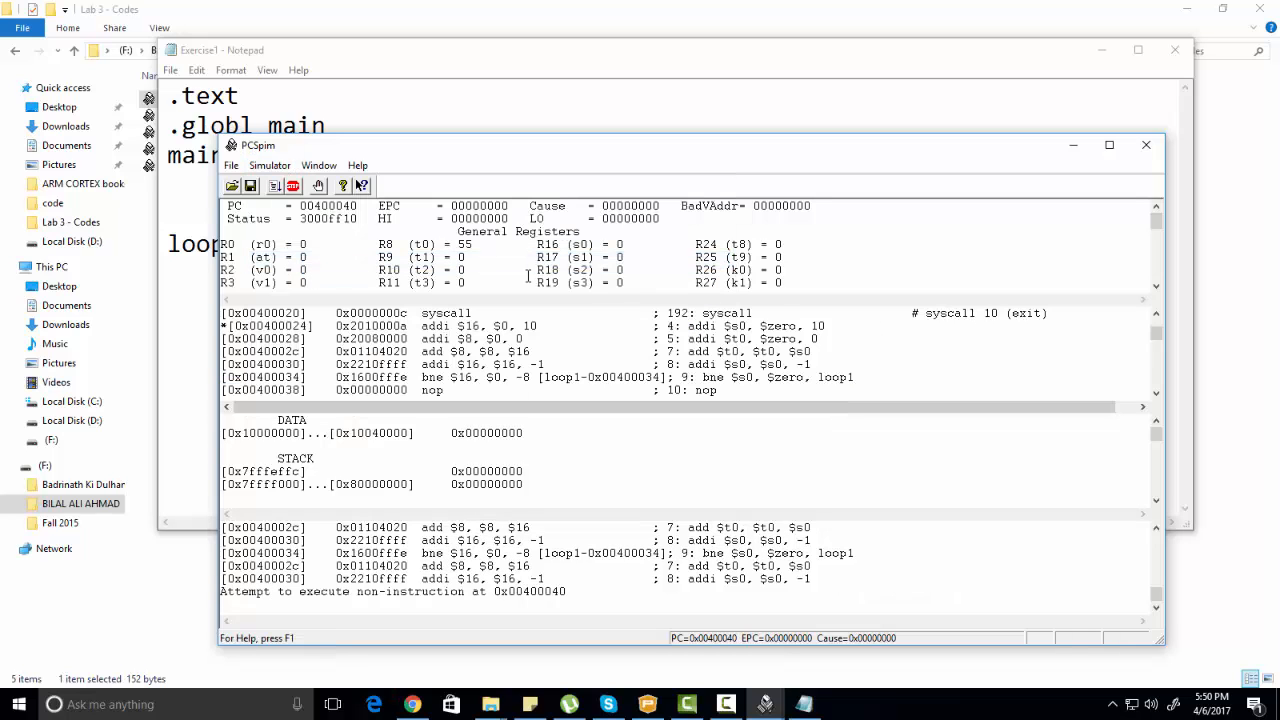